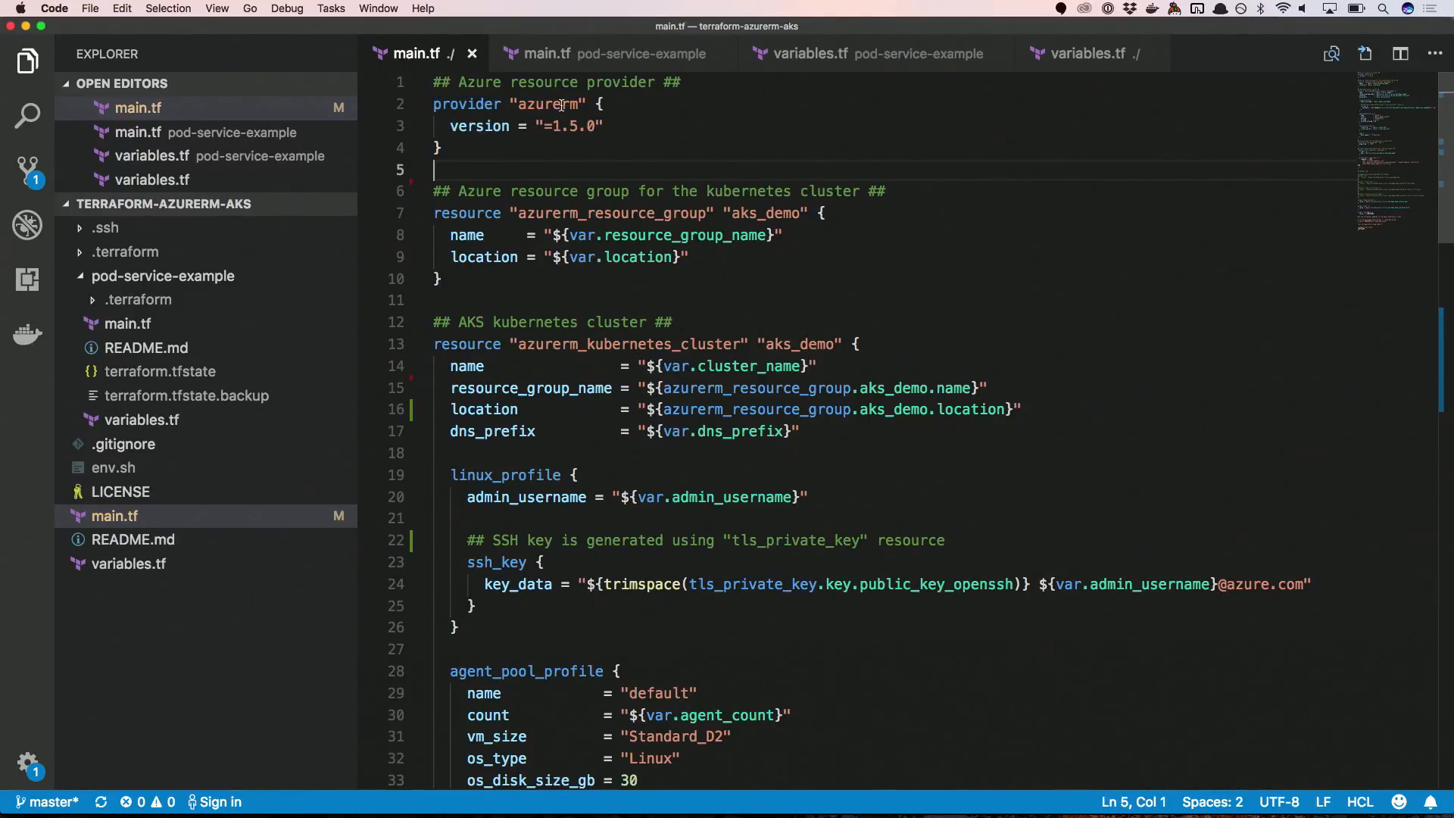
pyautogui.moveTo(511, 150)
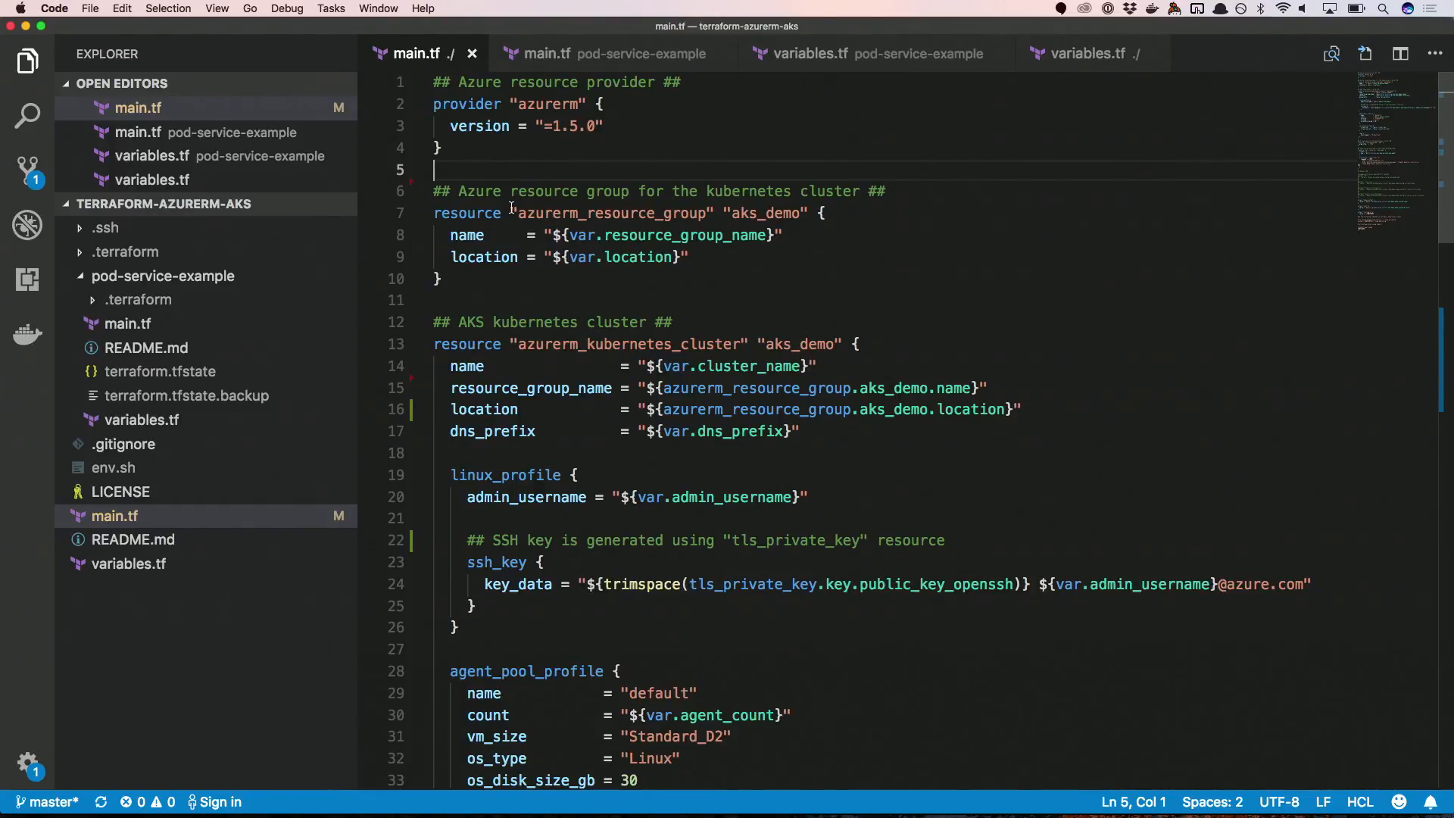
# In main.tf, highlight the resource group block, aks_demo names and the cluster_name reference.
pyautogui.doubleClick(612, 212)
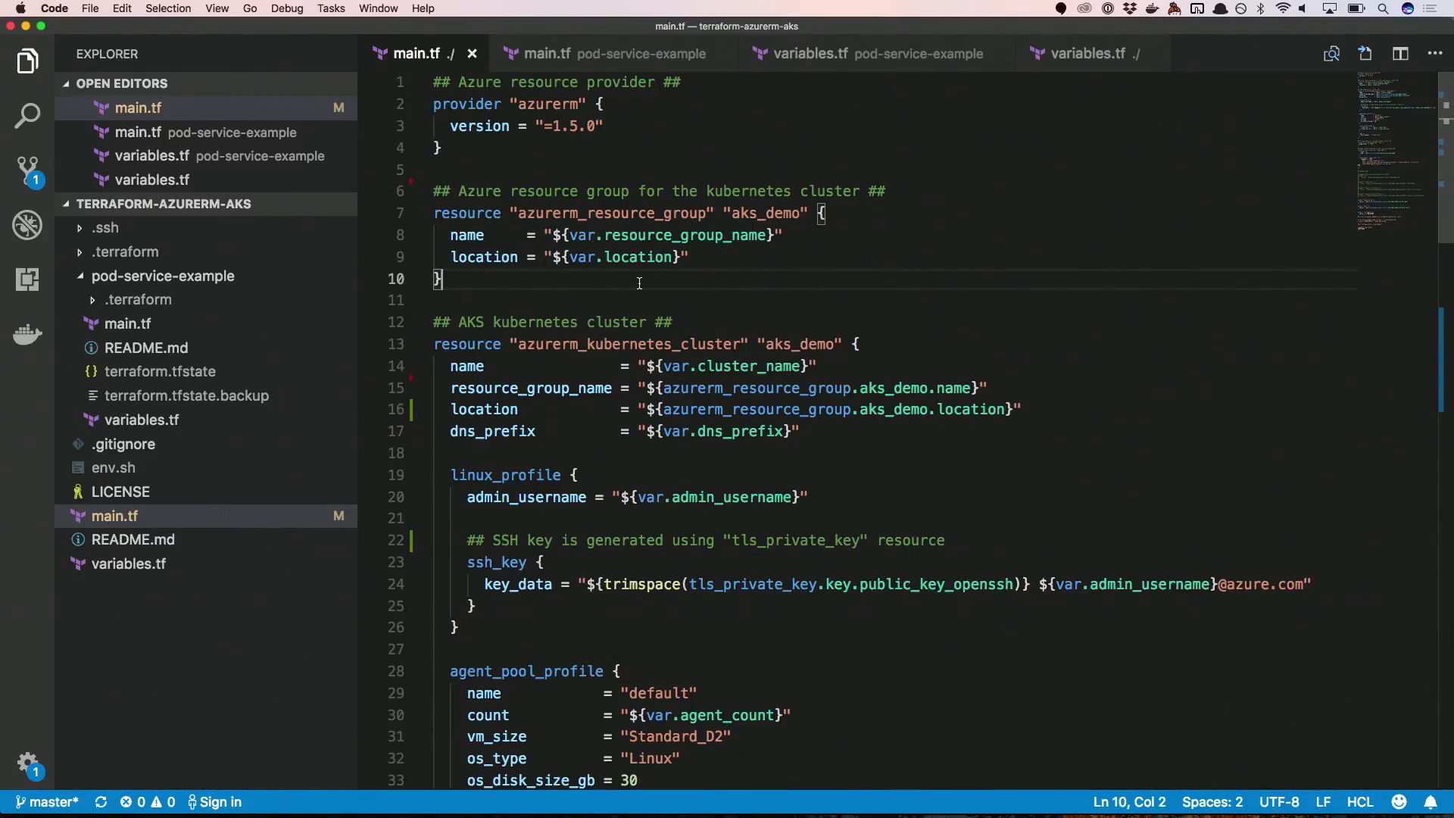
pyautogui.moveTo(449, 212); pyautogui.dragTo(443, 278)
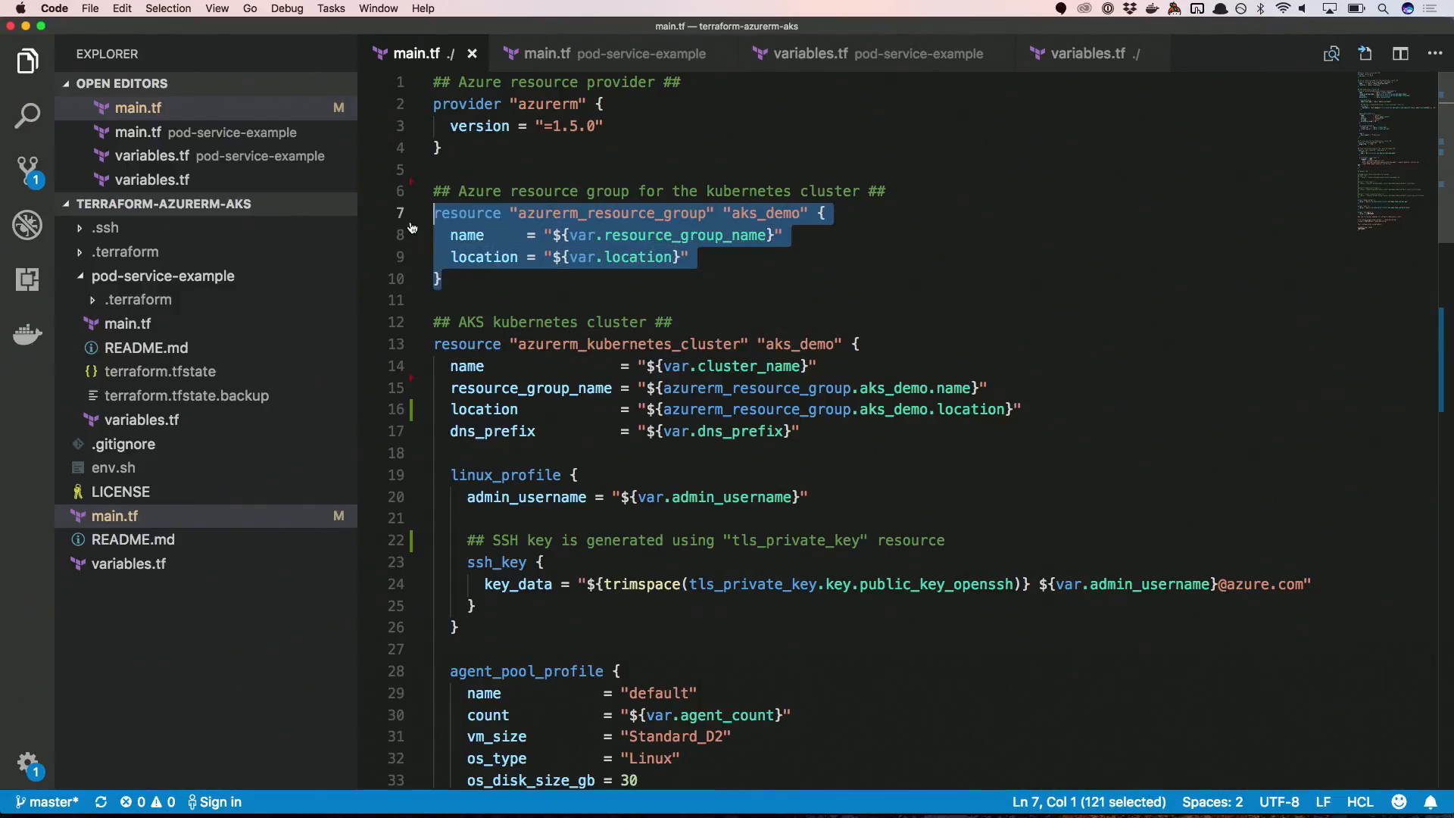
pyautogui.doubleClick(611, 212)
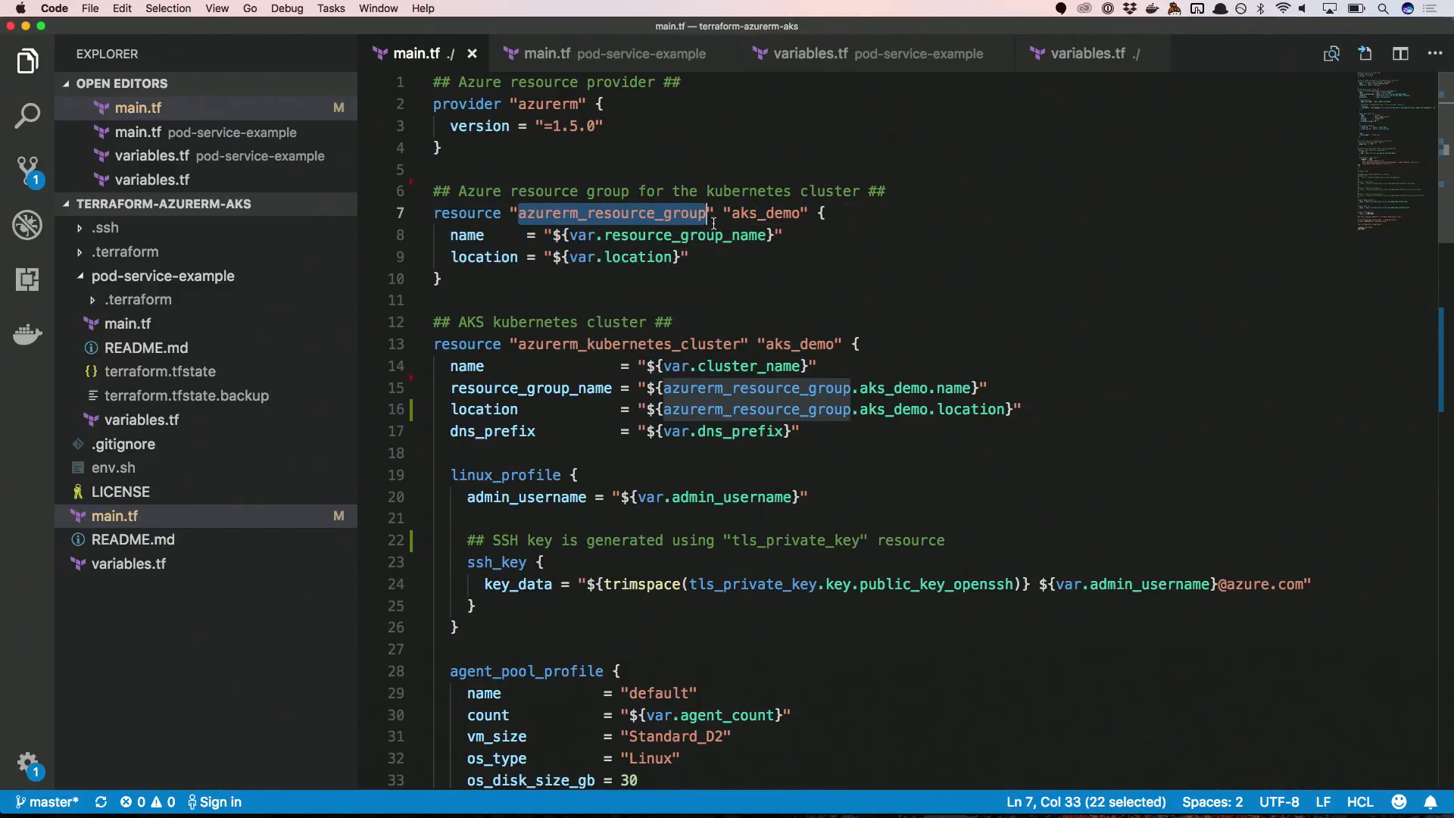
pyautogui.doubleClick(760, 212)
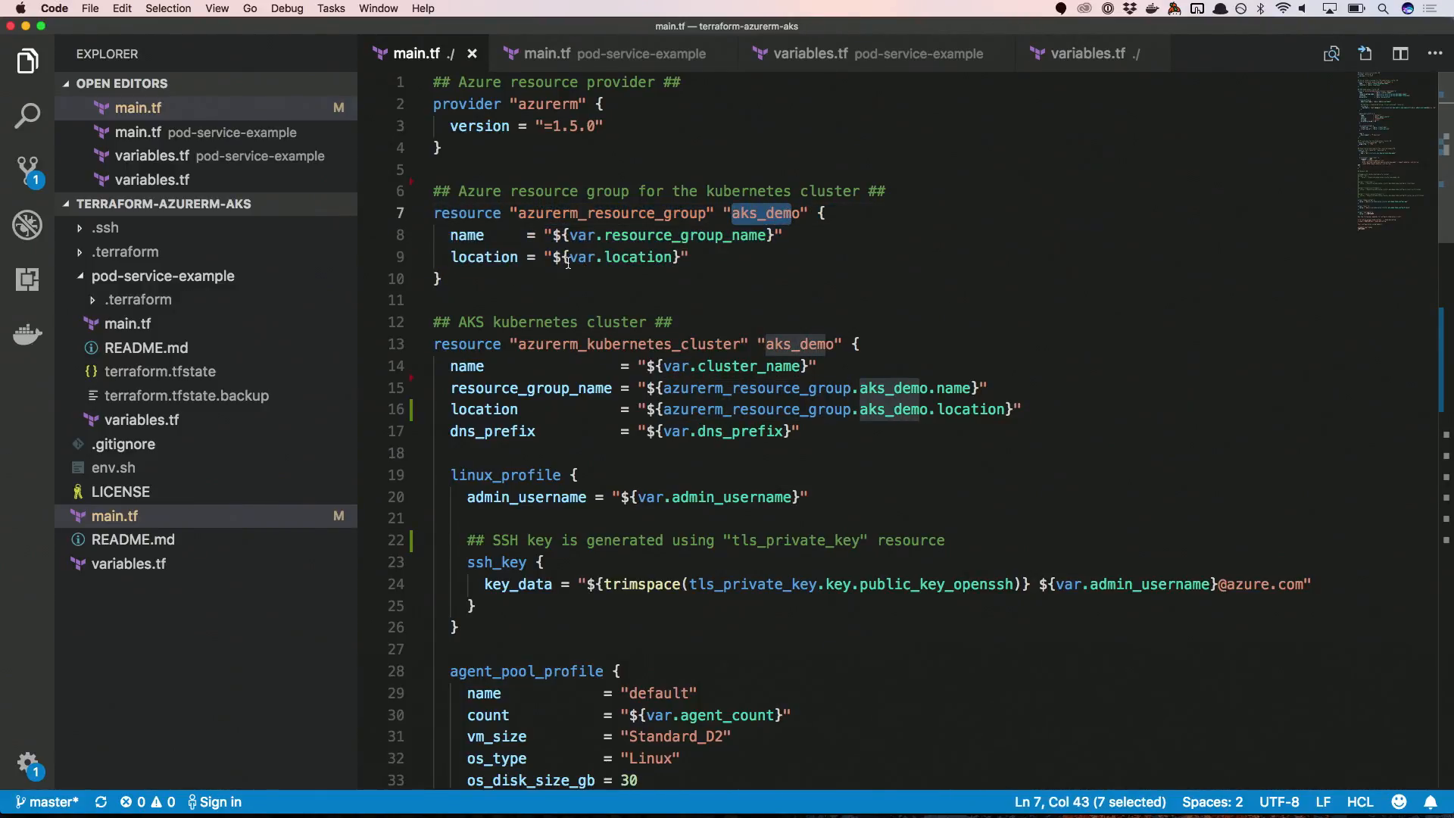
pyautogui.scroll(-3)
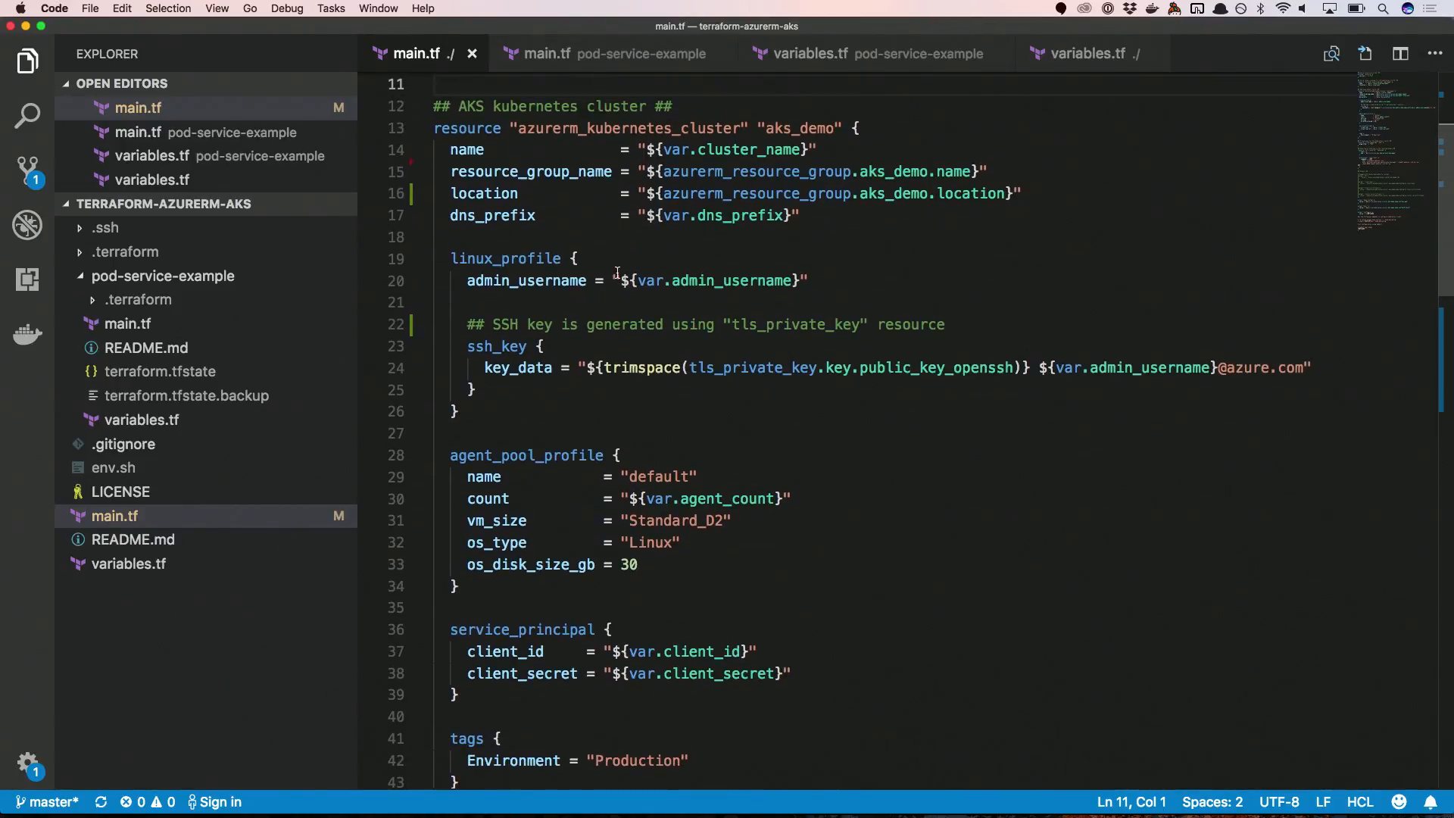
pyautogui.doubleClick(628, 128)
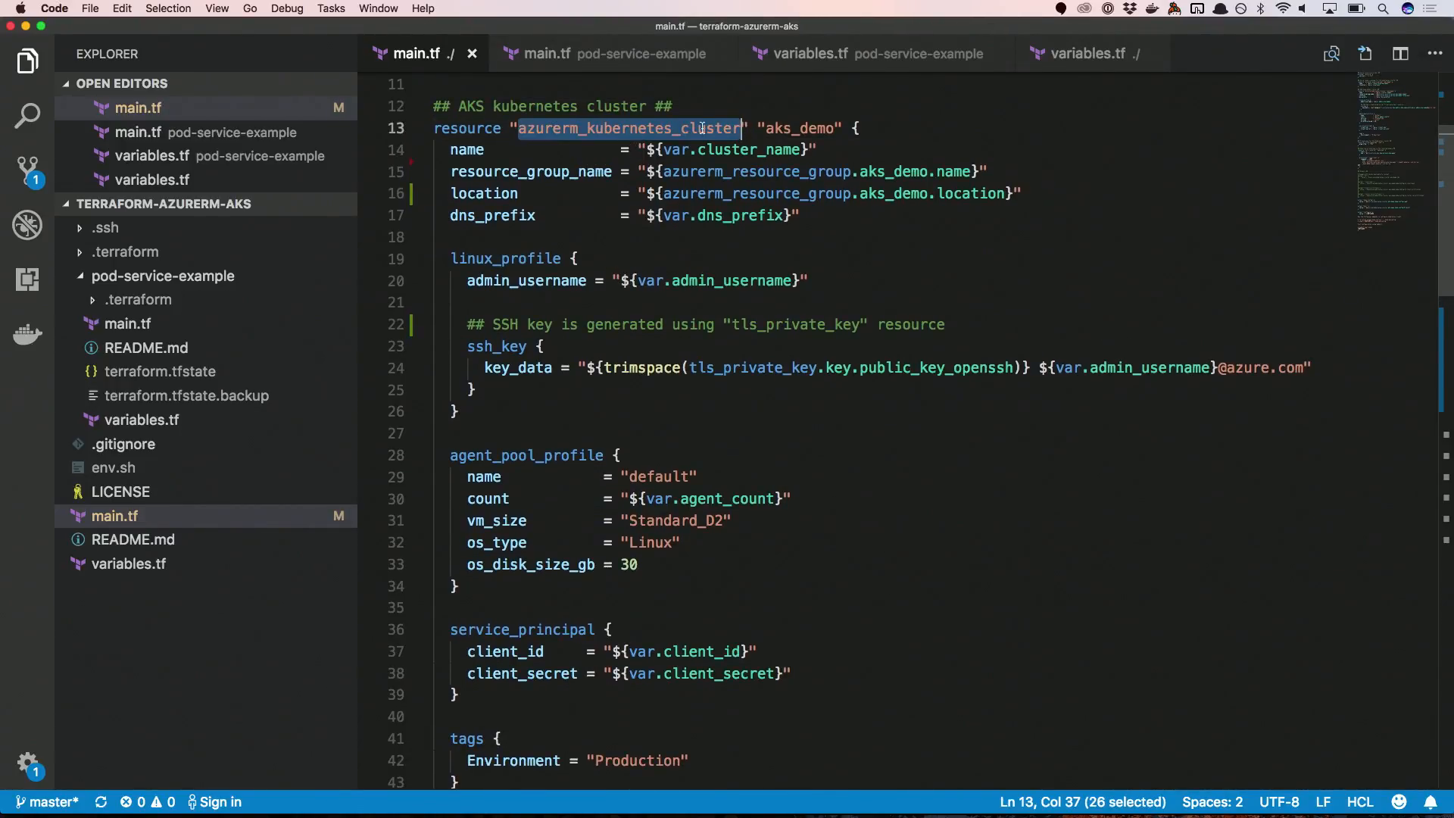
pyautogui.scroll(-3)
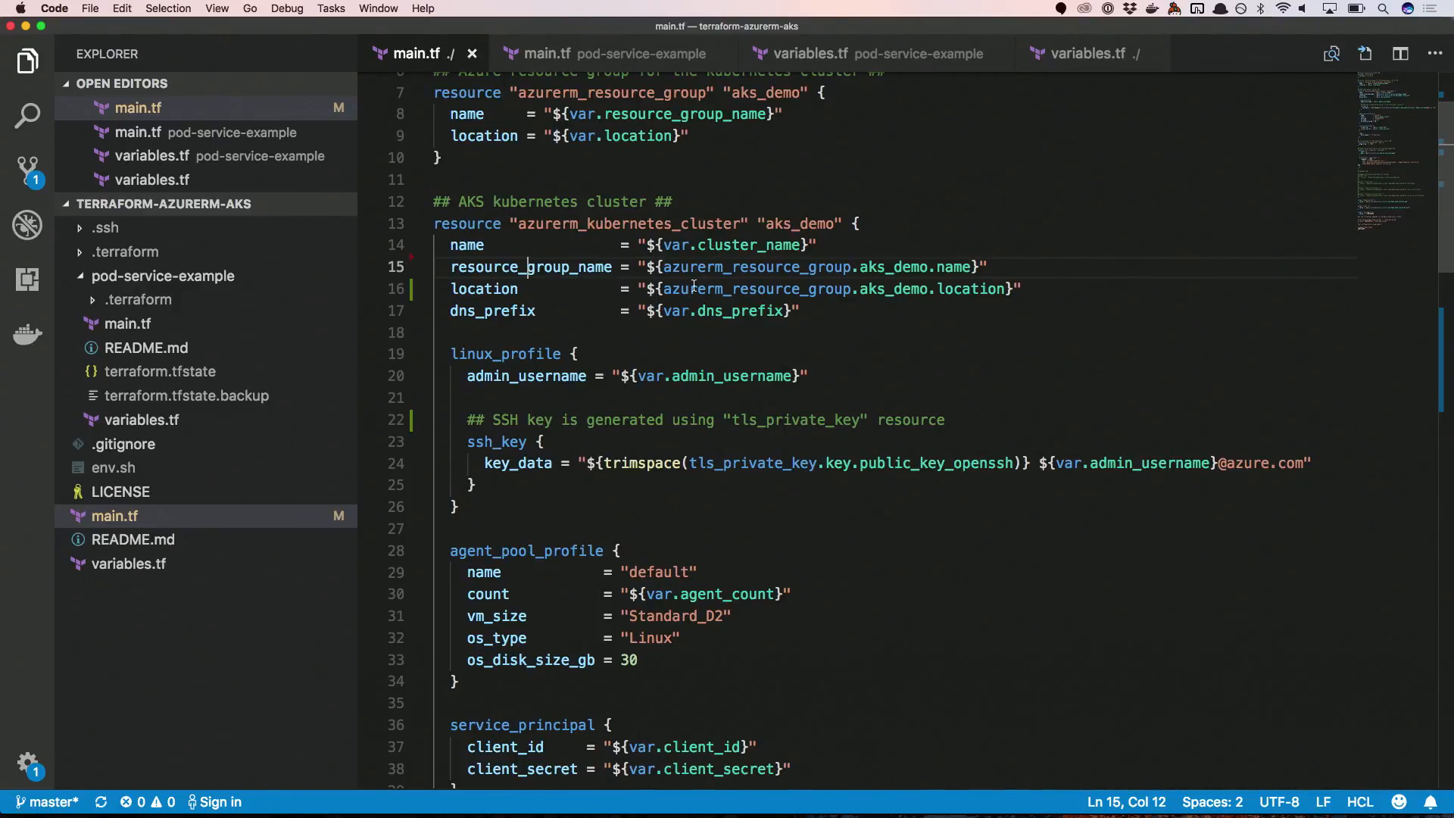
pyautogui.scroll(-3)
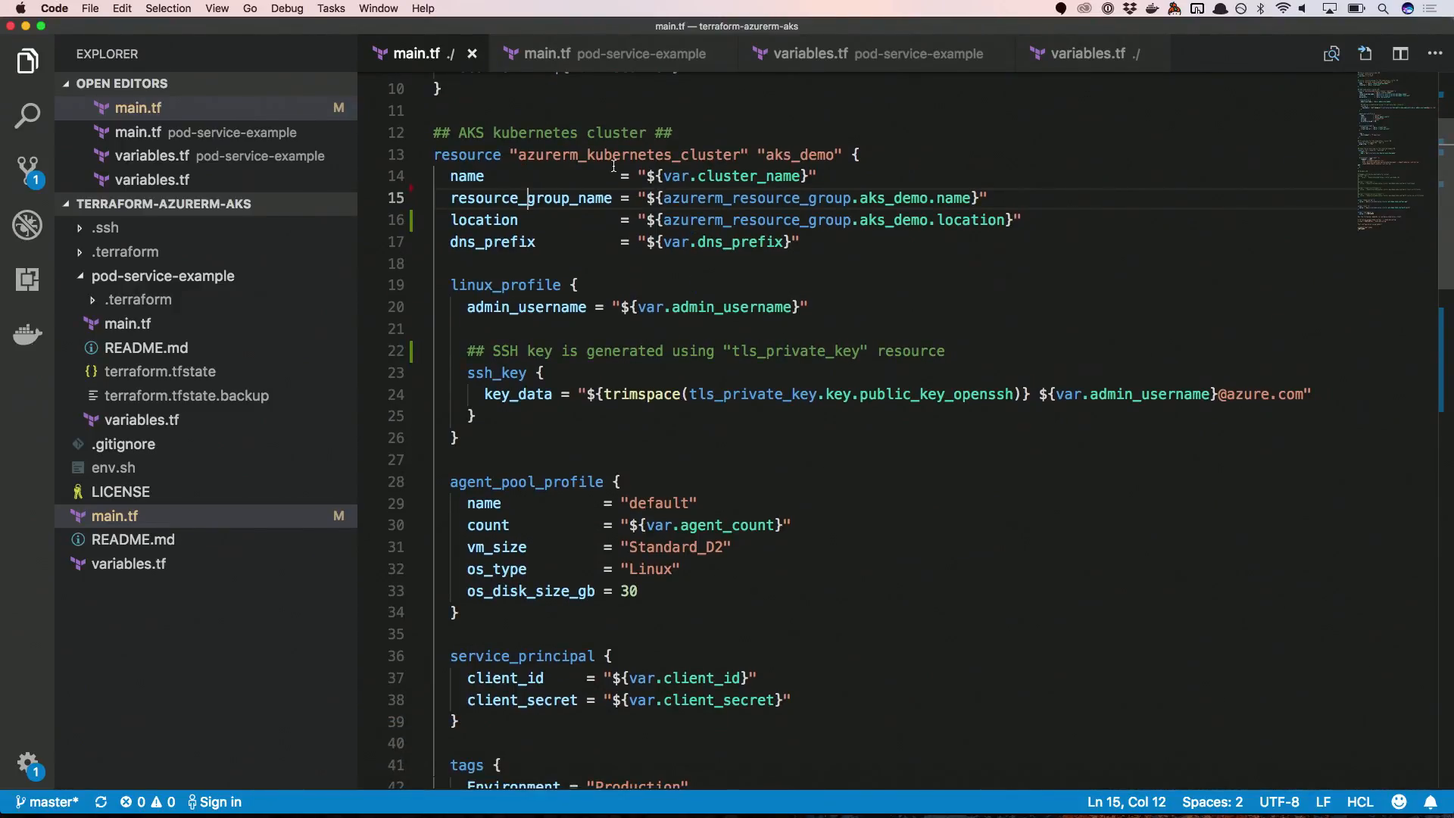
pyautogui.doubleClick(467, 176)
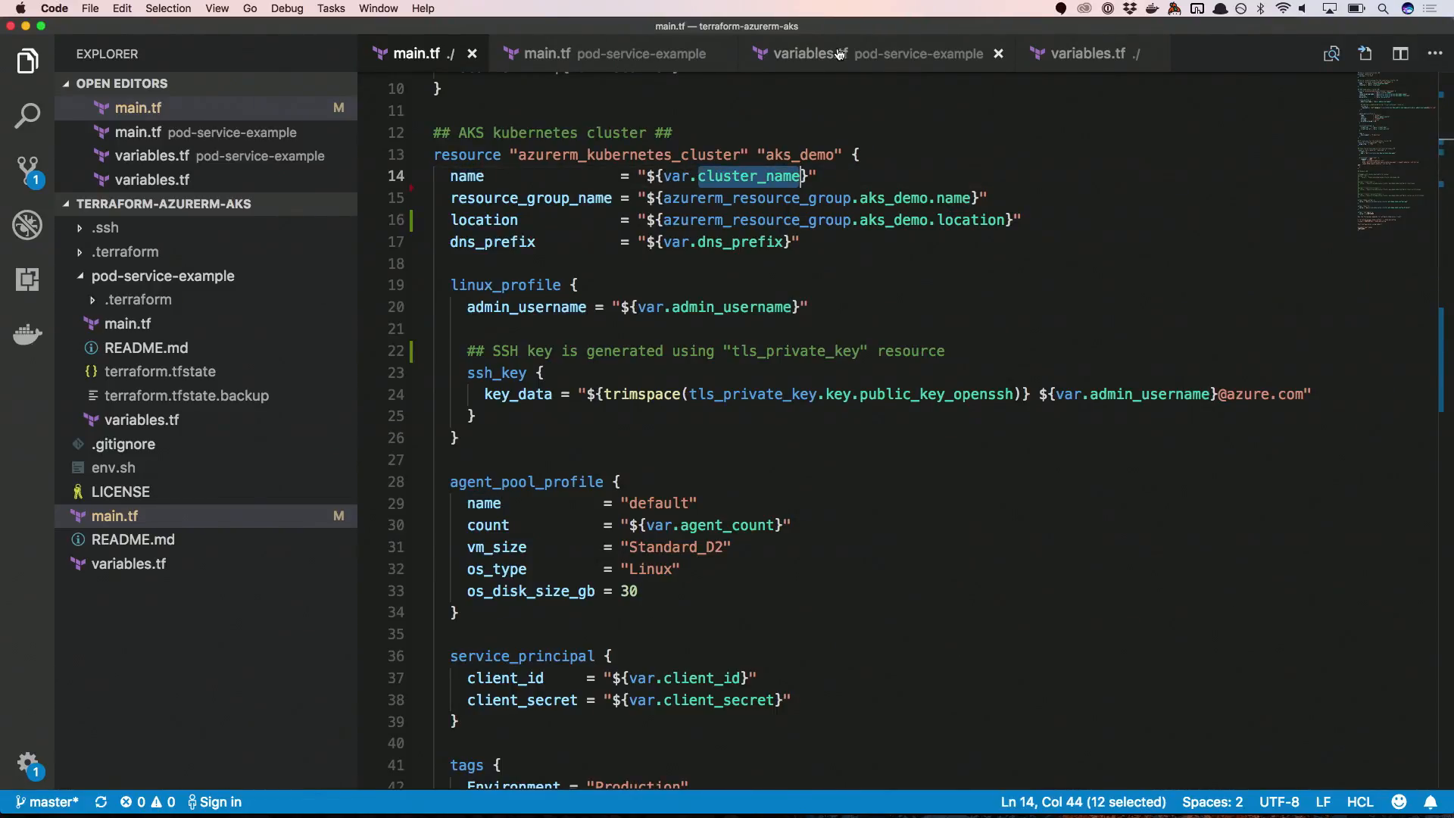
# Open the root variables.tf and highlight the cluster_name variable definition block.
pyautogui.click(1082, 53)
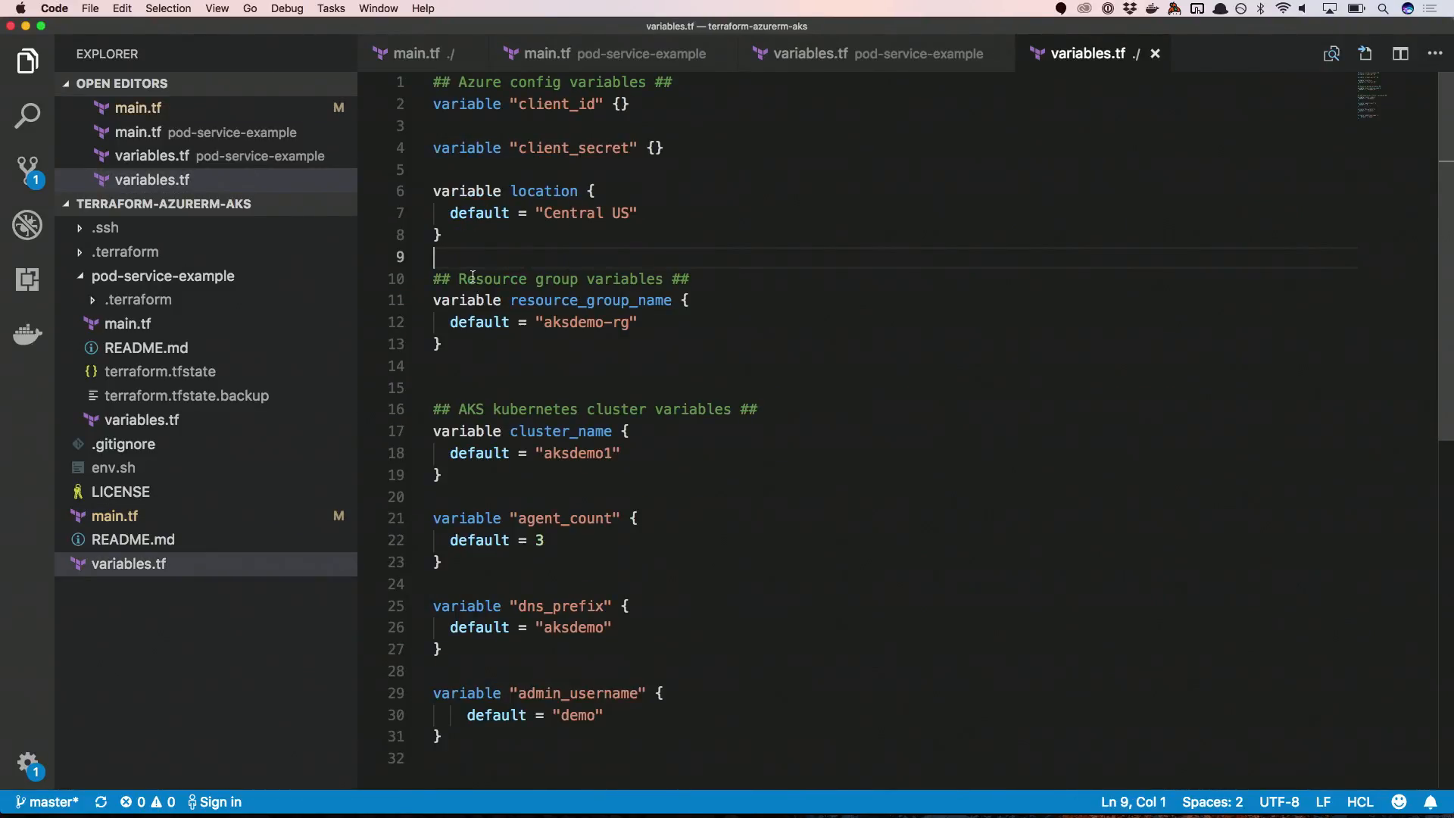
pyautogui.moveTo(434, 409); pyautogui.dragTo(443, 474)
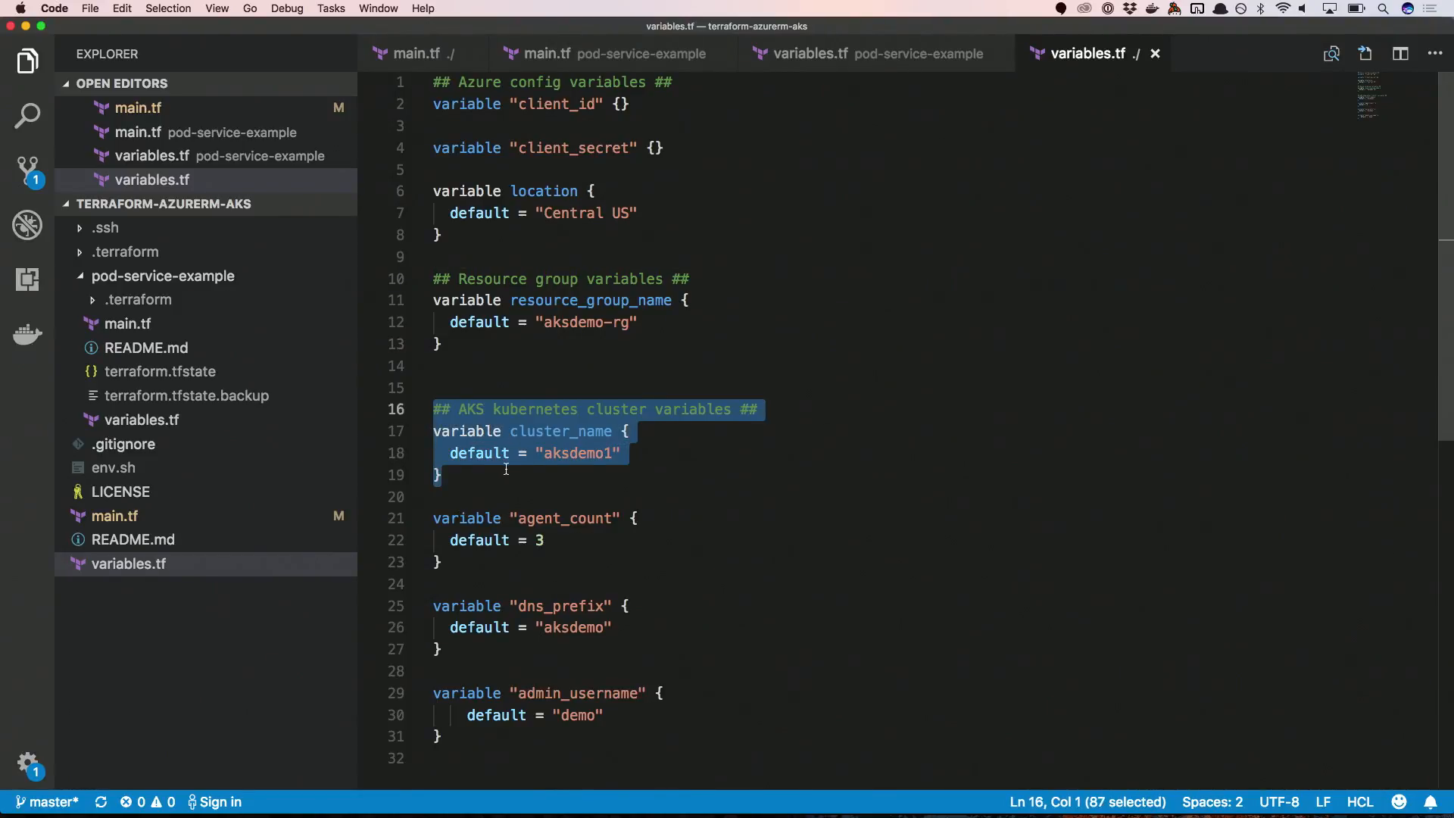
pyautogui.click(549, 454)
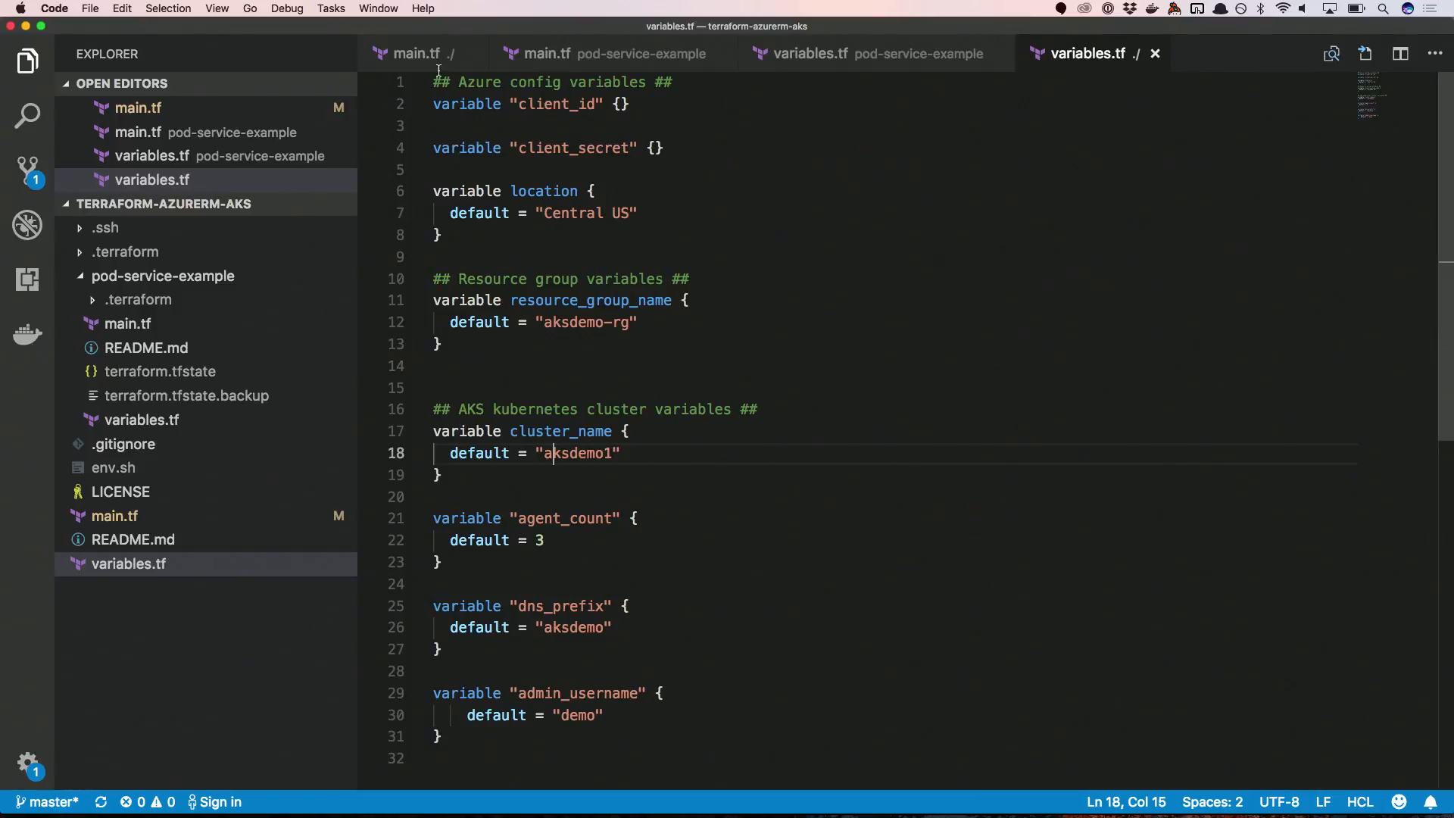
# Back in main.tf, highlight the cluster block's azurerm_resource_group reference and scroll through it.
pyautogui.click(417, 53)
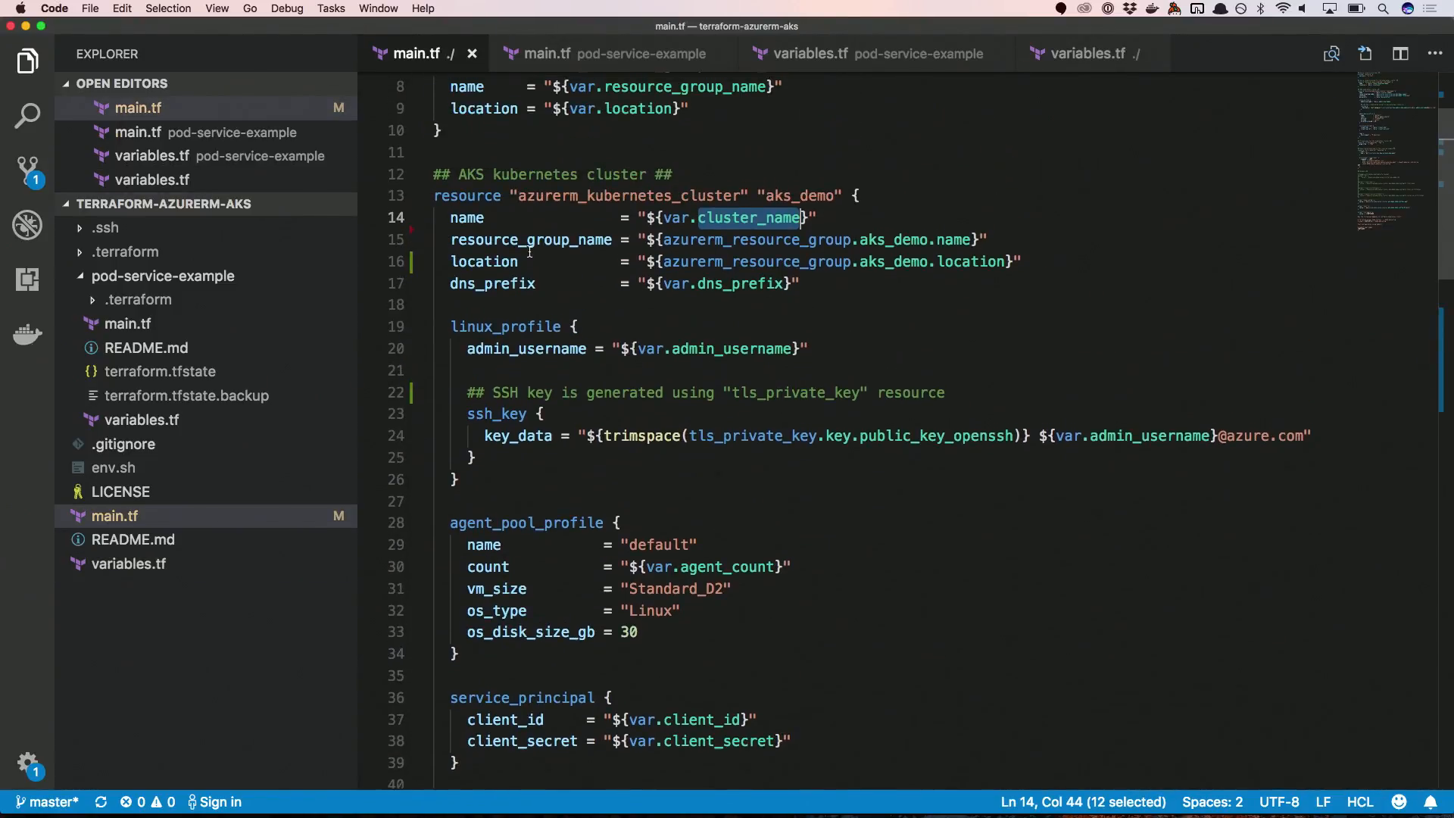
pyautogui.doubleClick(756, 262)
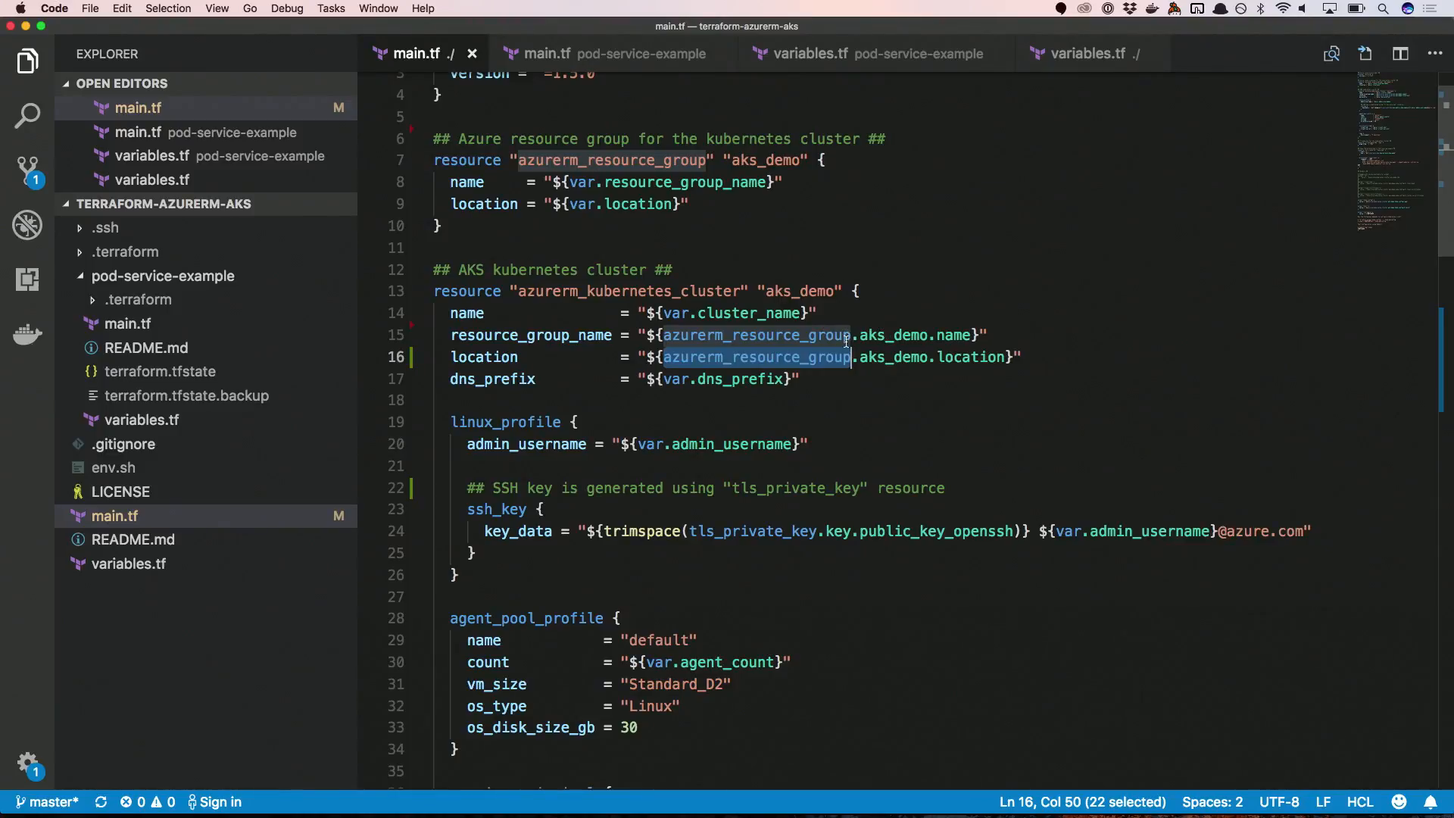
pyautogui.moveTo(780, 262)
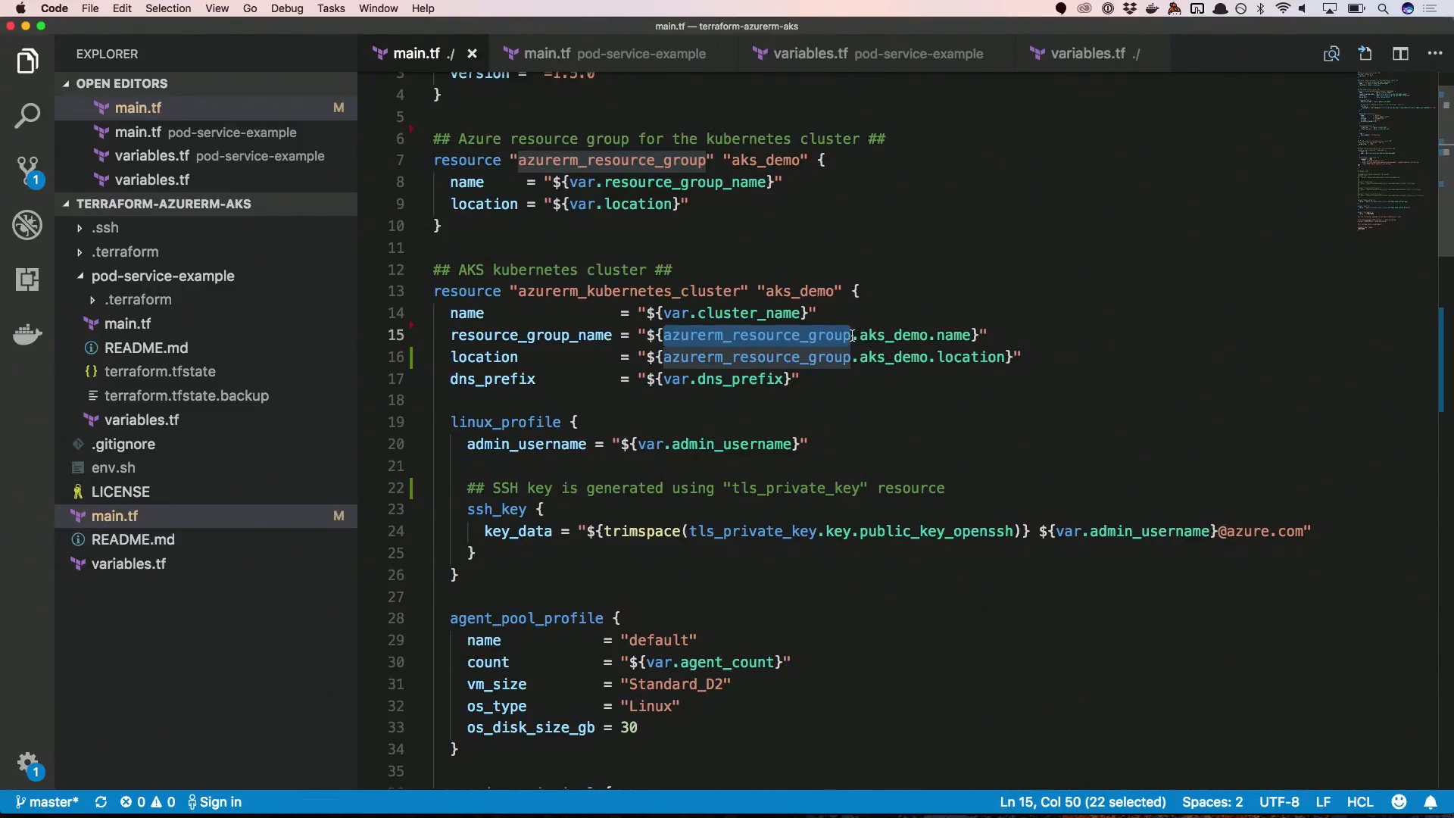
pyautogui.scroll(-3)
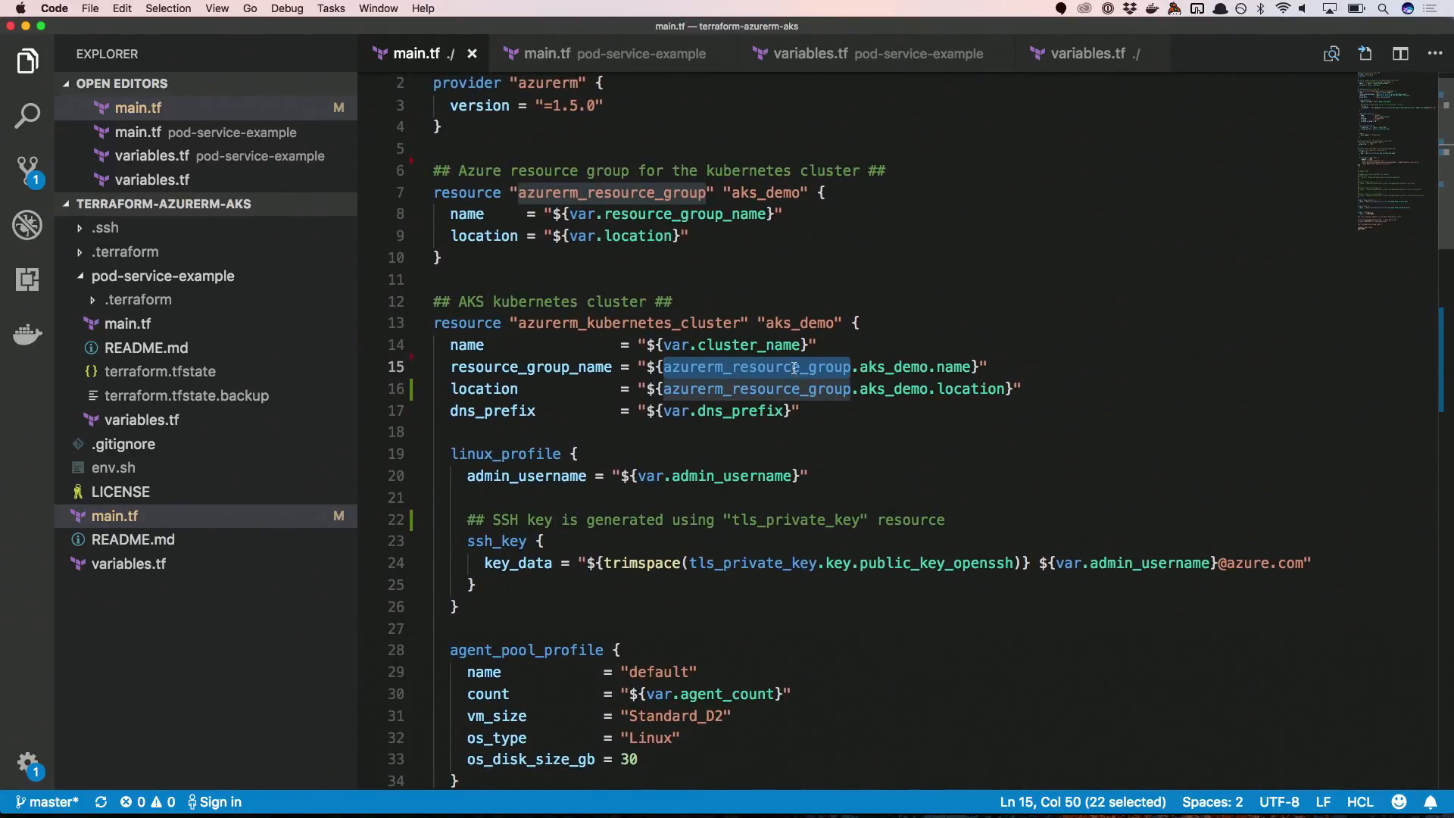
pyautogui.moveTo(652, 220)
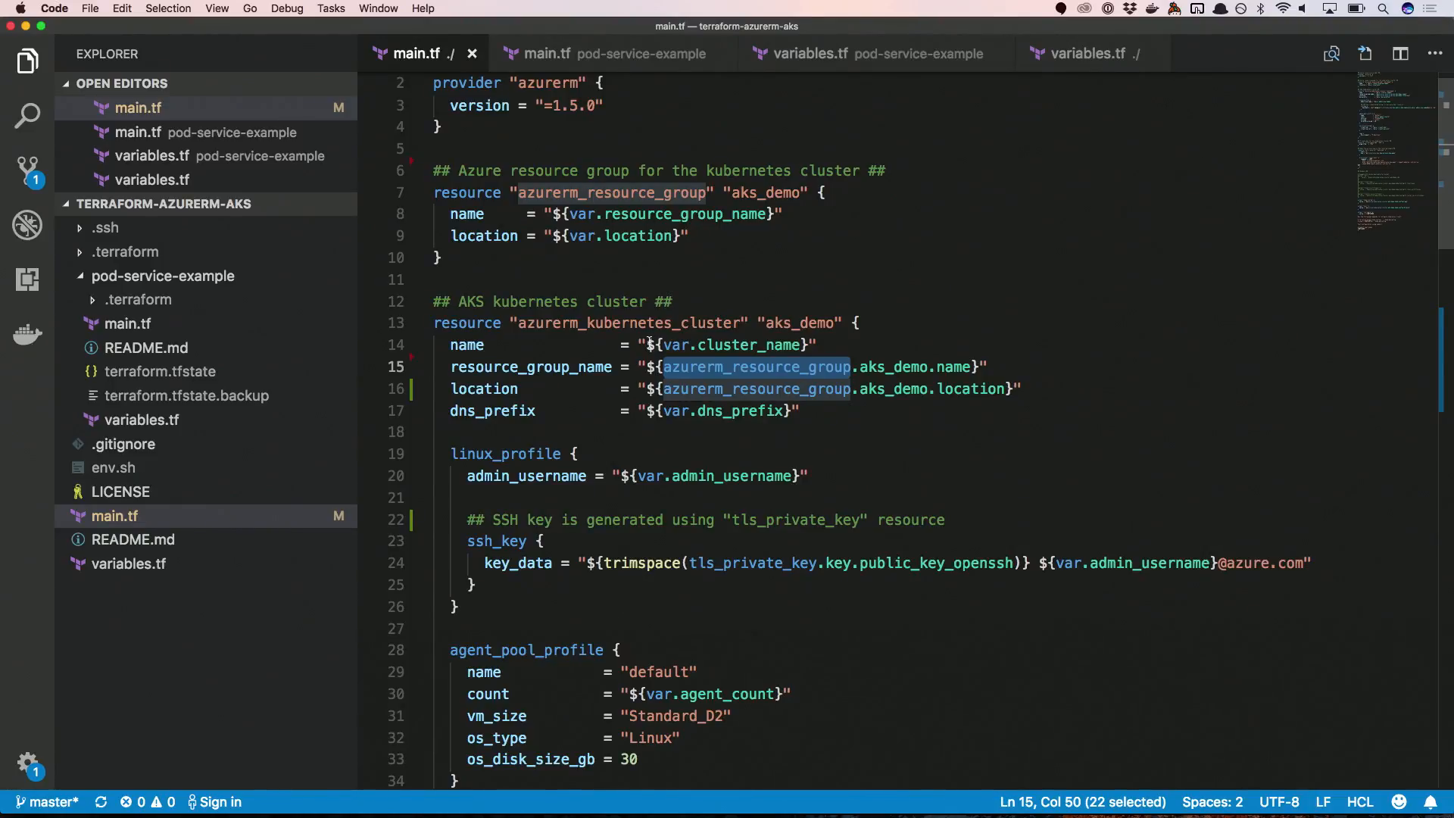
pyautogui.moveTo(681, 476)
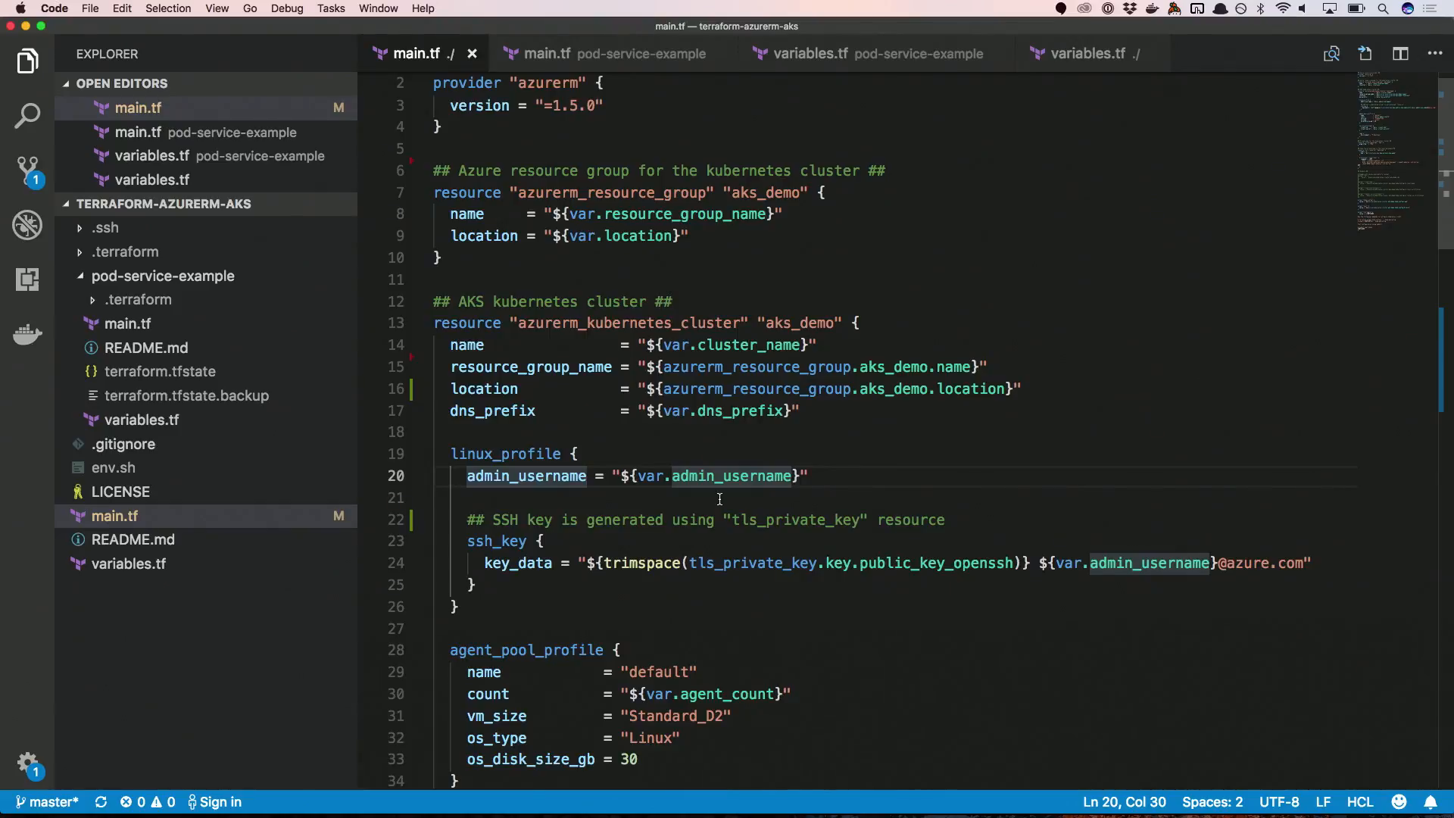
# Find var.agent_count in the agent pool, check variables.tf (default 3), then return to main.tf.
pyautogui.scroll(-3)
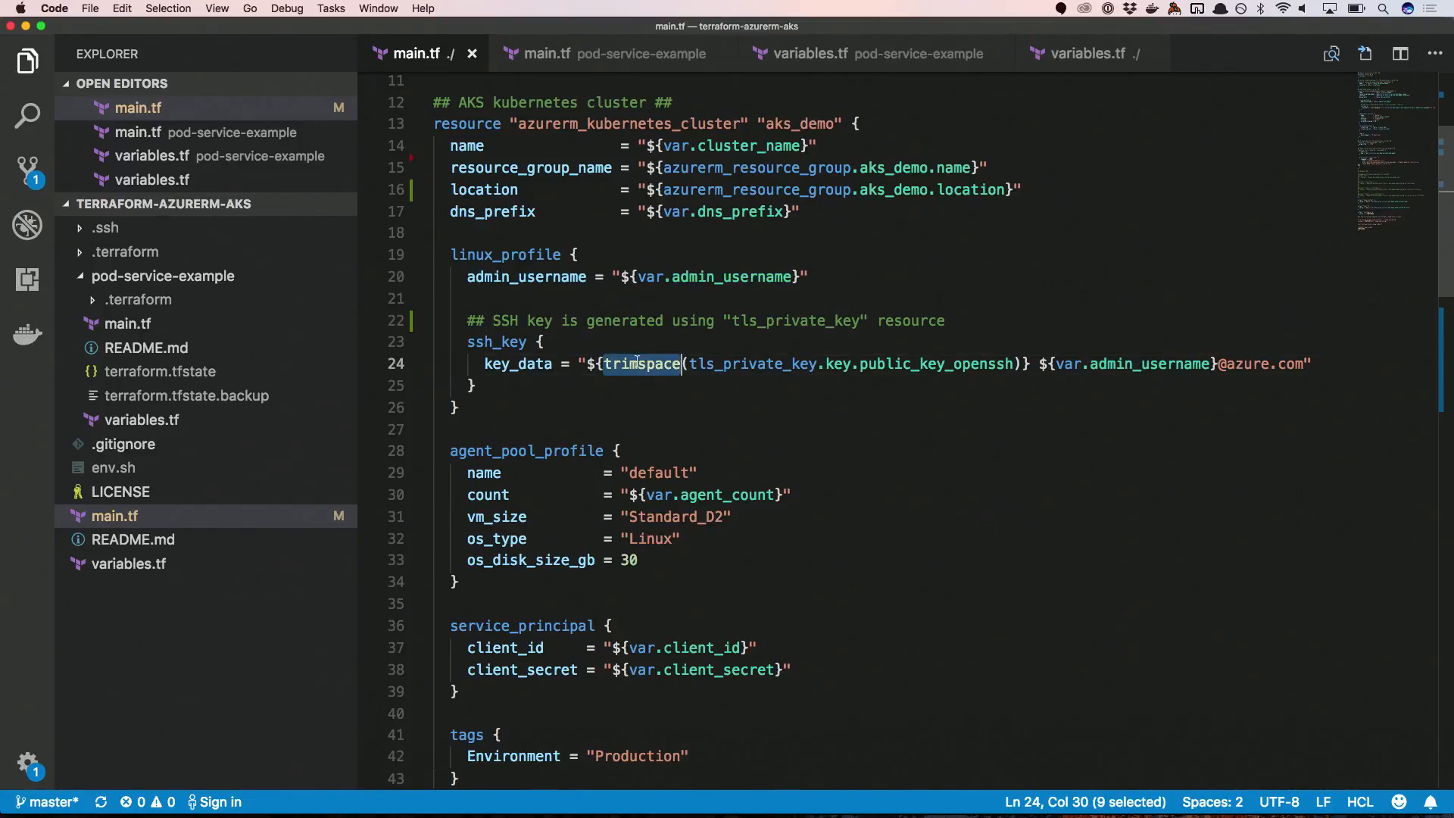
pyautogui.scroll(-3)
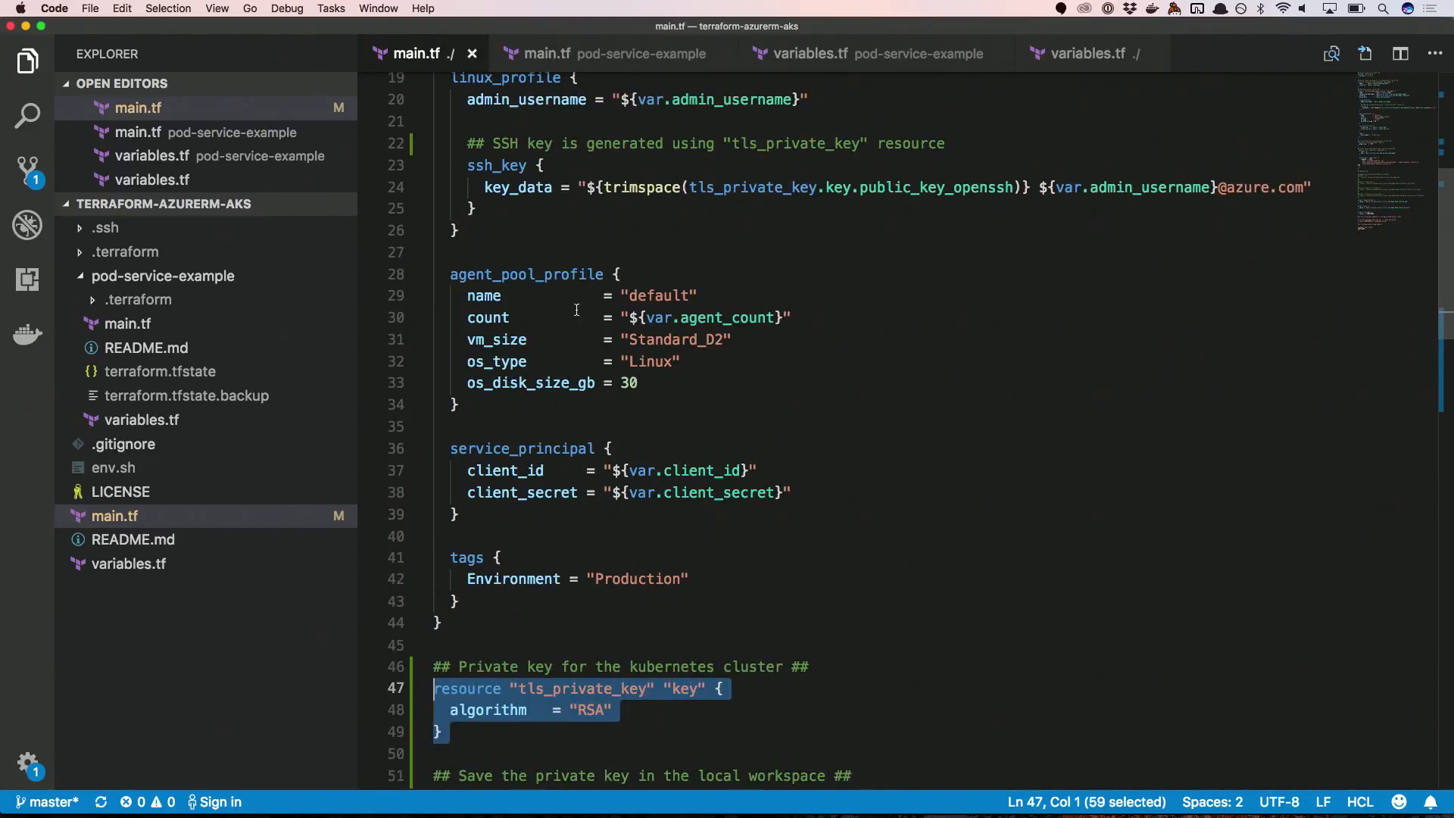
pyautogui.doubleClick(730, 318)
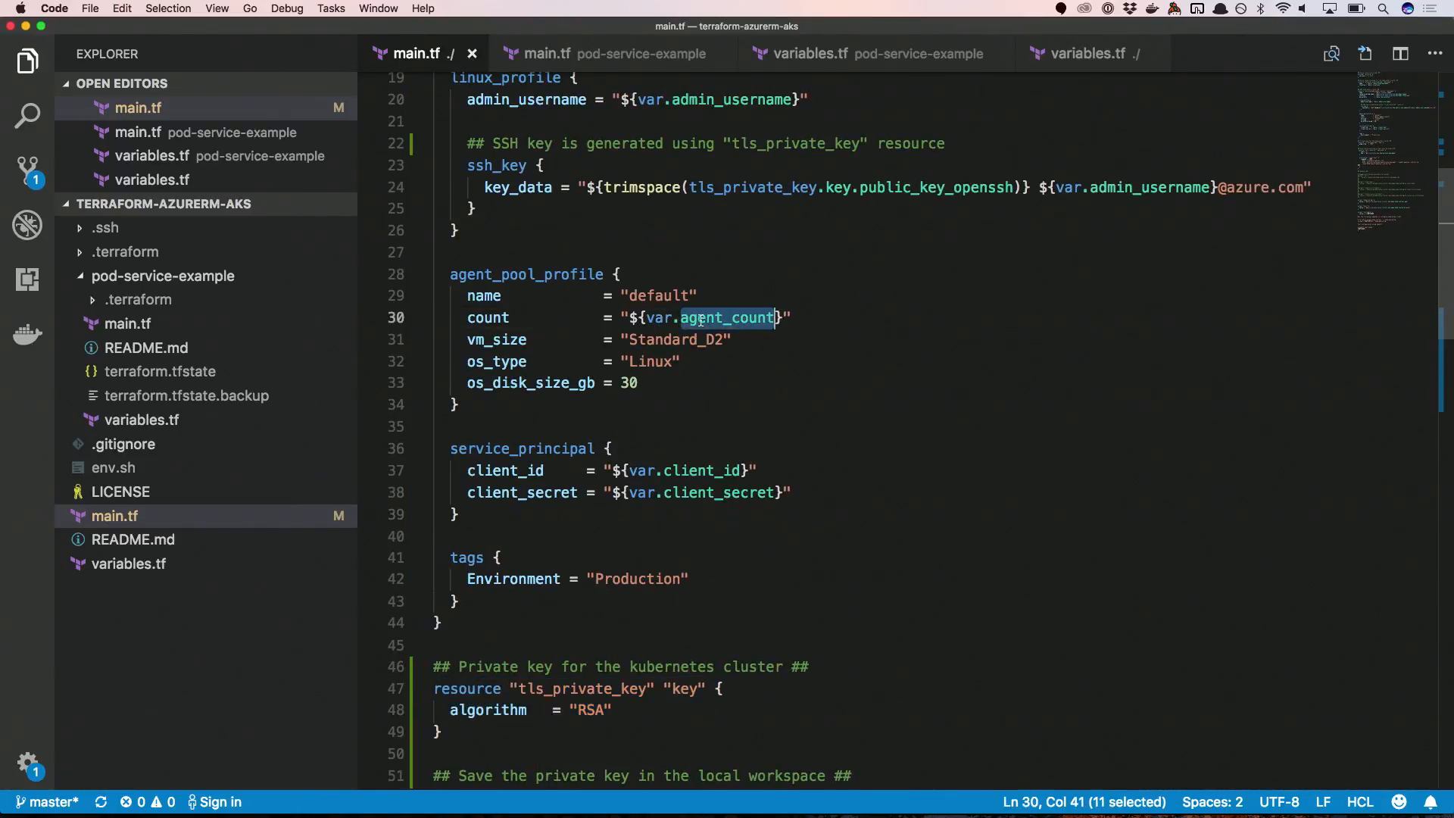
pyautogui.click(1082, 53)
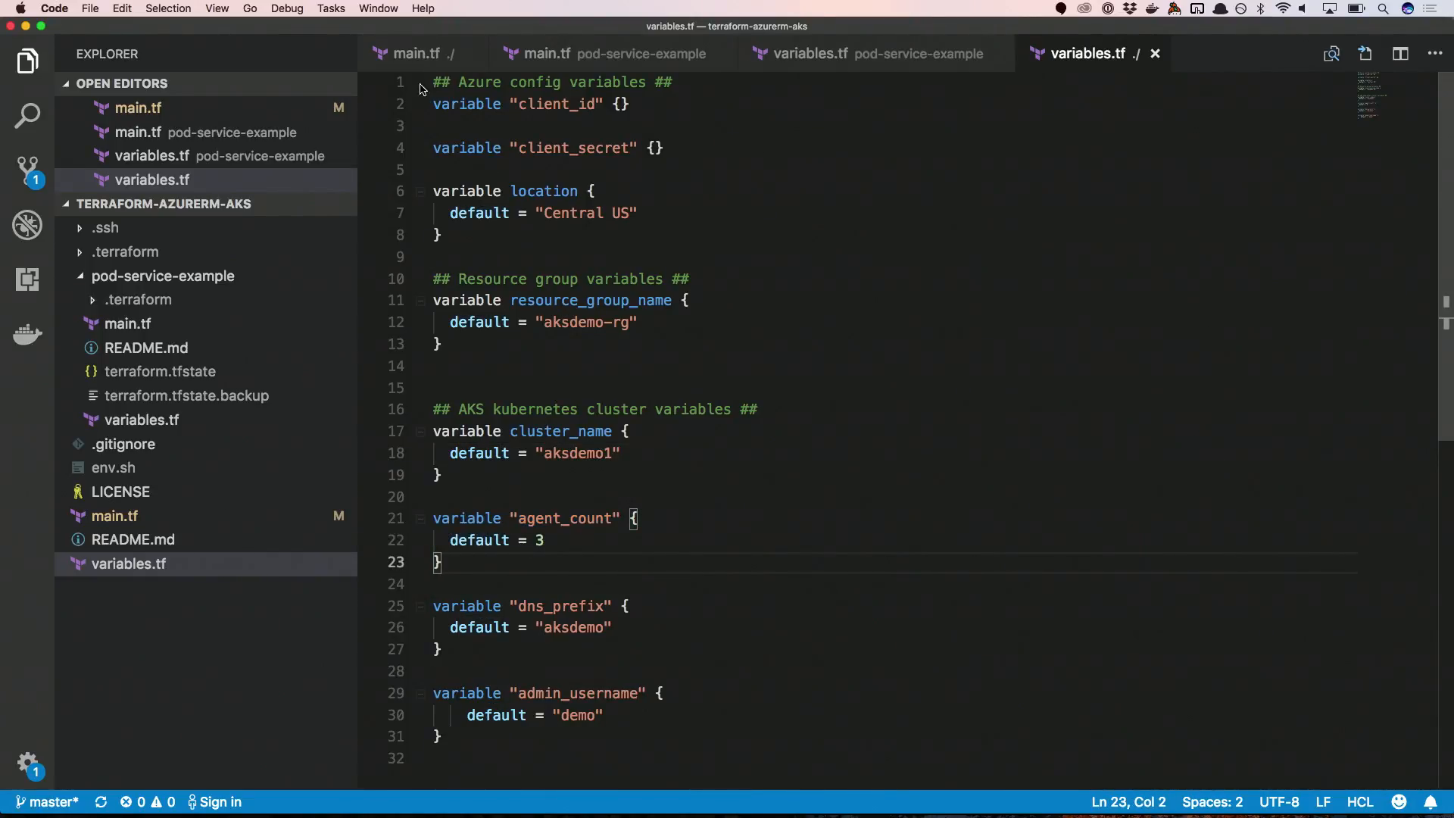
pyautogui.click(417, 53)
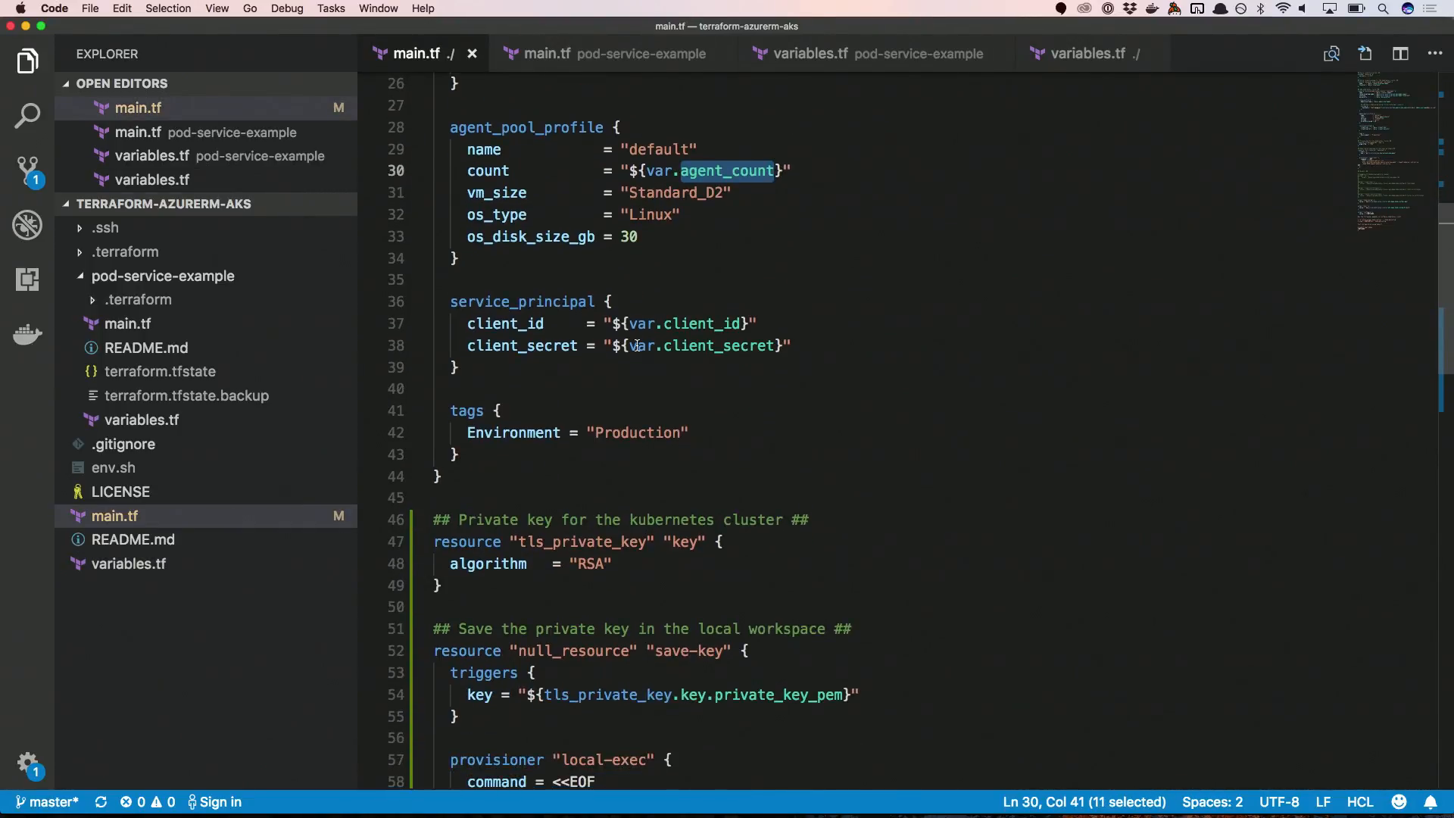
pyautogui.scroll(-3)
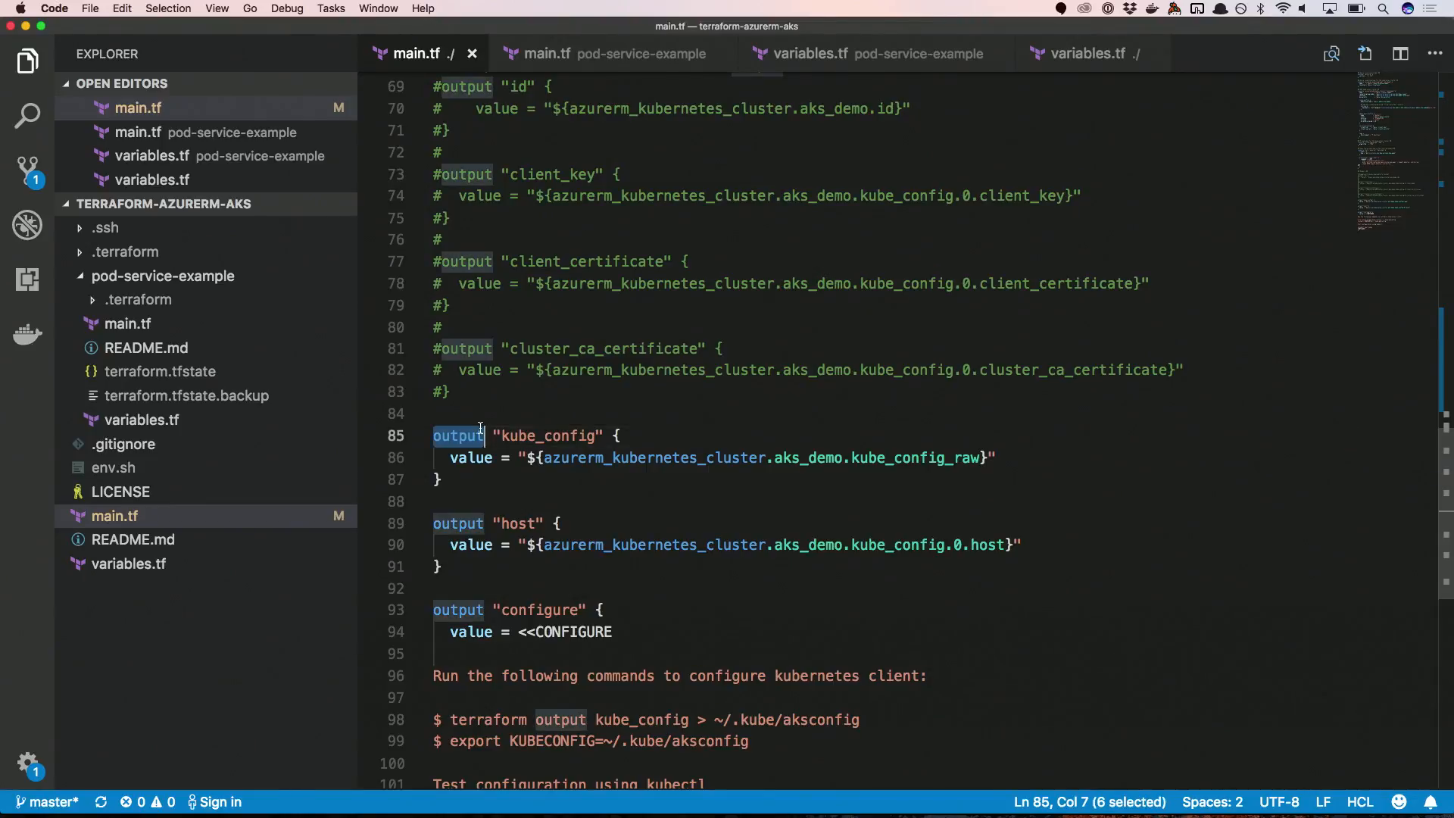
pyautogui.doubleClick(546, 437)
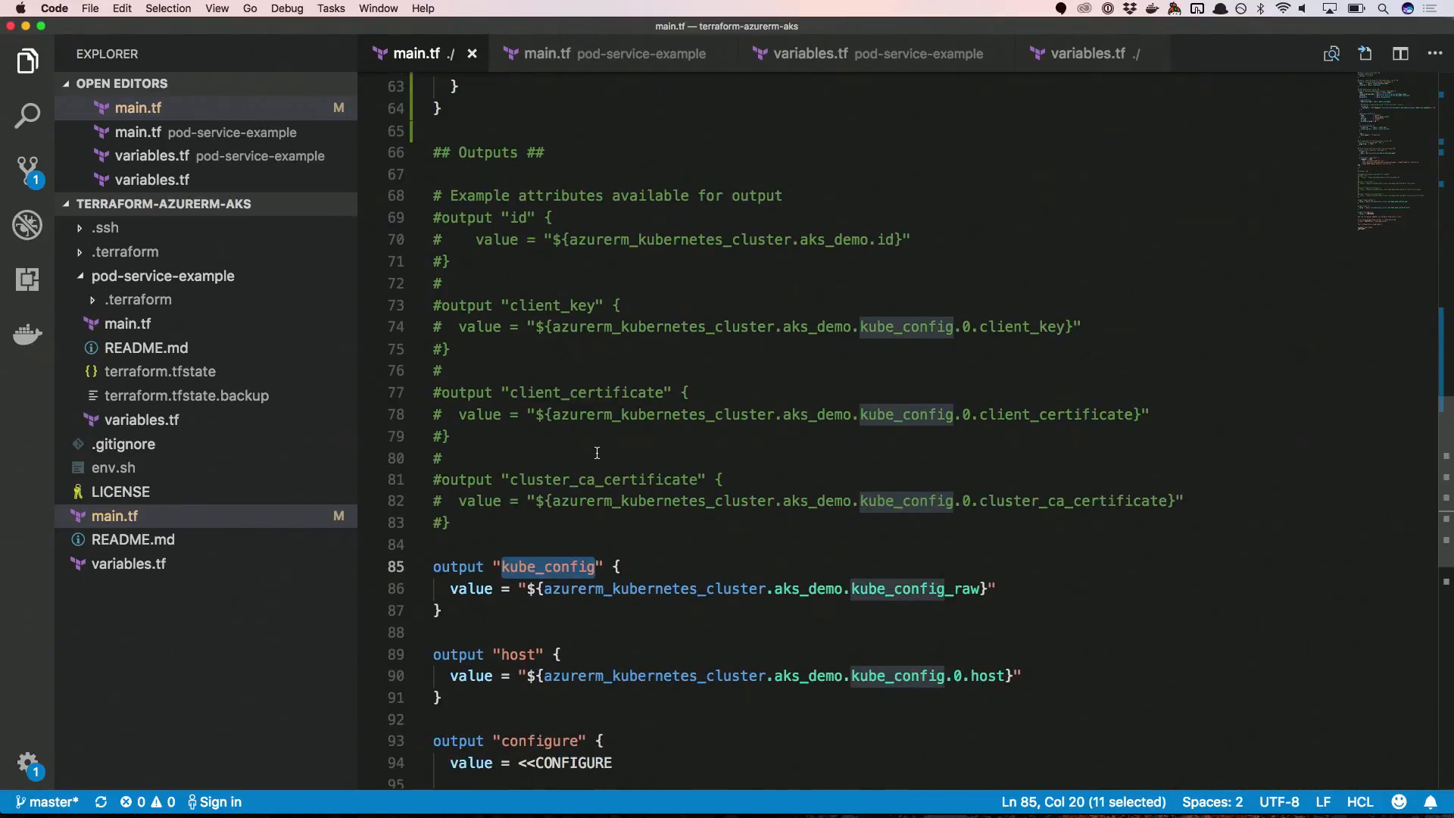
pyautogui.doubleClick(653, 587)
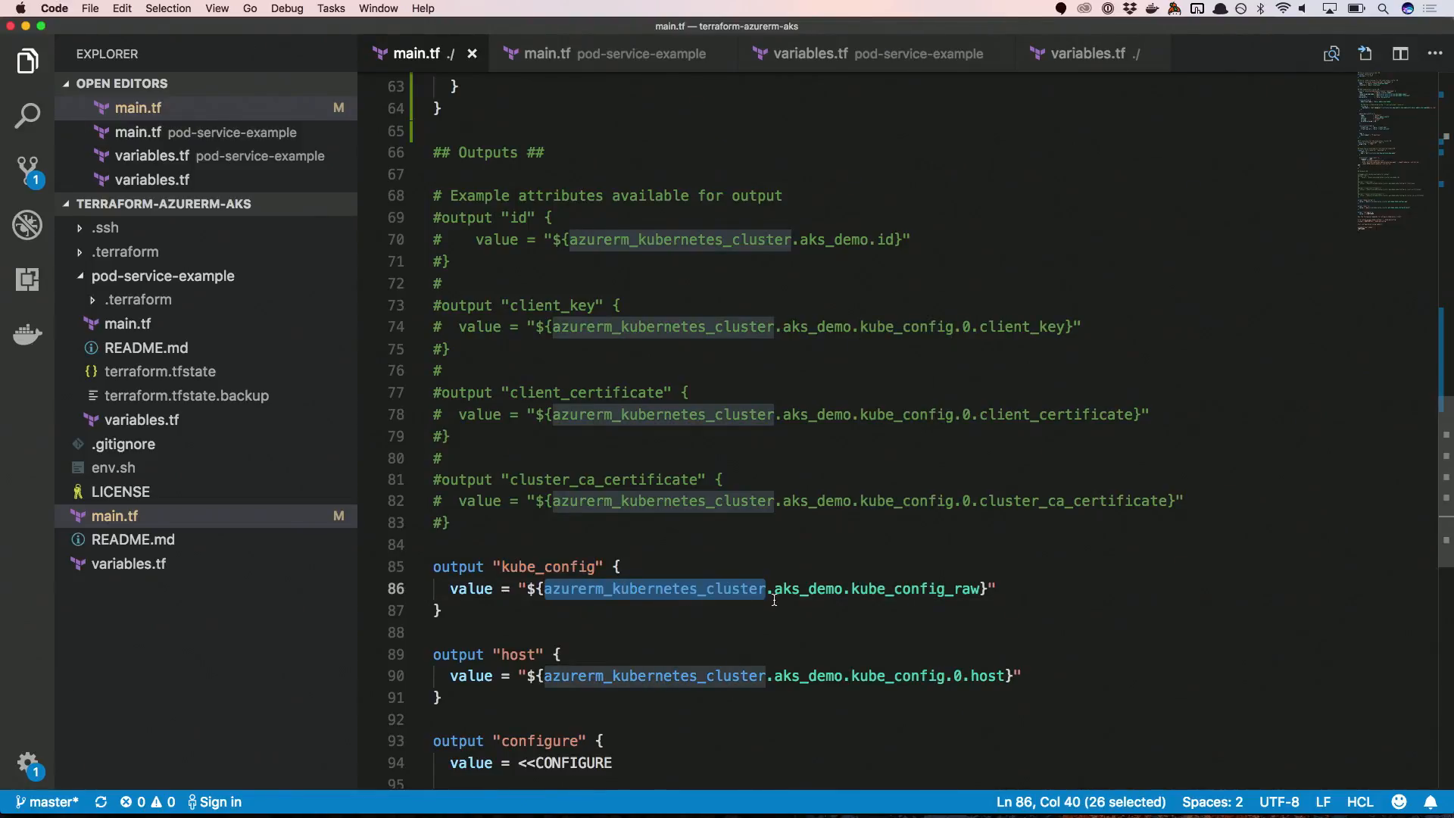
pyautogui.moveTo(893, 591)
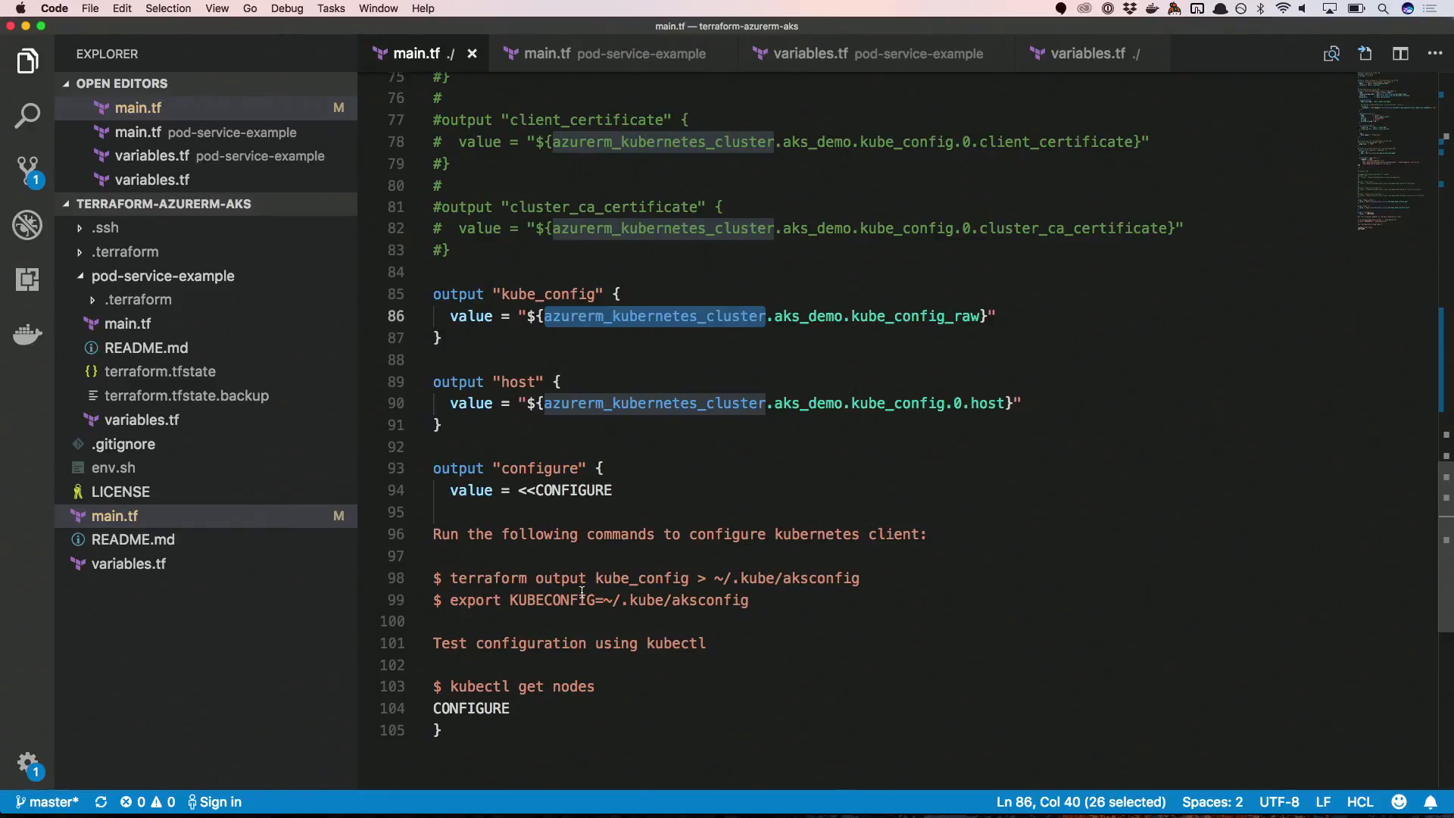
# Switch to iTerm2 and run terraform init in the terraform-azurerm-aks directory.
pyautogui.press('cmd+tab')
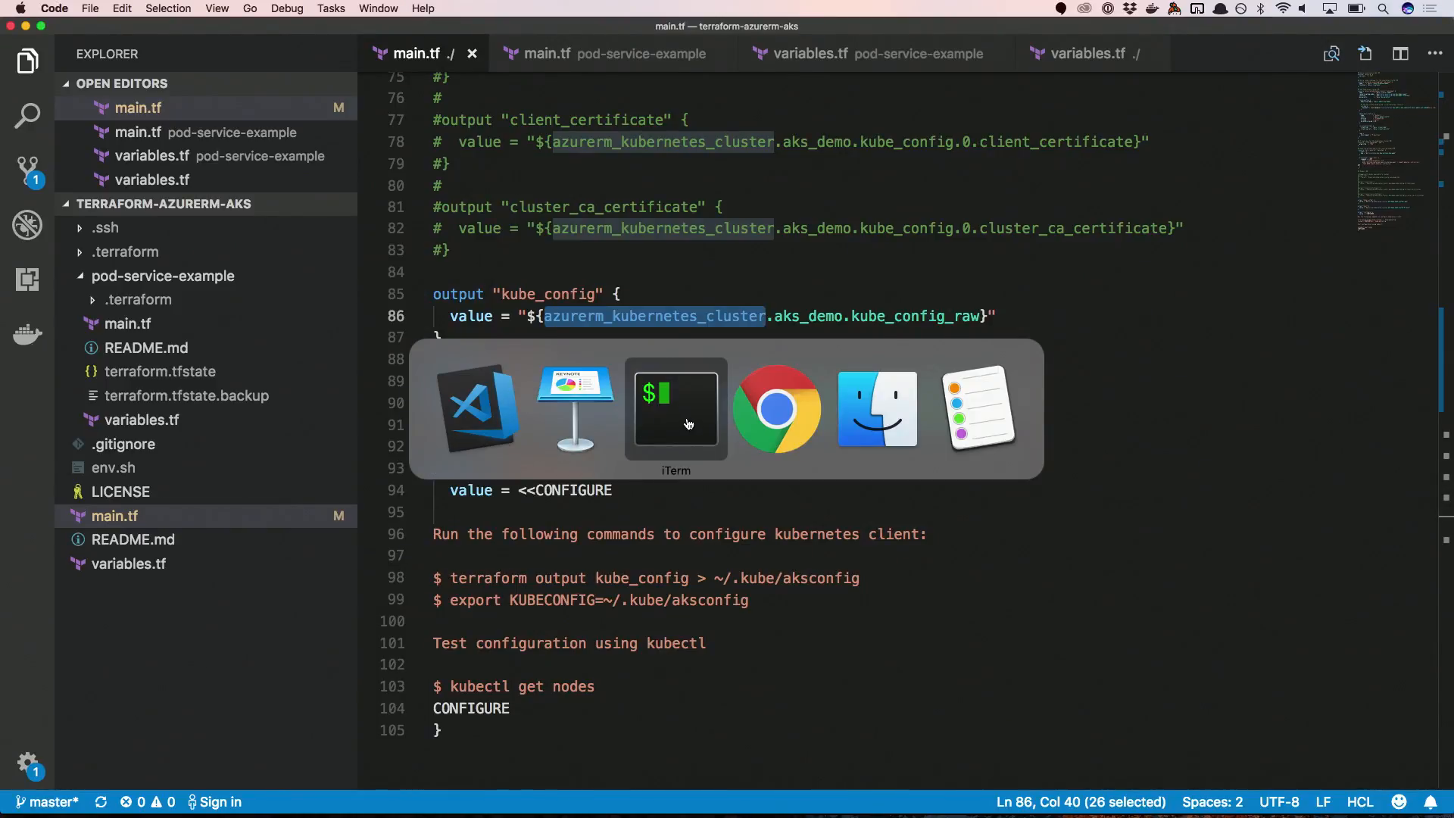
pyautogui.click(675, 408)
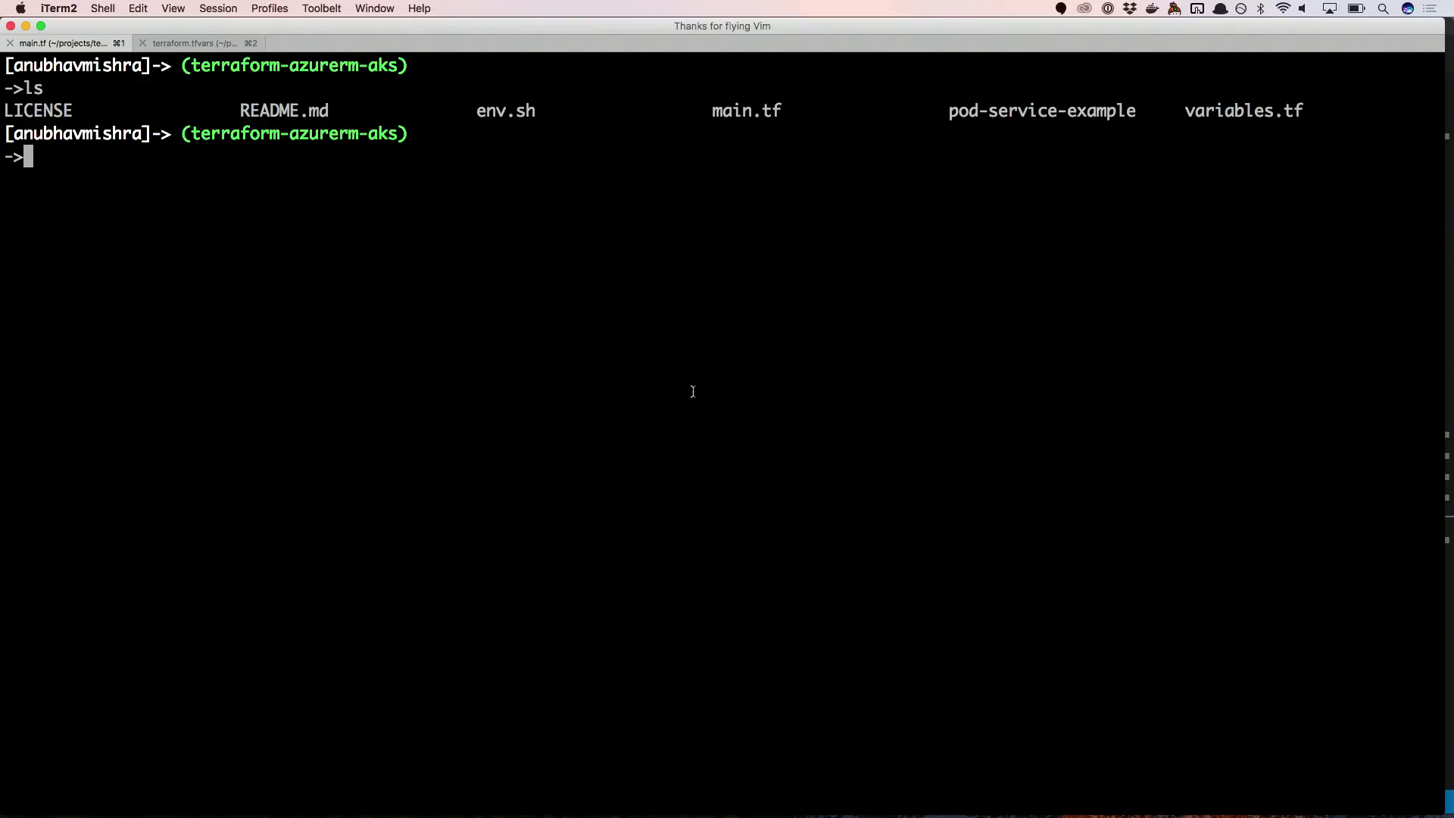
pyautogui.write('terraform init')
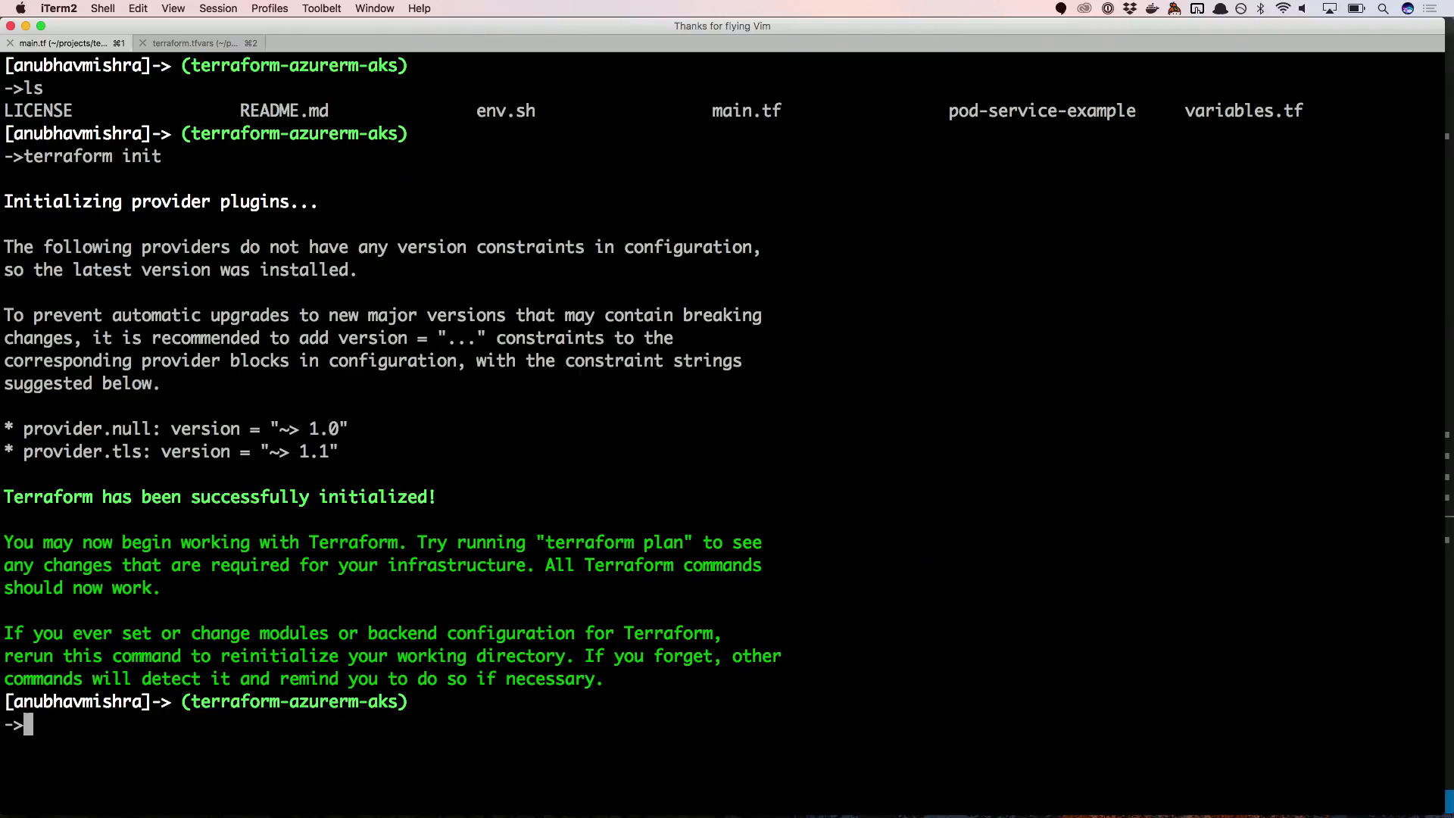
# Run terraform plan and review the AKS cluster, resource group, private key and save-key resources.
pyautogui.press('ctrl+r')
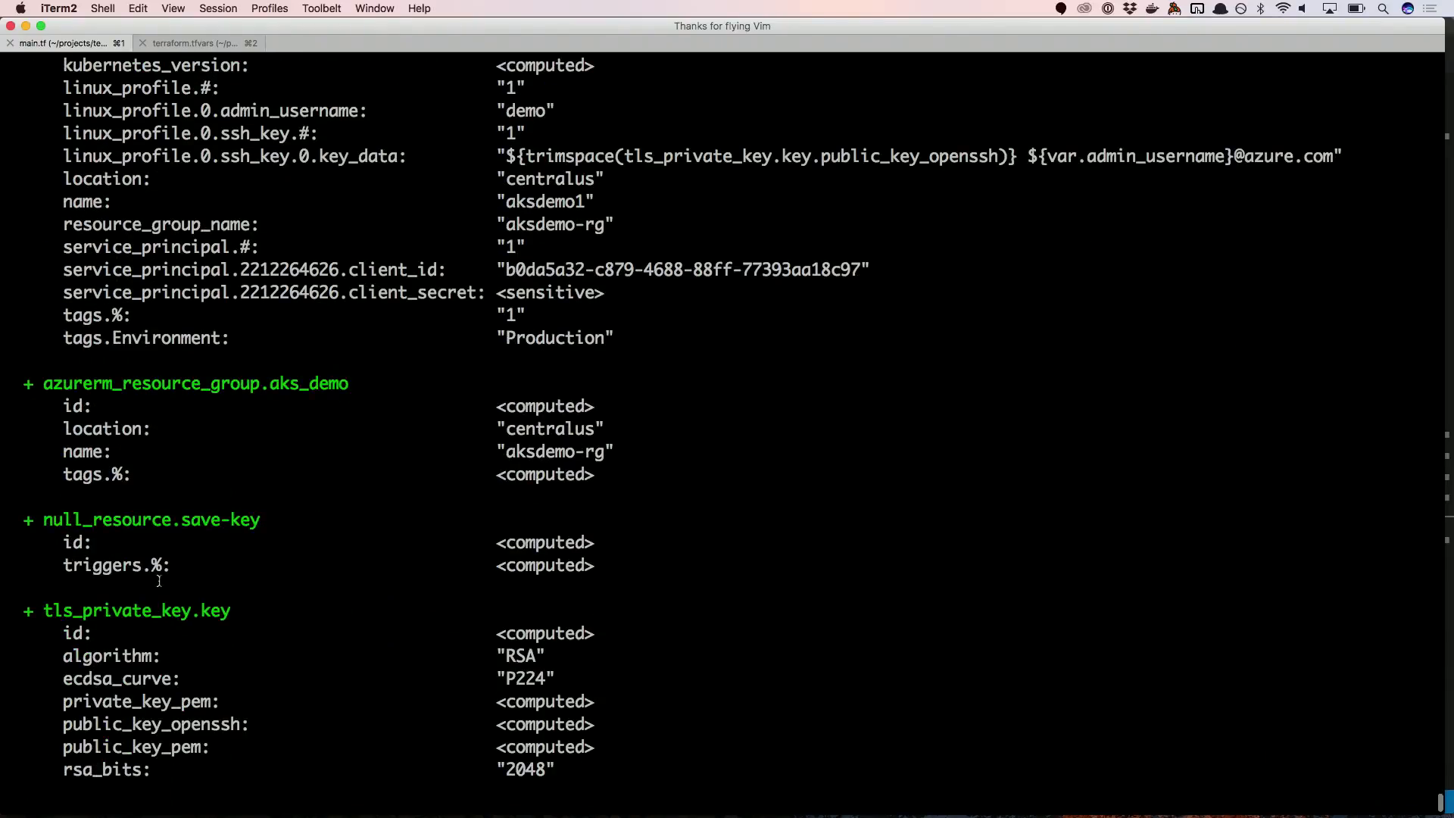
pyautogui.scroll(-3)
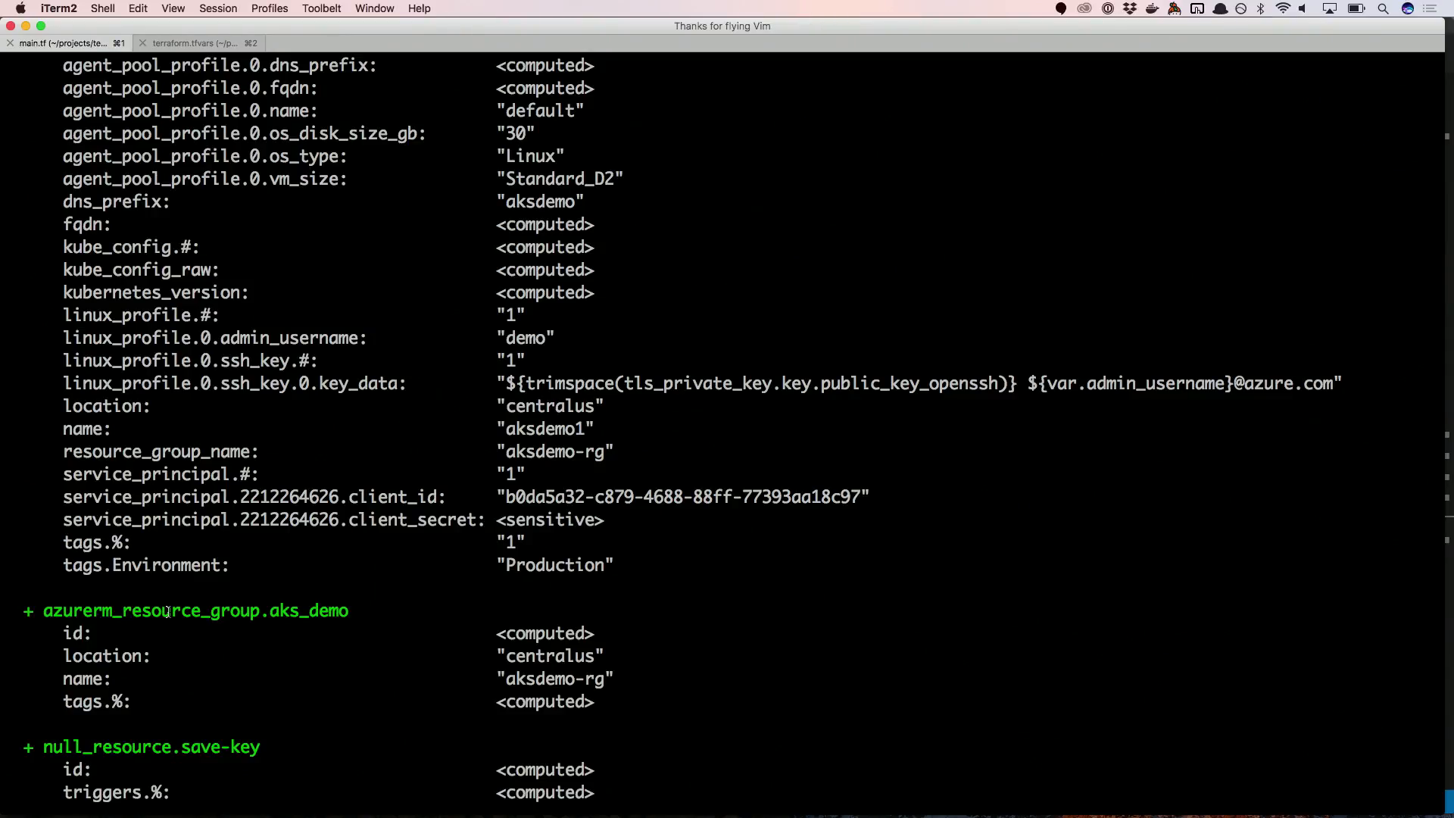
pyautogui.scroll(-3)
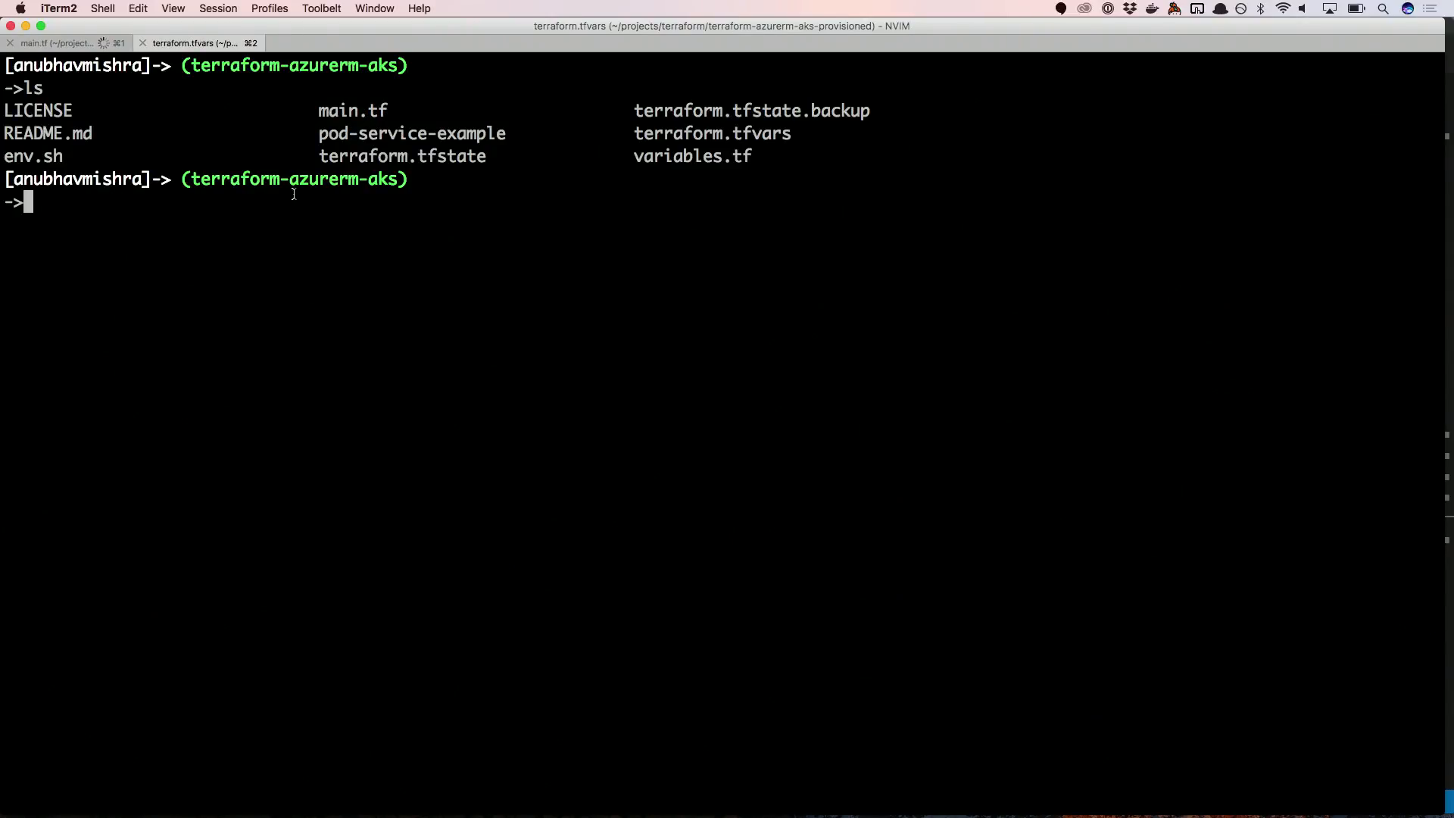
# In the provisioned copy, clear stray input, run terraform plan, then terraform apply -auto-approve.
pyautogui.write('rp')
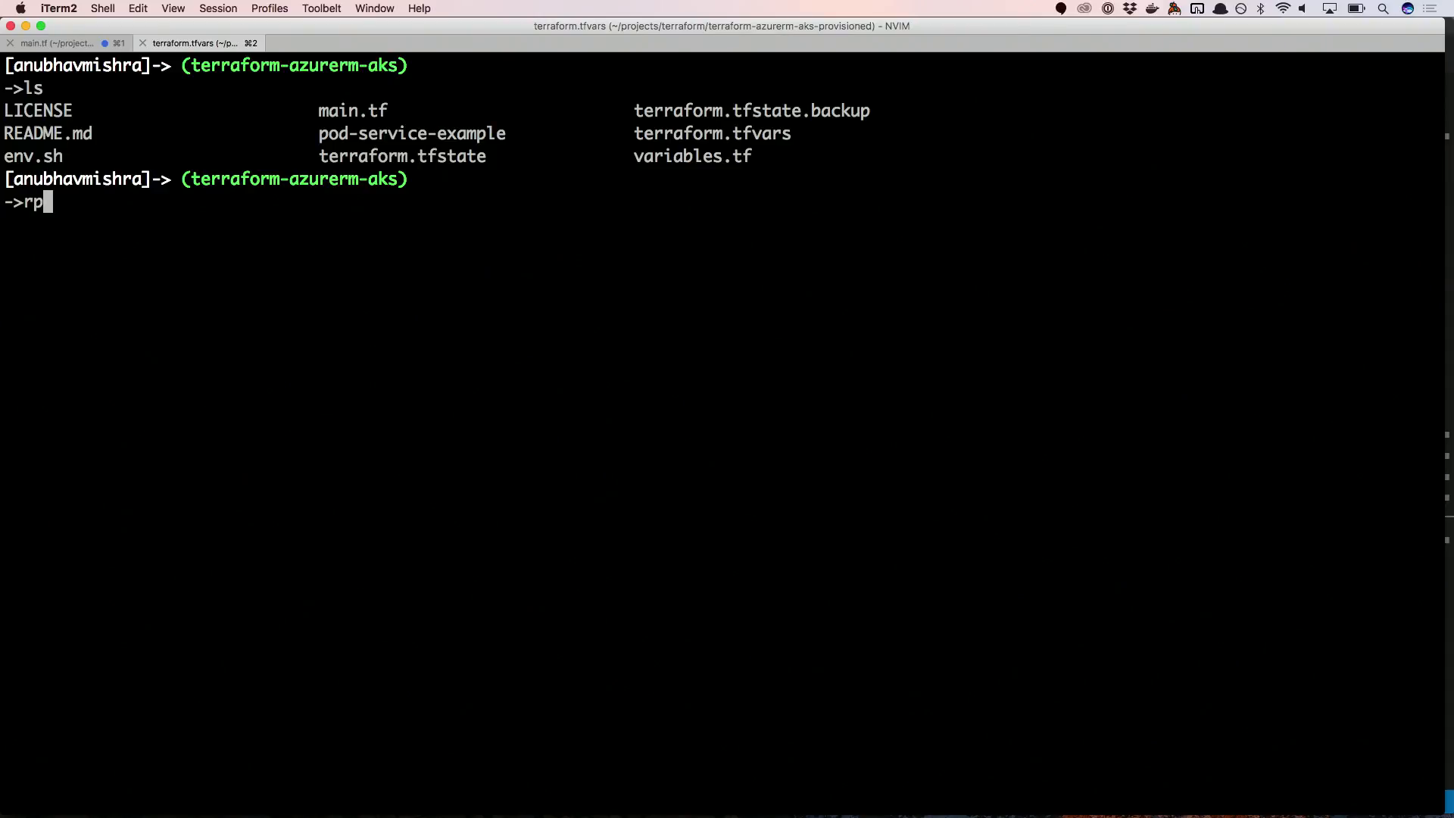
pyautogui.press('backspace')
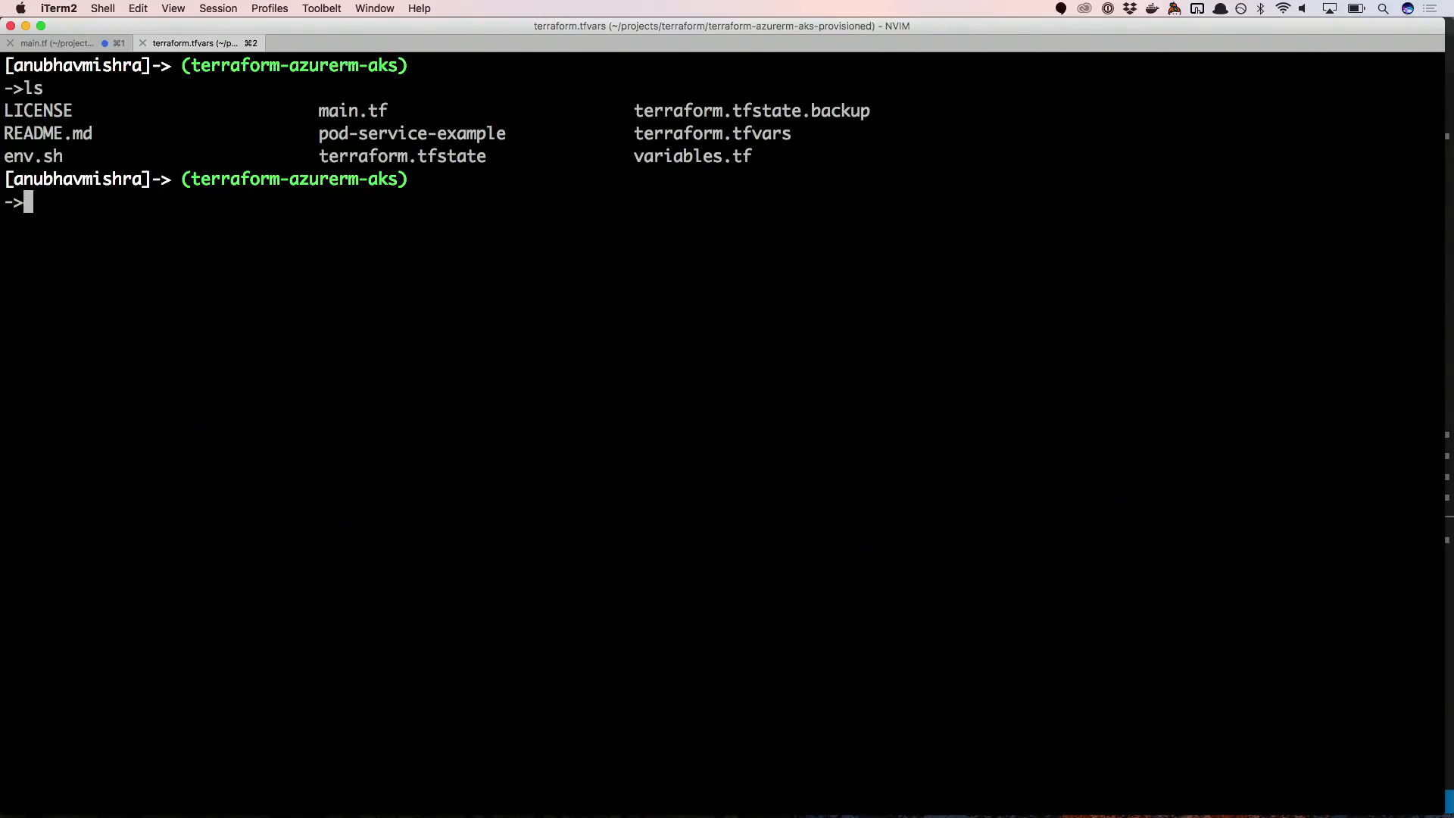
pyautogui.press('ctrl+r')
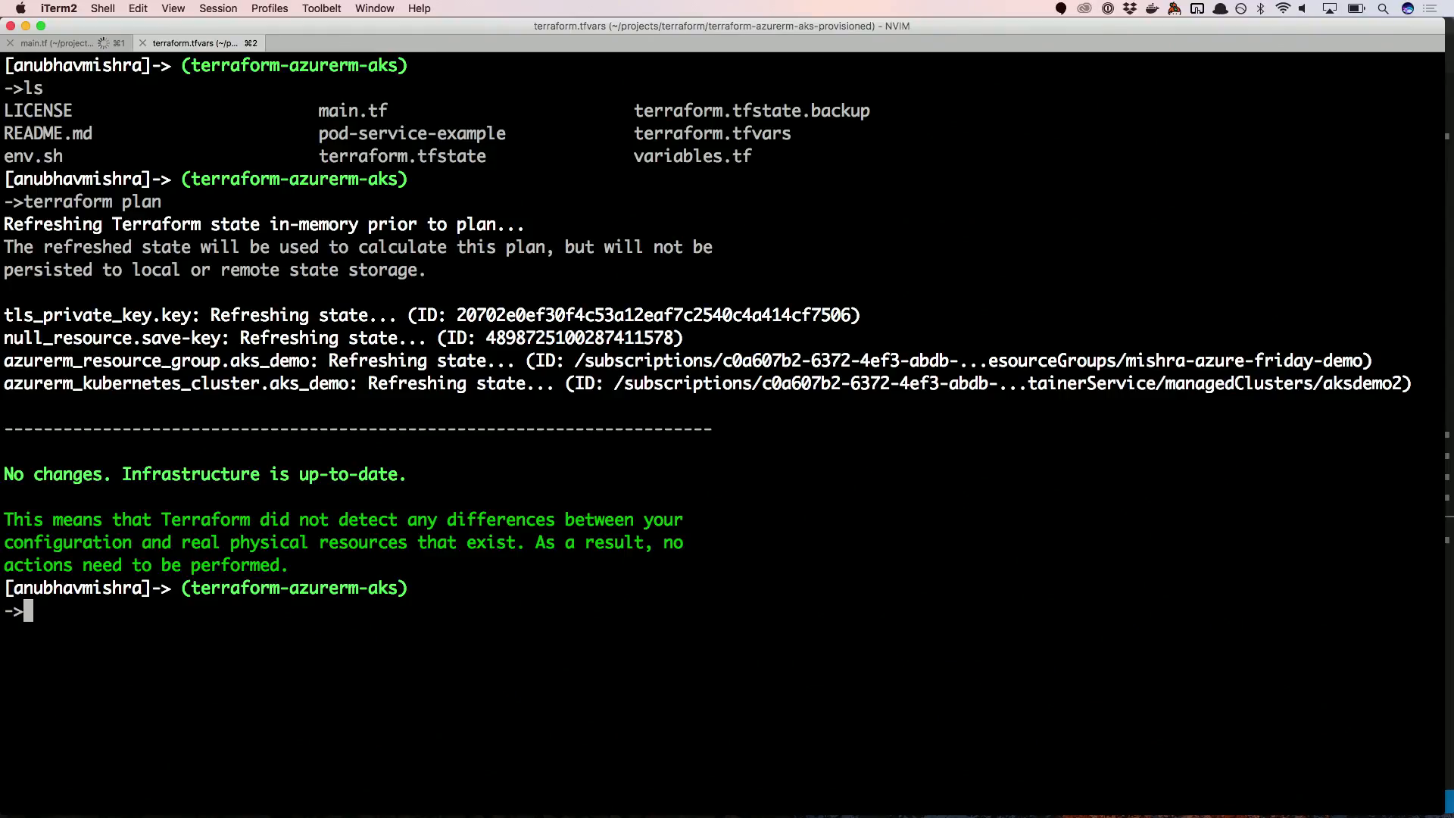
pyautogui.write('terraform apply -auto-approve')
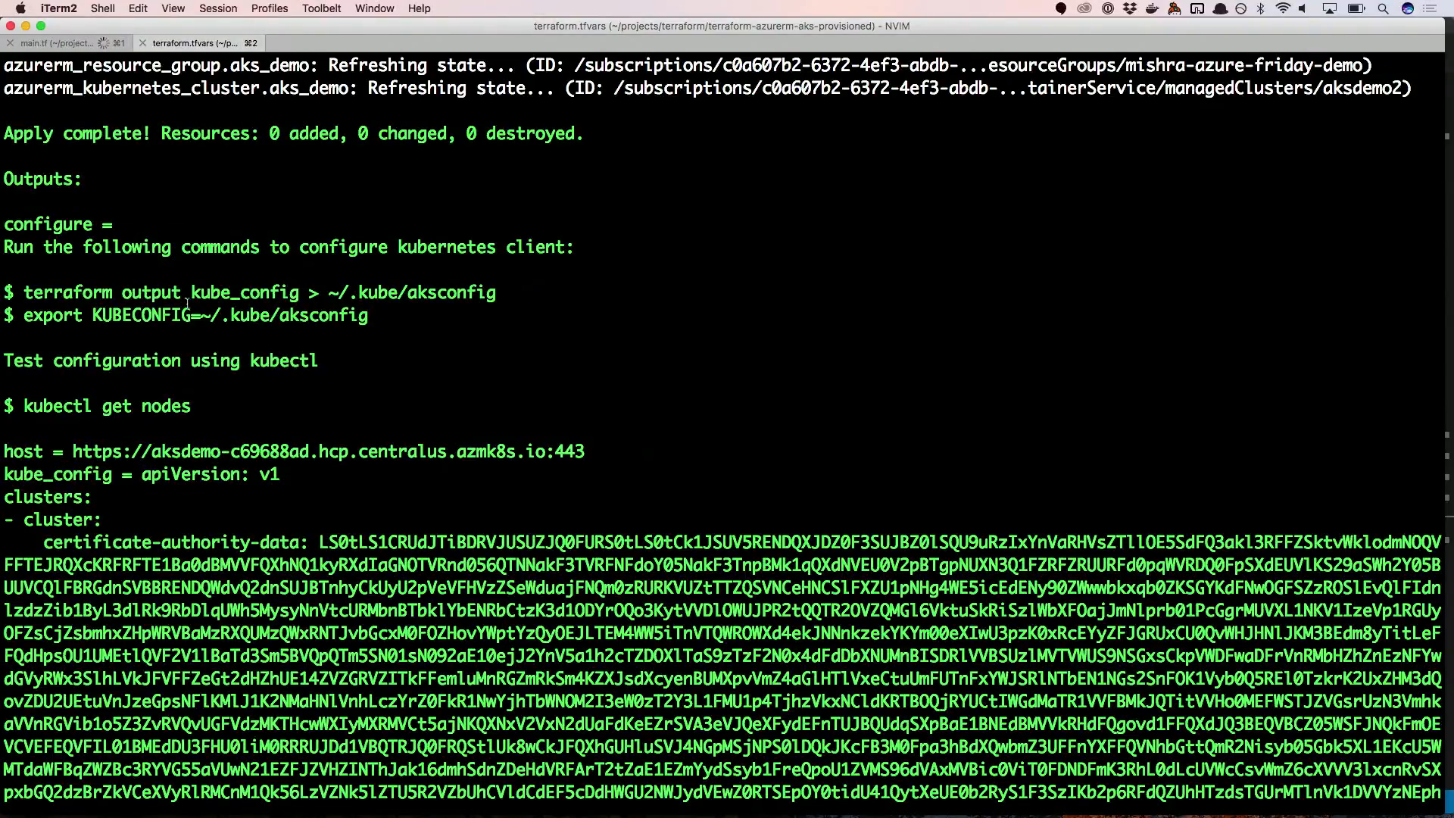
pyautogui.moveTo(368, 351)
pyautogui.write('terraform')
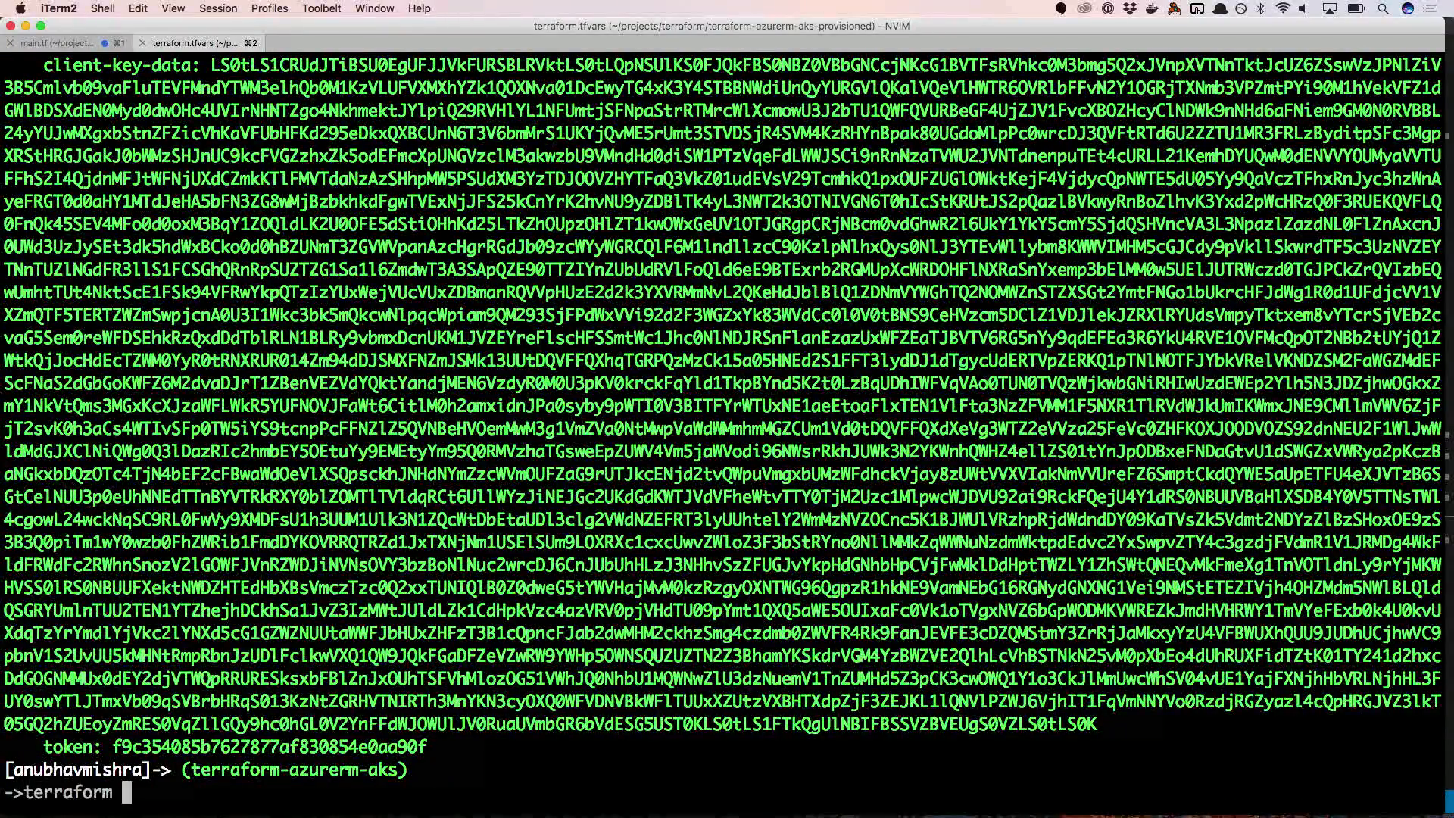
# Run terraform output configure to print the kube_config export and kubectl test commands.
pyautogui.write('output')
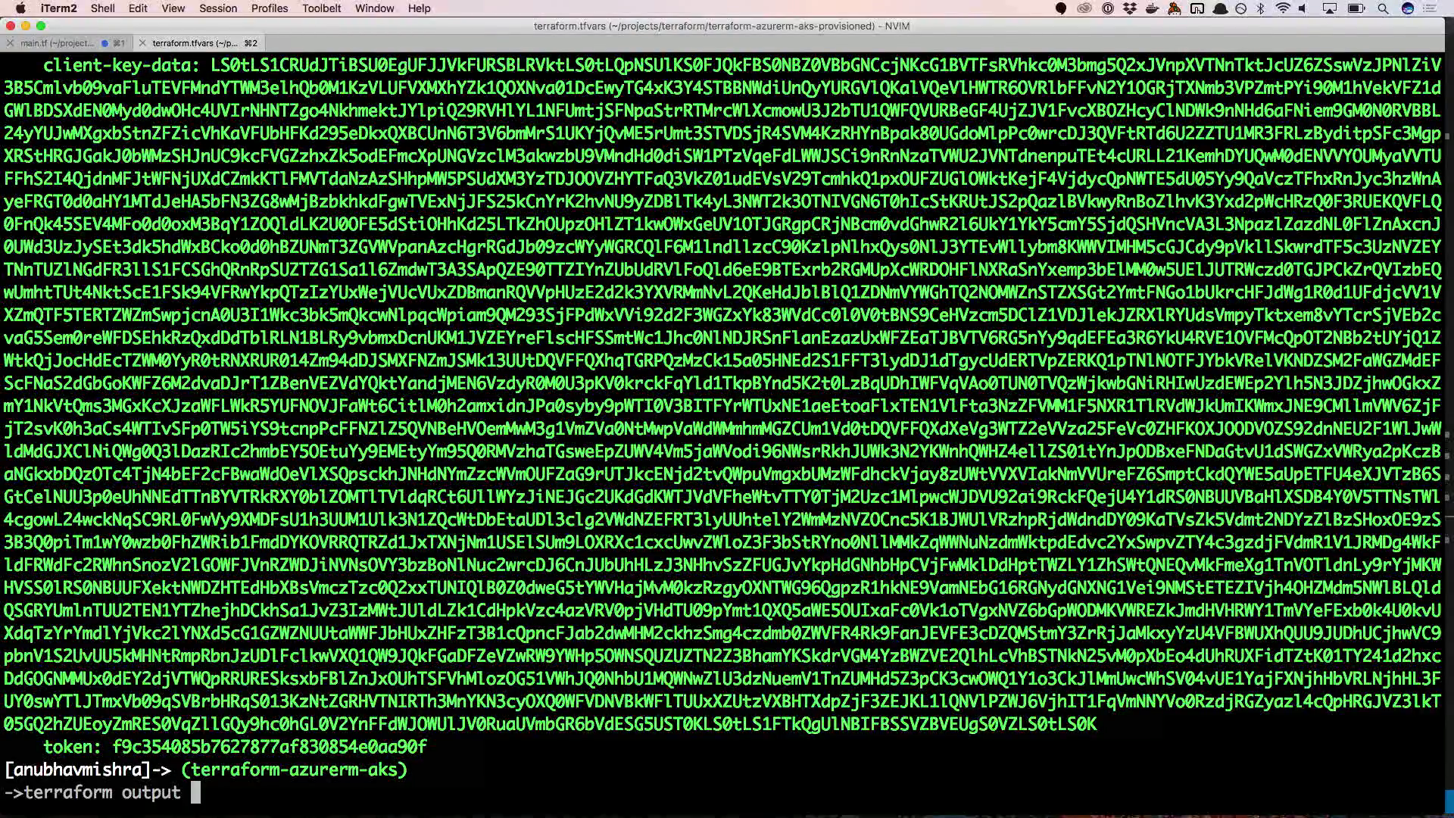
pyautogui.write('confi')
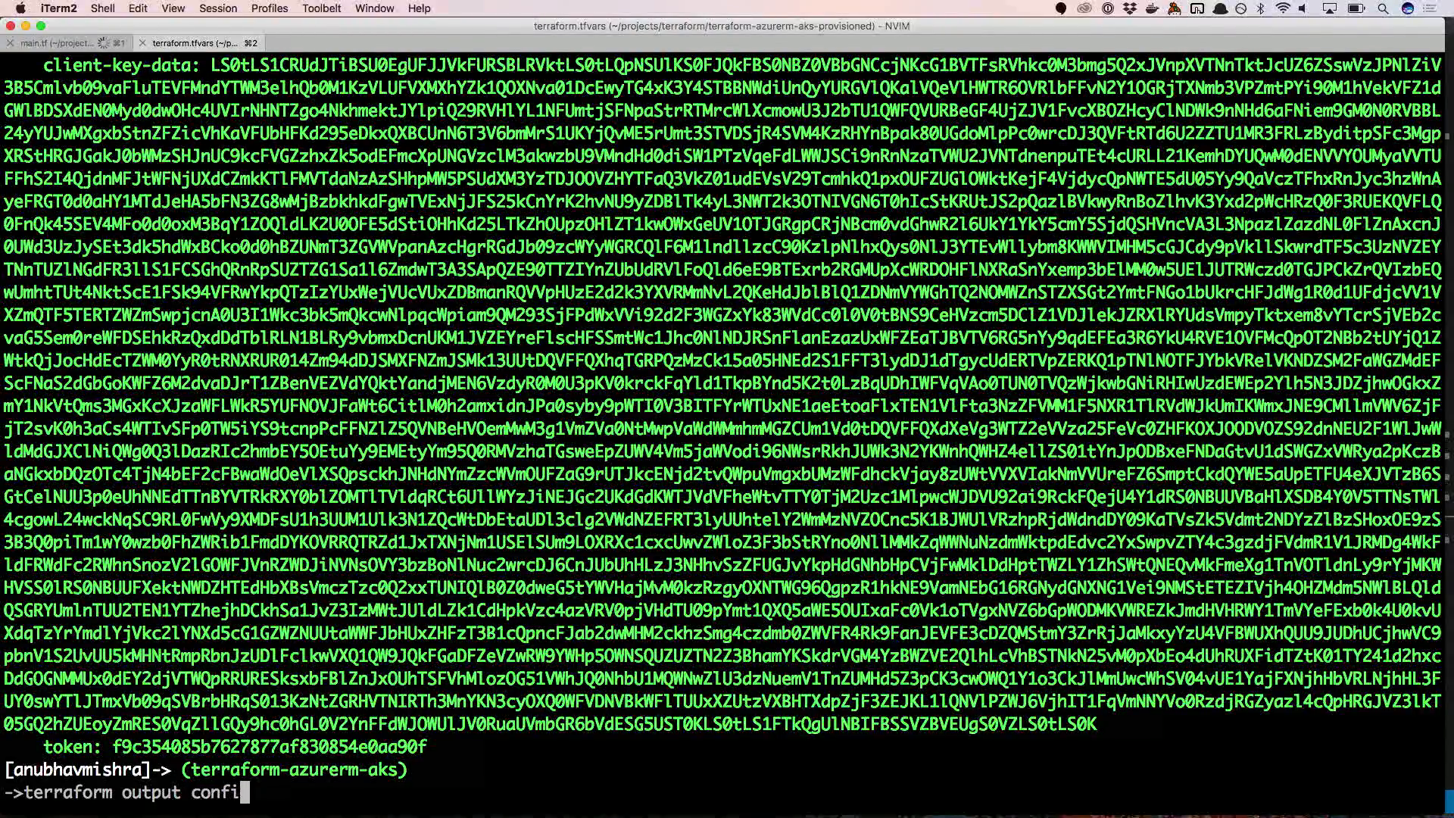
pyautogui.write('gure')
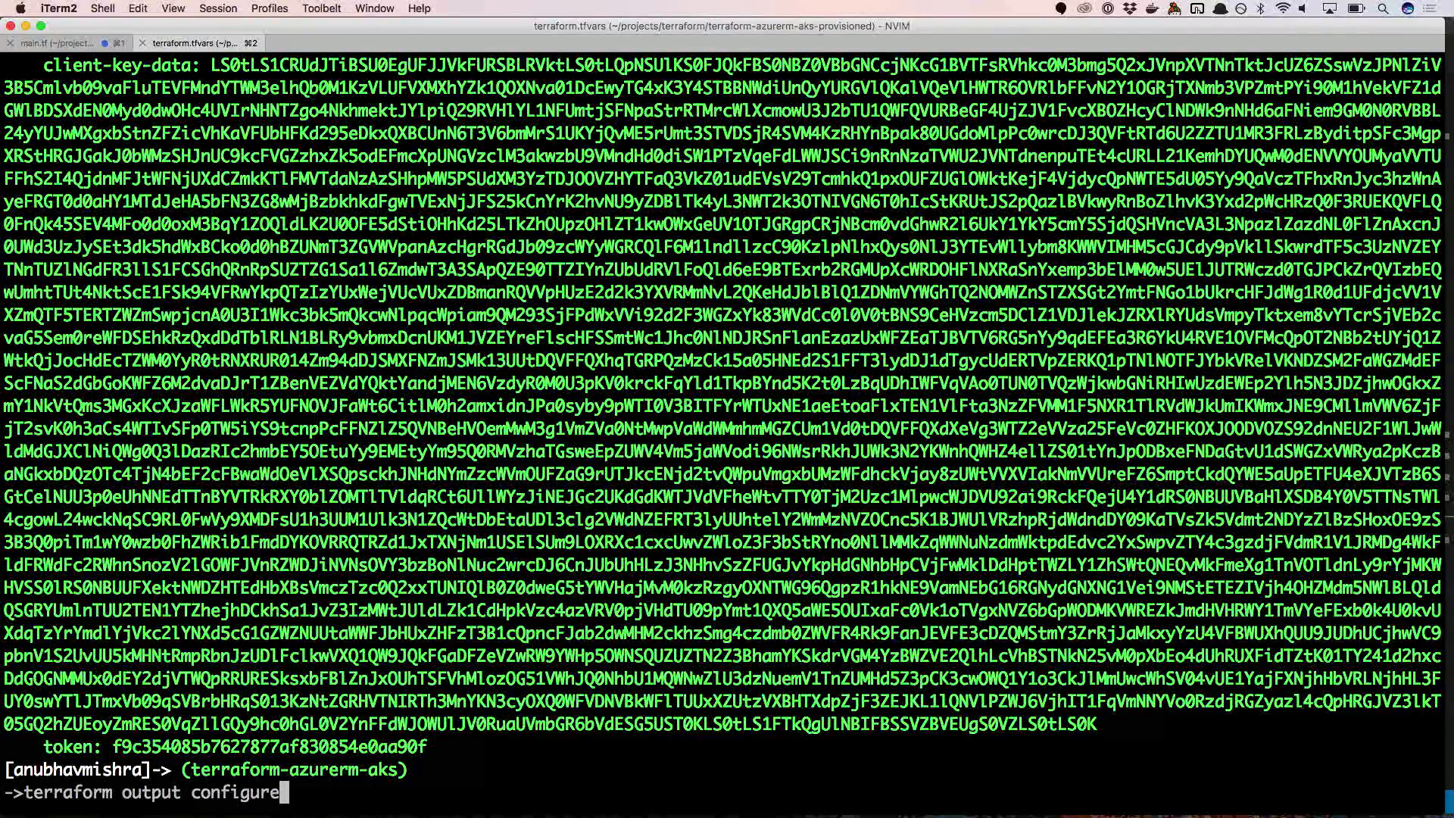
pyautogui.press('enter')
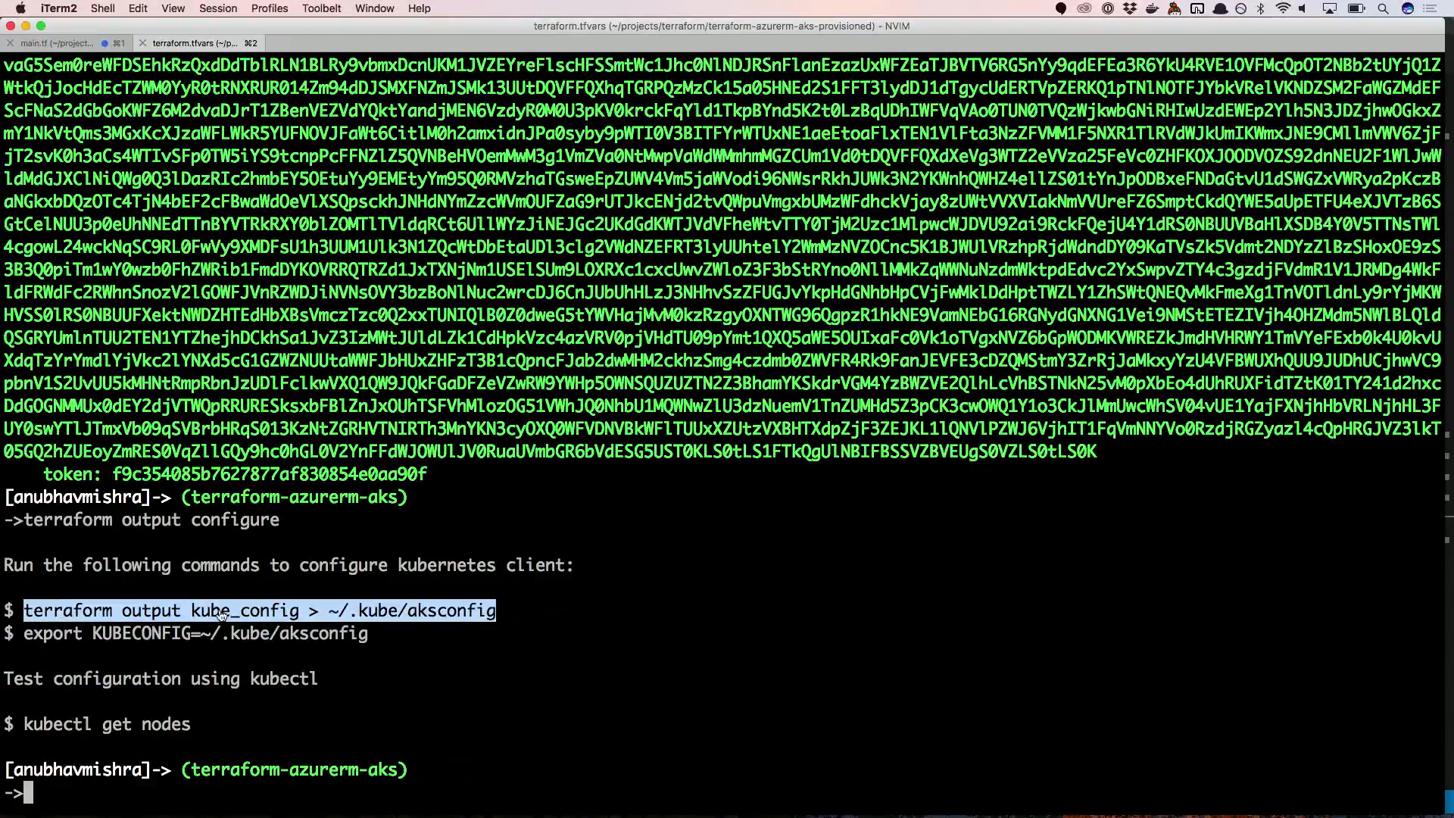
# Write kube_config to ~/.kube/aksconfig and run terraform output configure again.
pyautogui.write('terraform output kube_config > ~/.kube/aksconfig')
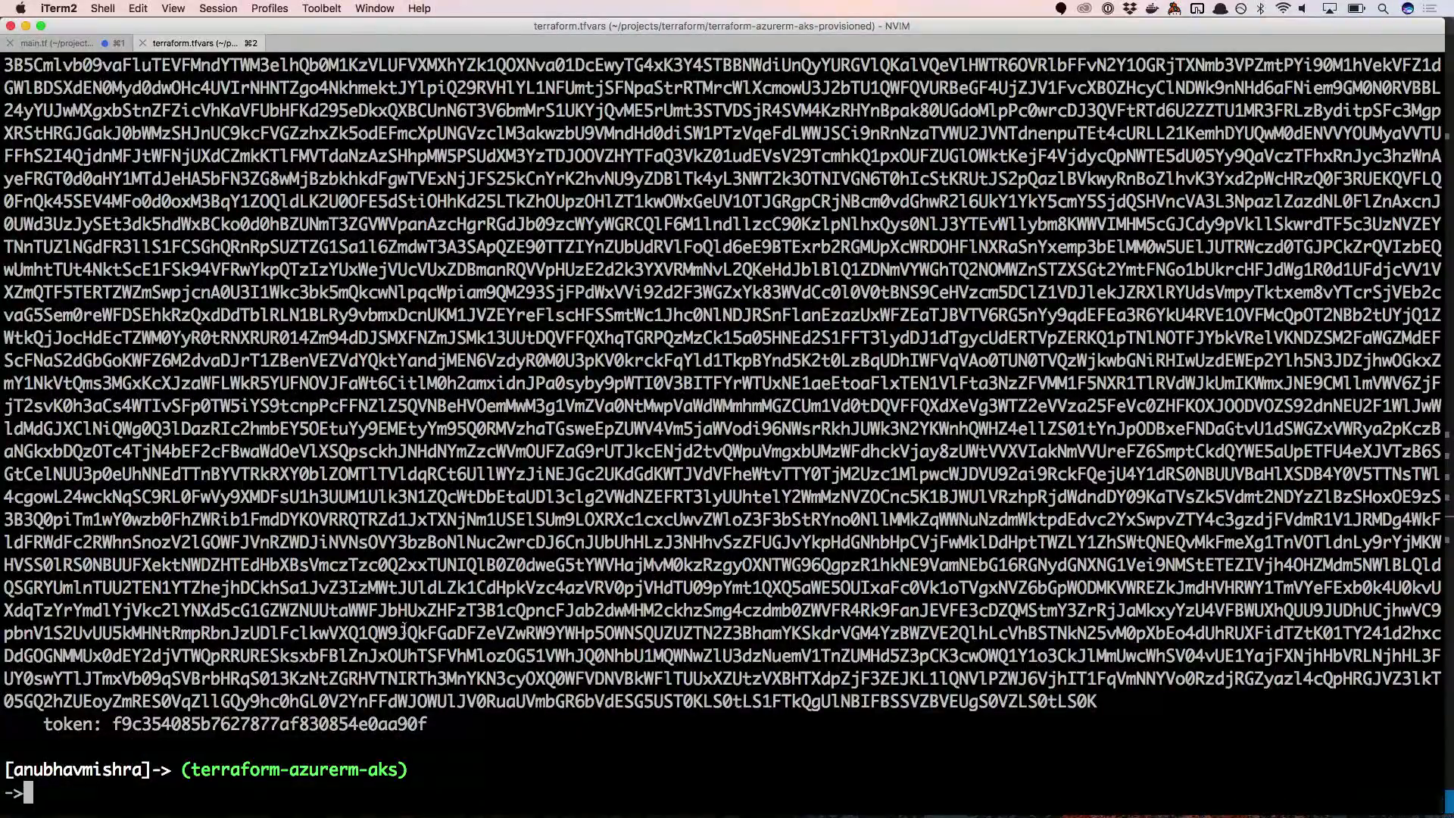
pyautogui.write('terraform output configure')
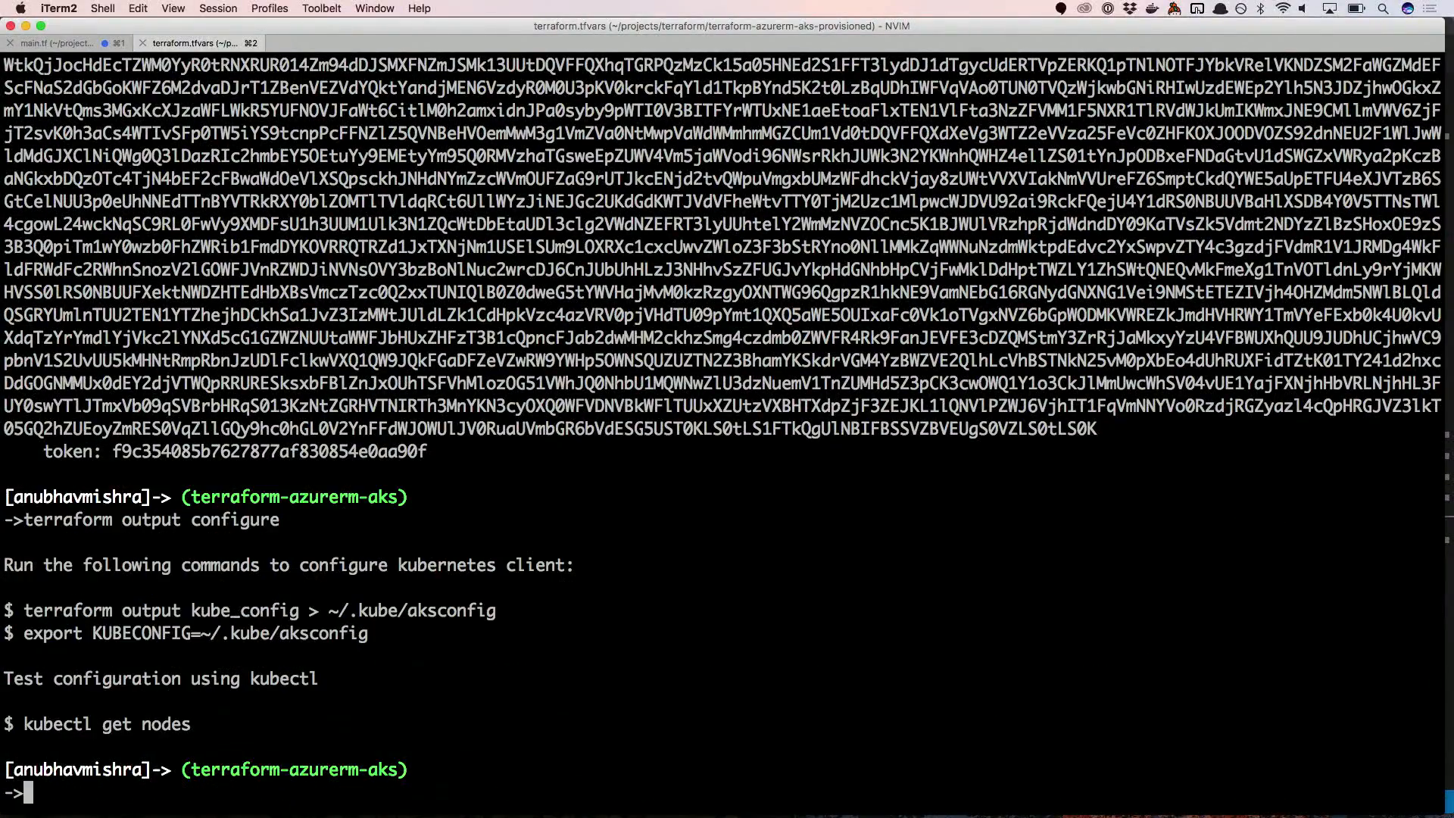
# Export KUBECONFIG, verify three Ready nodes, then change into pod-service-example/.
pyautogui.moveTo(62, 633); pyautogui.dragTo(367, 633)
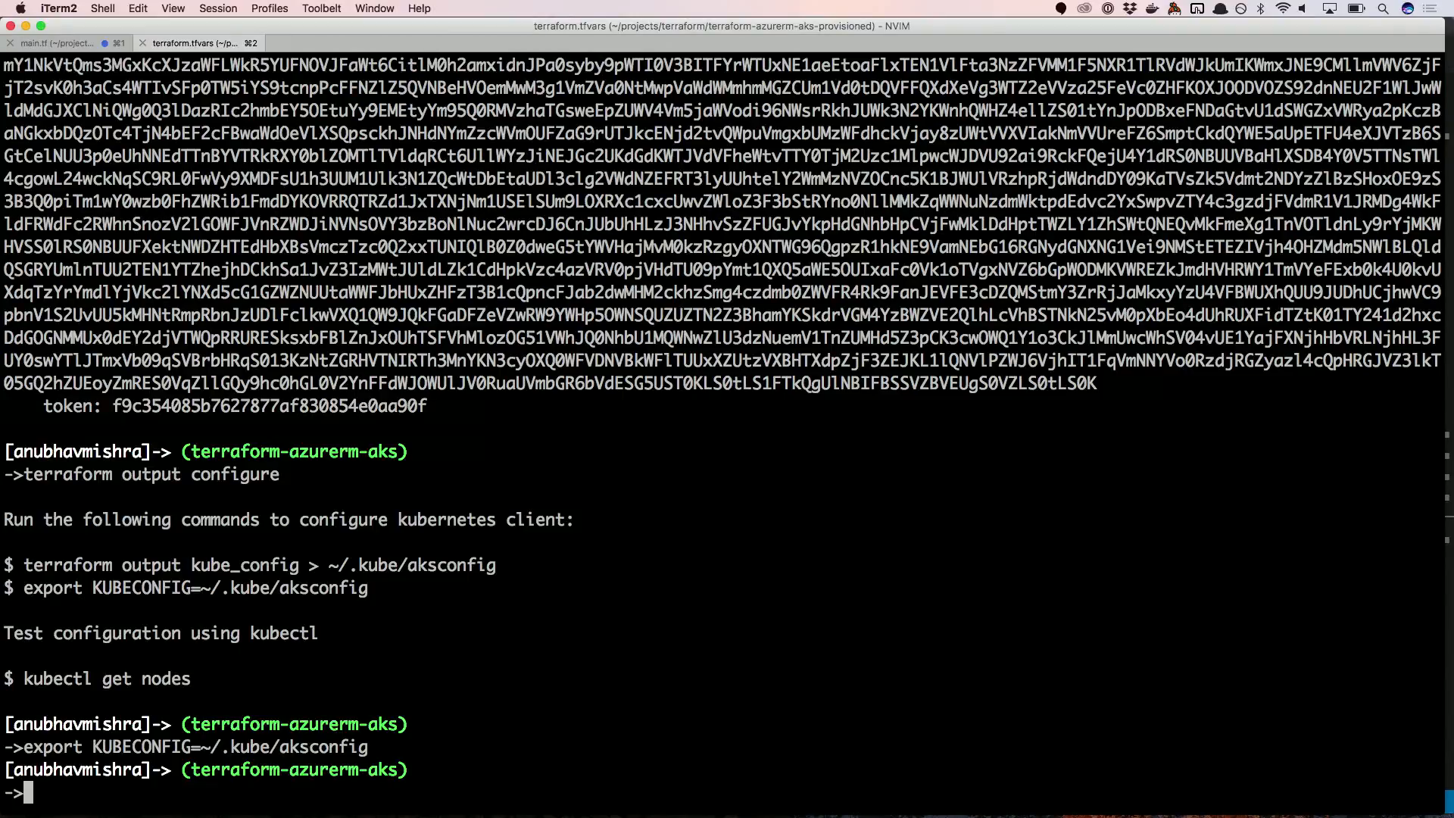
pyautogui.moveTo(513, 668)
pyautogui.write('kubectl get nodes')
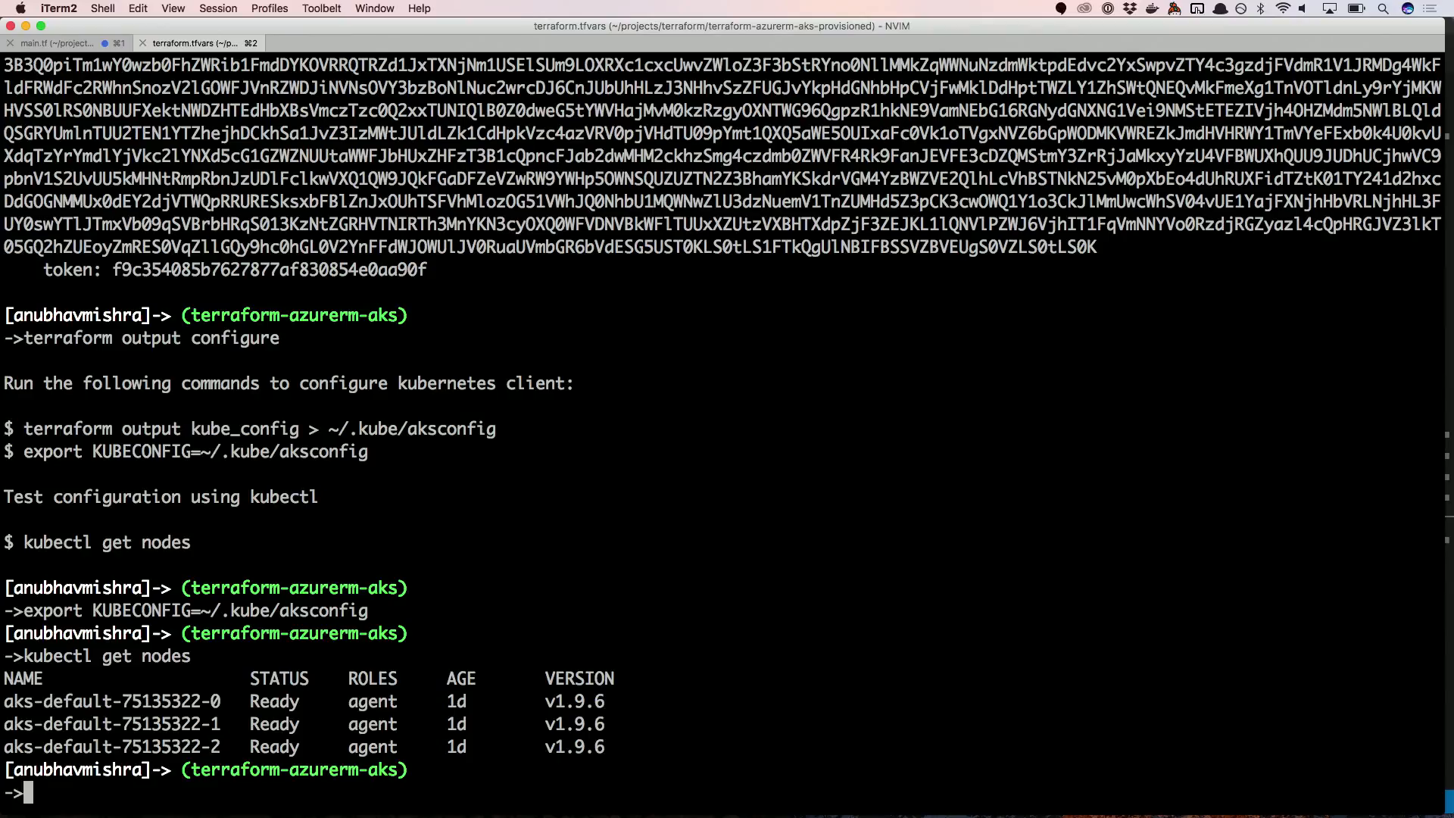
pyautogui.write('x')
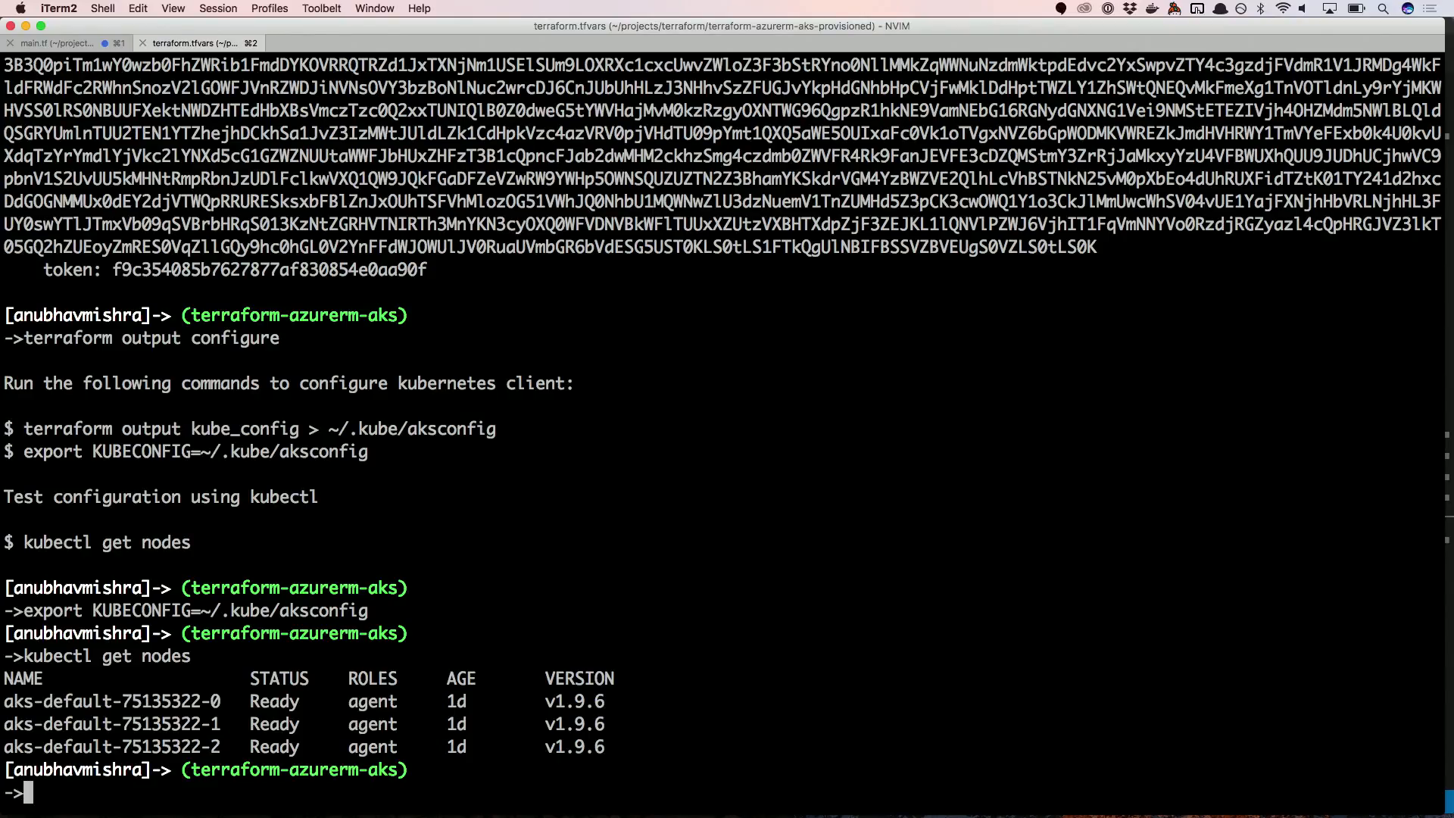
pyautogui.write('cd')
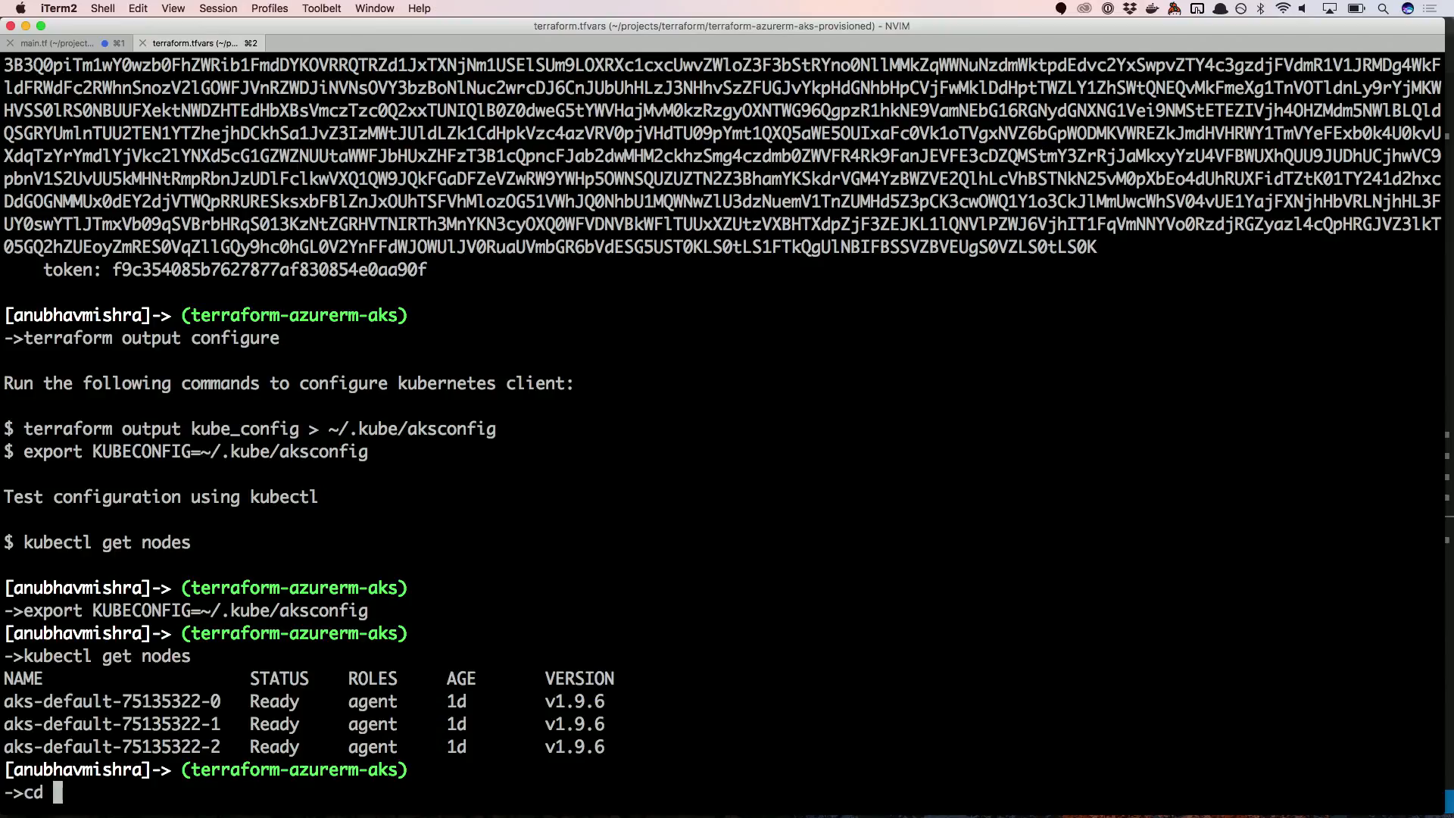
pyautogui.write('pod-service-example/')
pyautogui.write('ls')
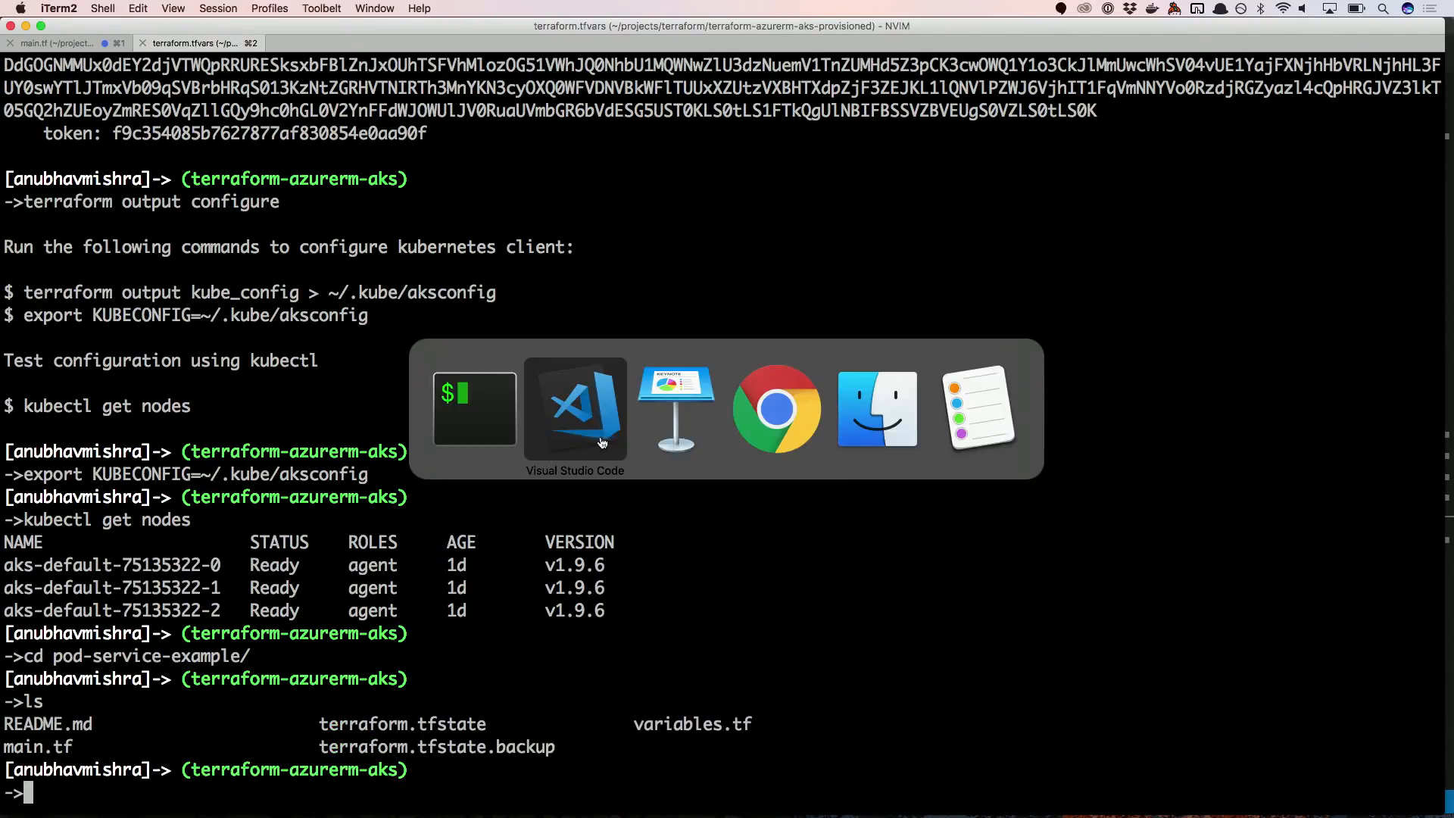
pyautogui.click(574, 408)
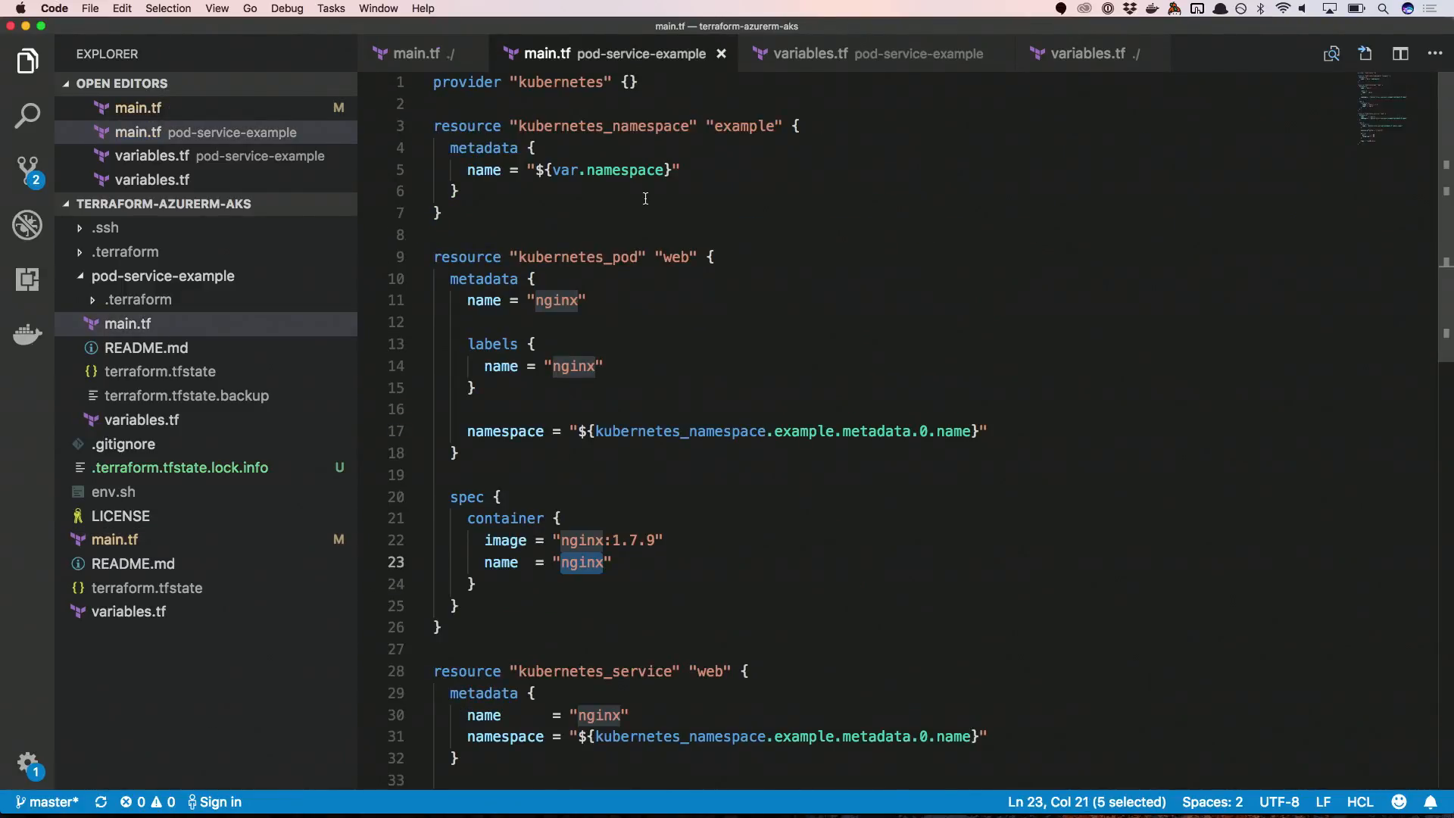
pyautogui.click(416, 53)
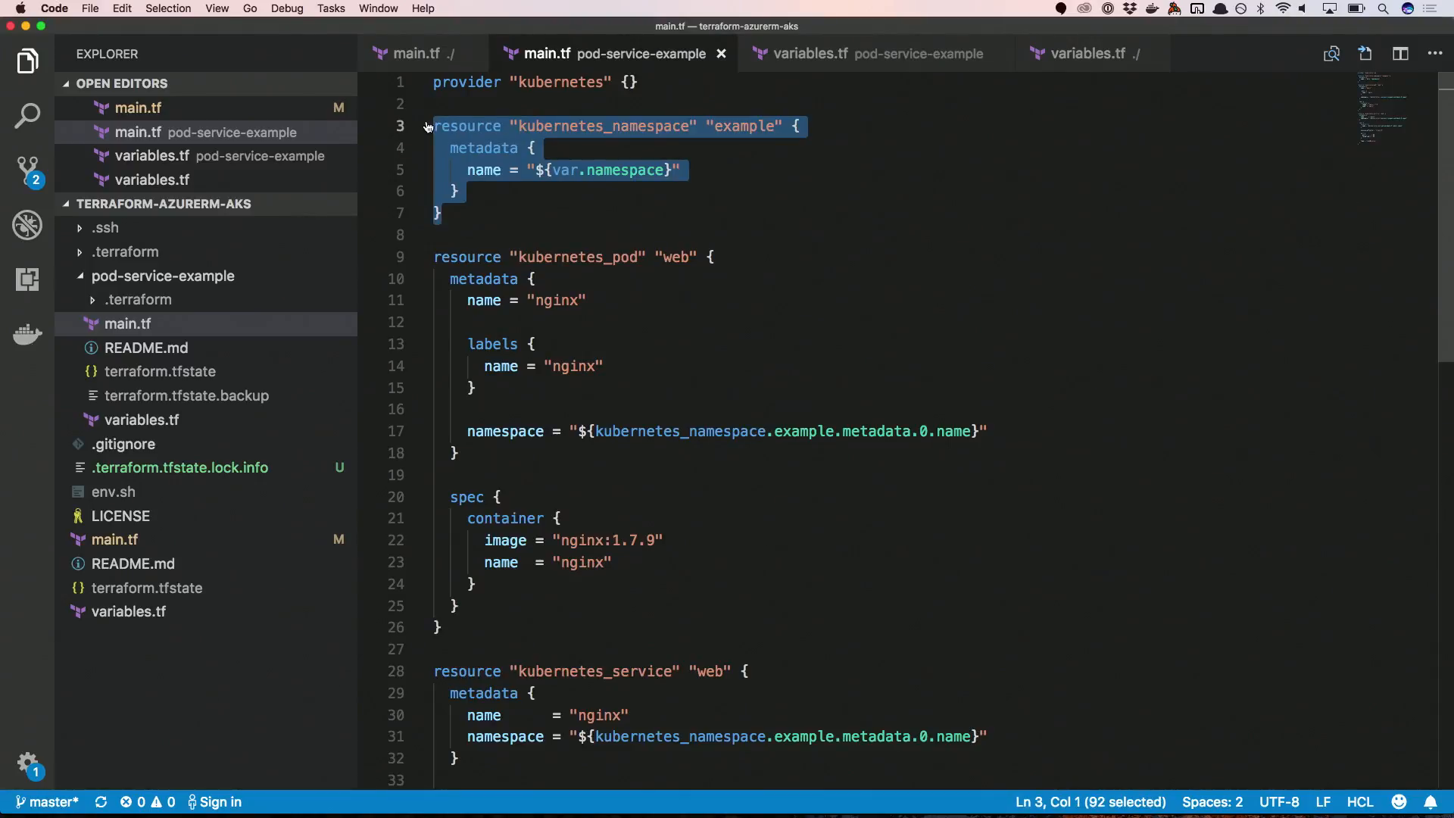
pyautogui.scroll(-3)
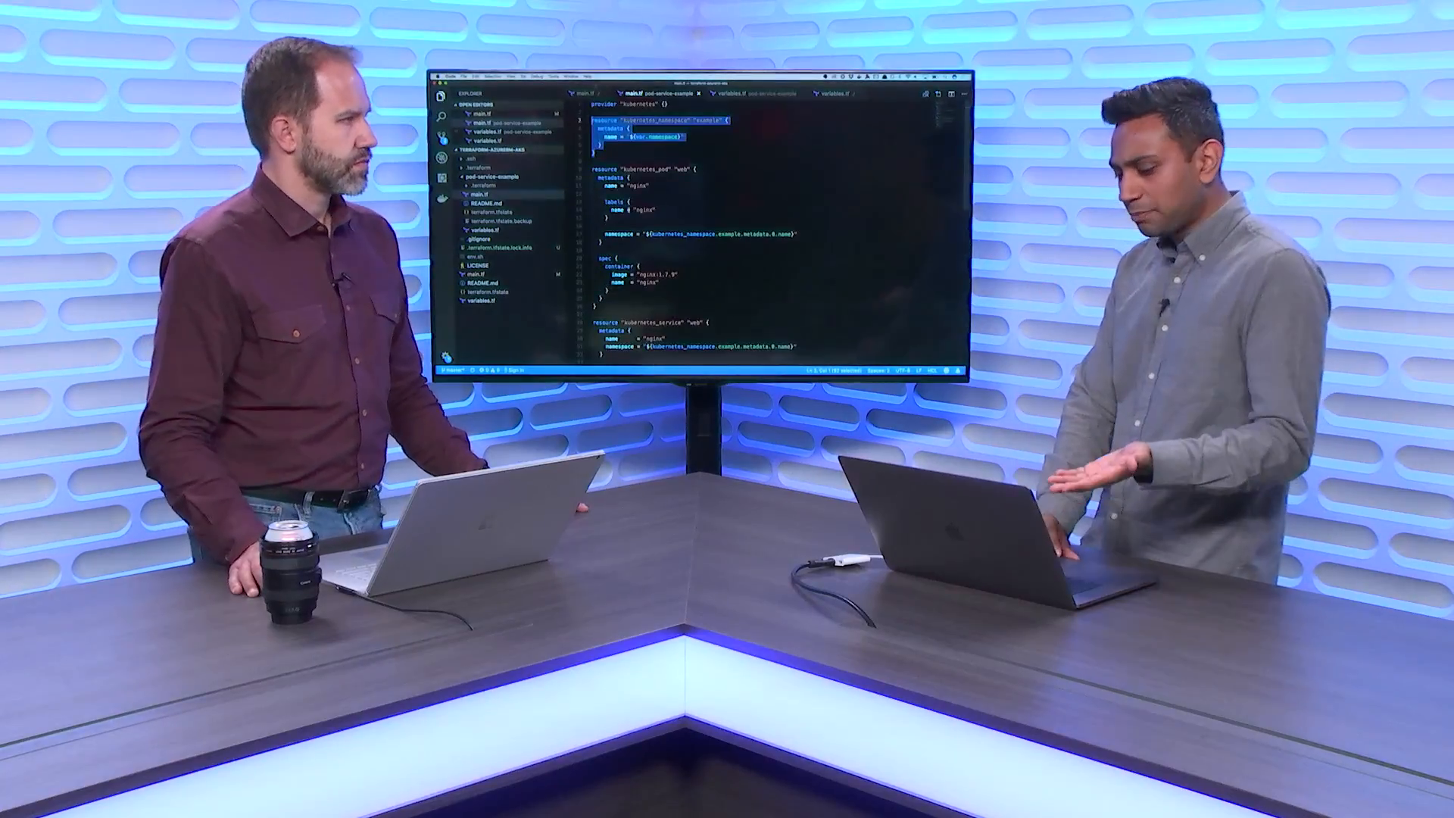
pyautogui.scroll(-3)
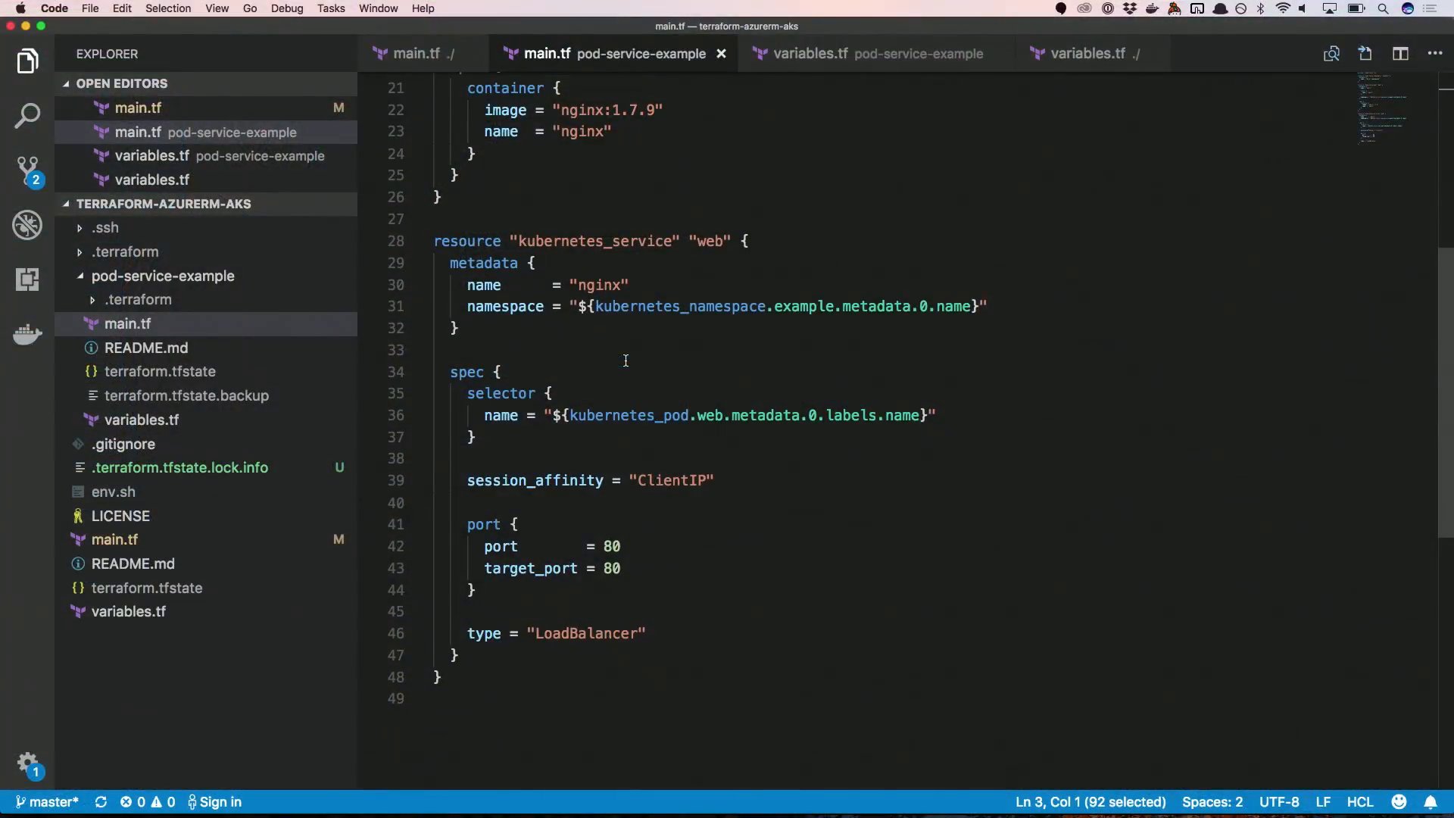
pyautogui.moveTo(575, 546)
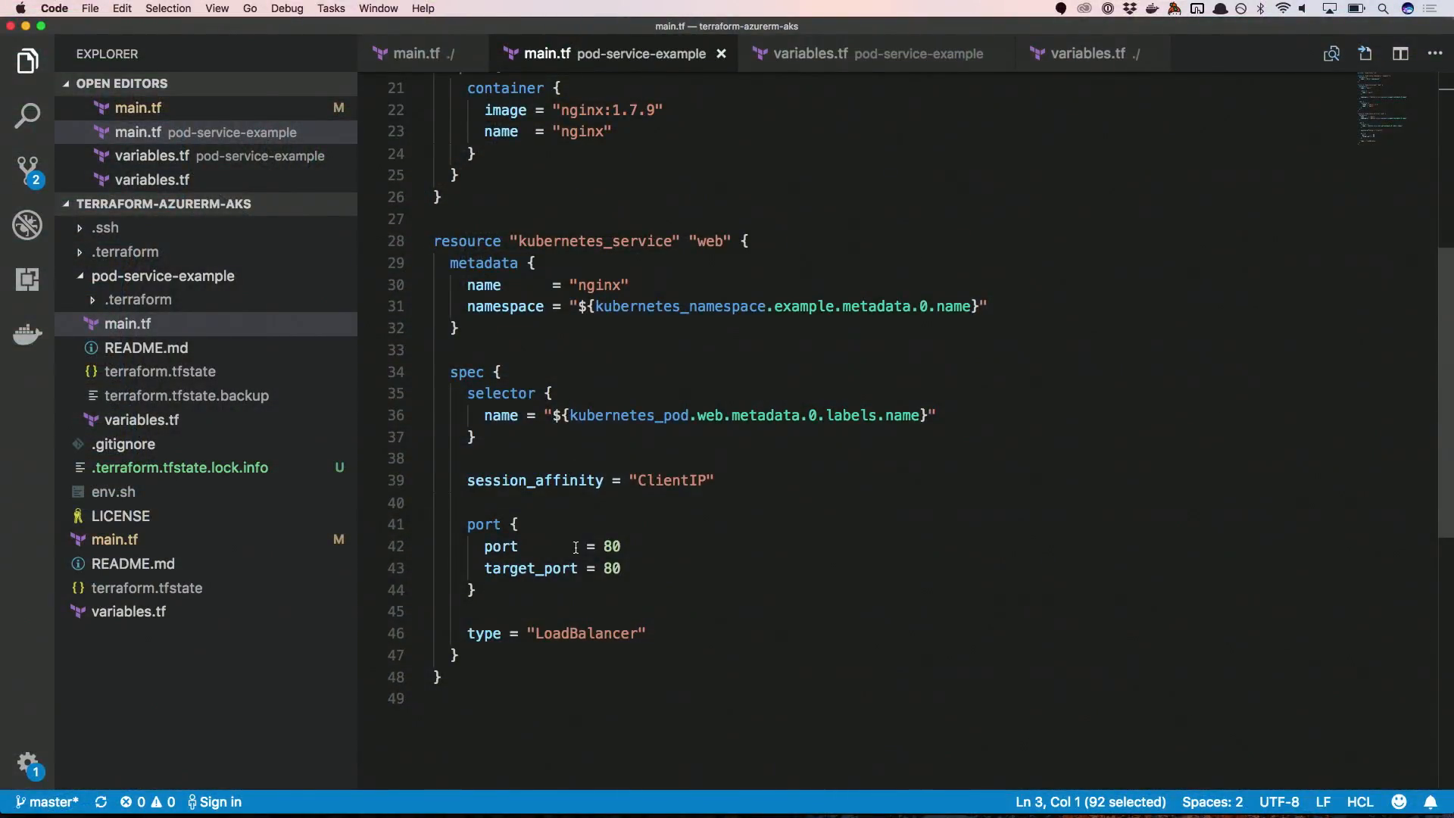
pyautogui.doubleClick(587, 633)
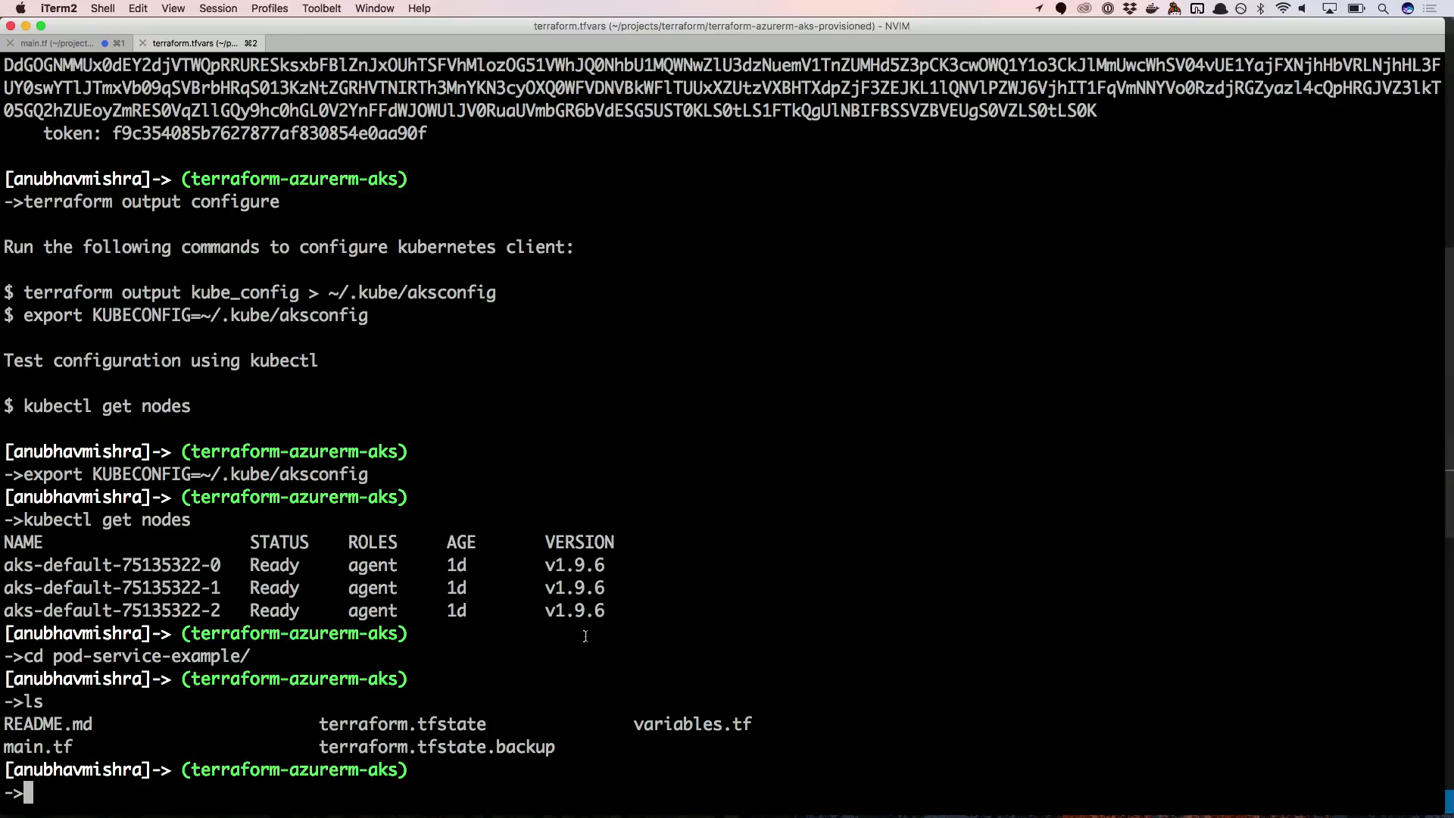
# Run terraform init, plan and apply in pod-service-example, then begin typing kubectl get pods.
pyautogui.write('terraform ini')
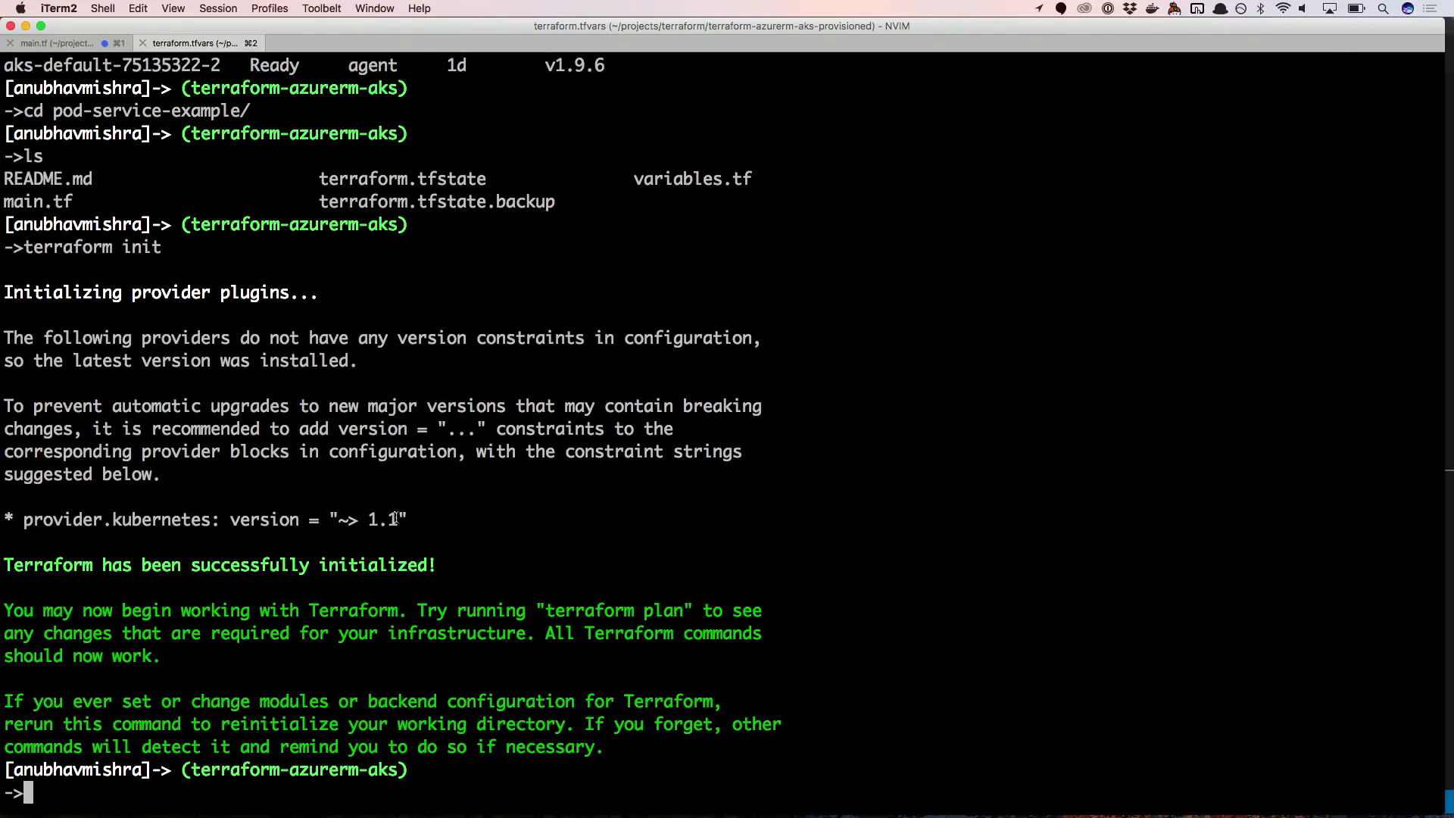
pyautogui.write('terraform plan')
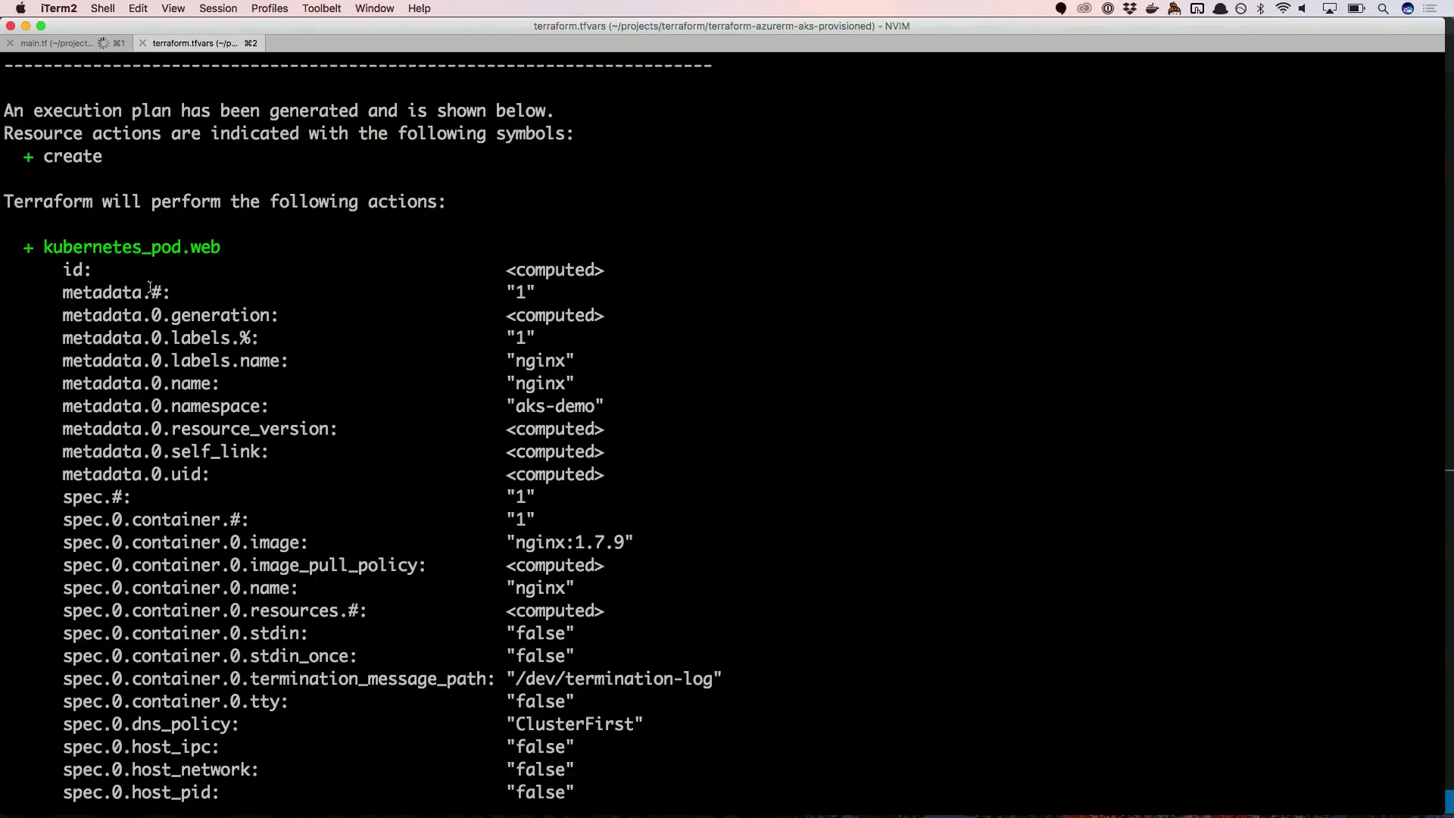
pyautogui.scroll(-3)
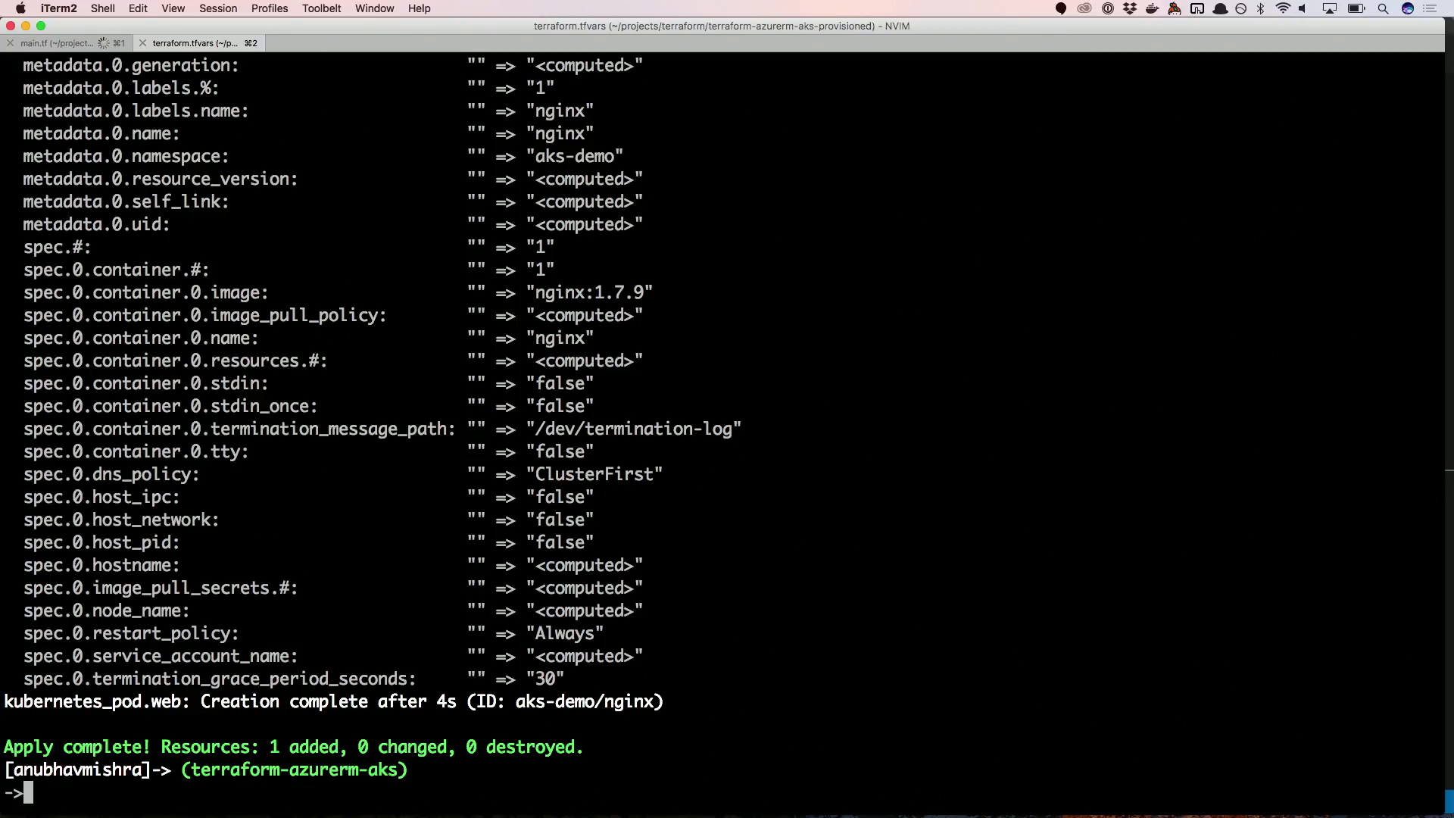
pyautogui.write('kubectl get pods --')
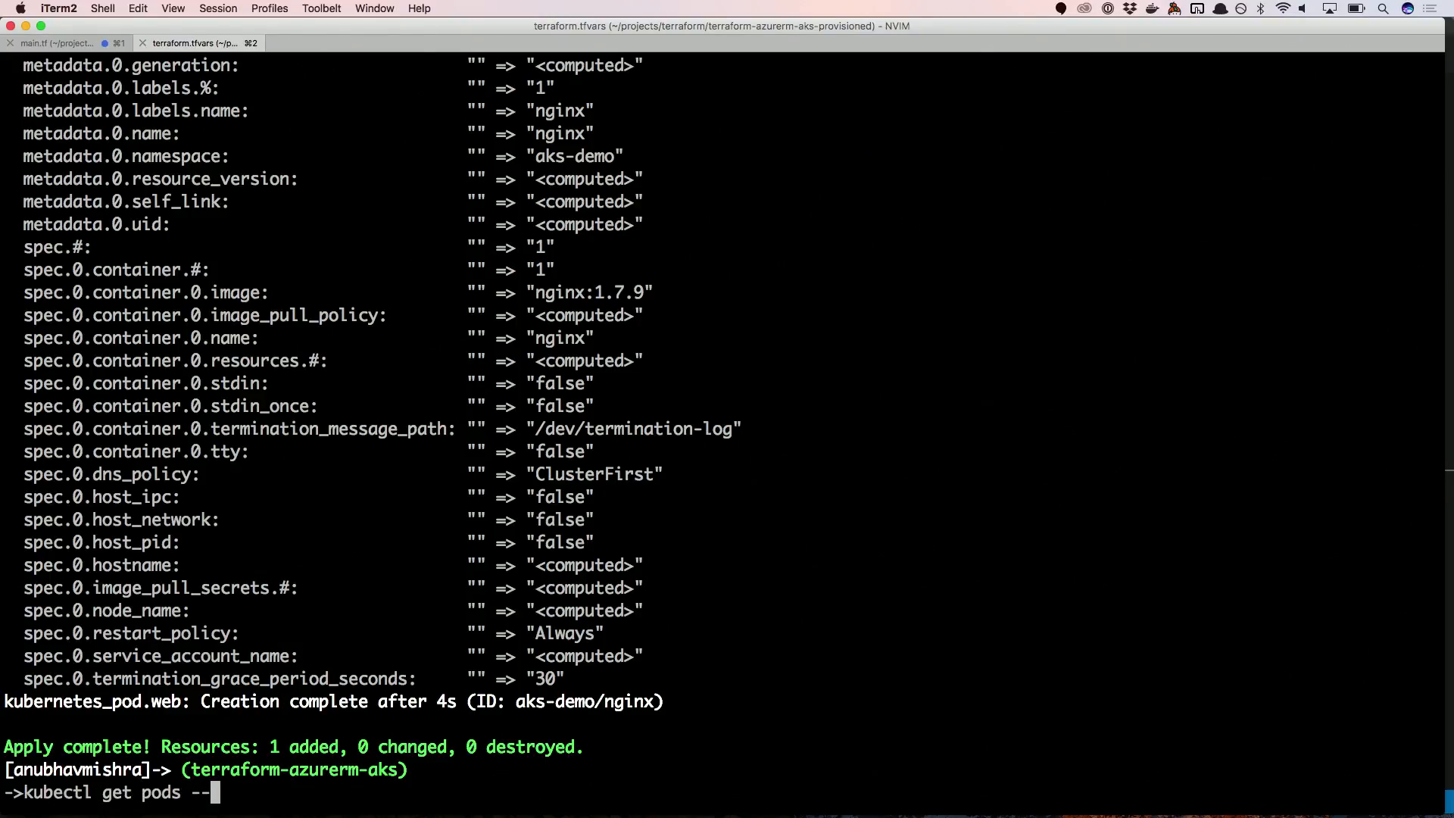
# Recall kubectl get pods,svc for aks-demo and copy external IP 104.43.218.185.
pyautogui.press('ctrl+r')
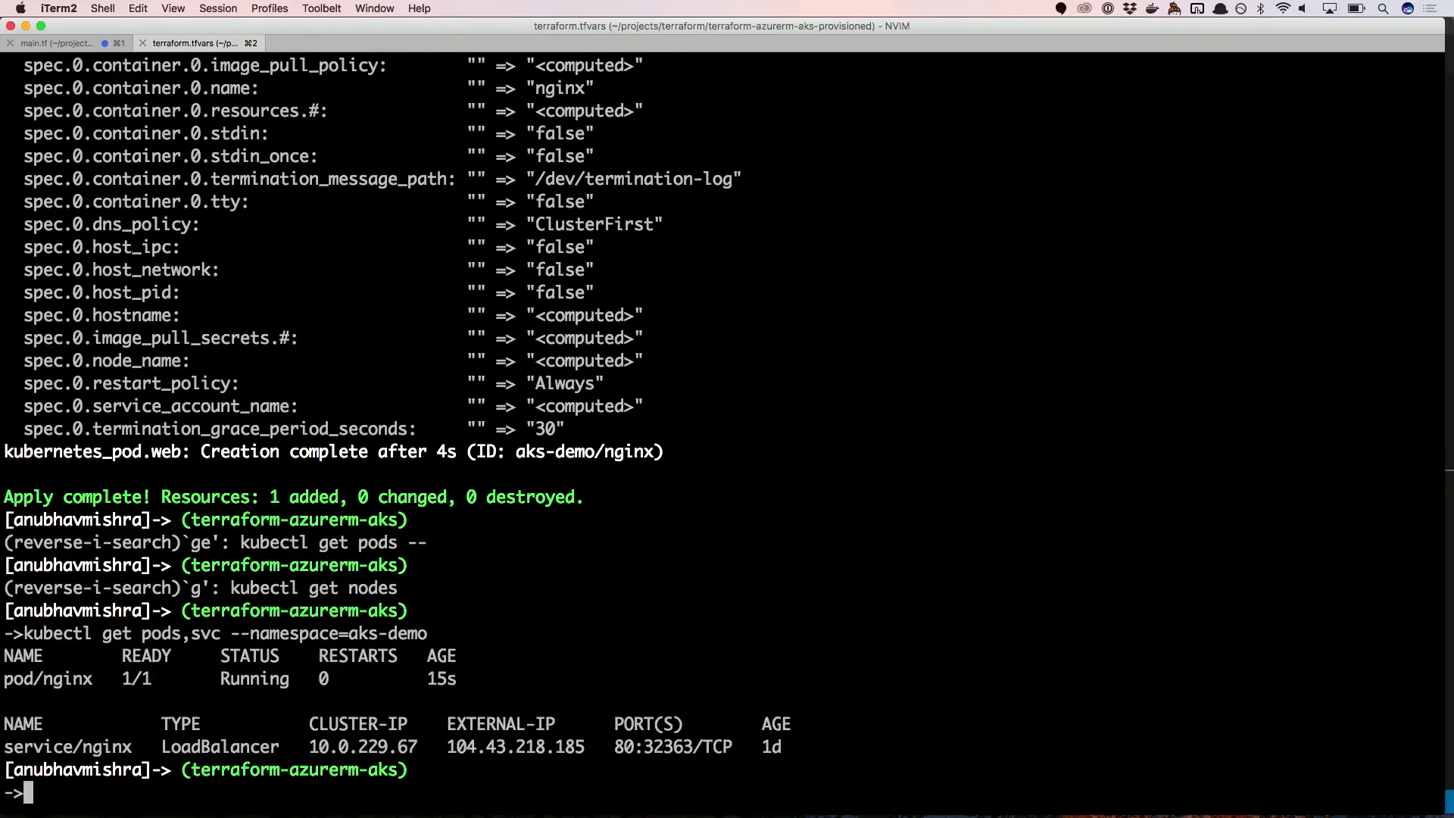
pyautogui.doubleClick(47, 679)
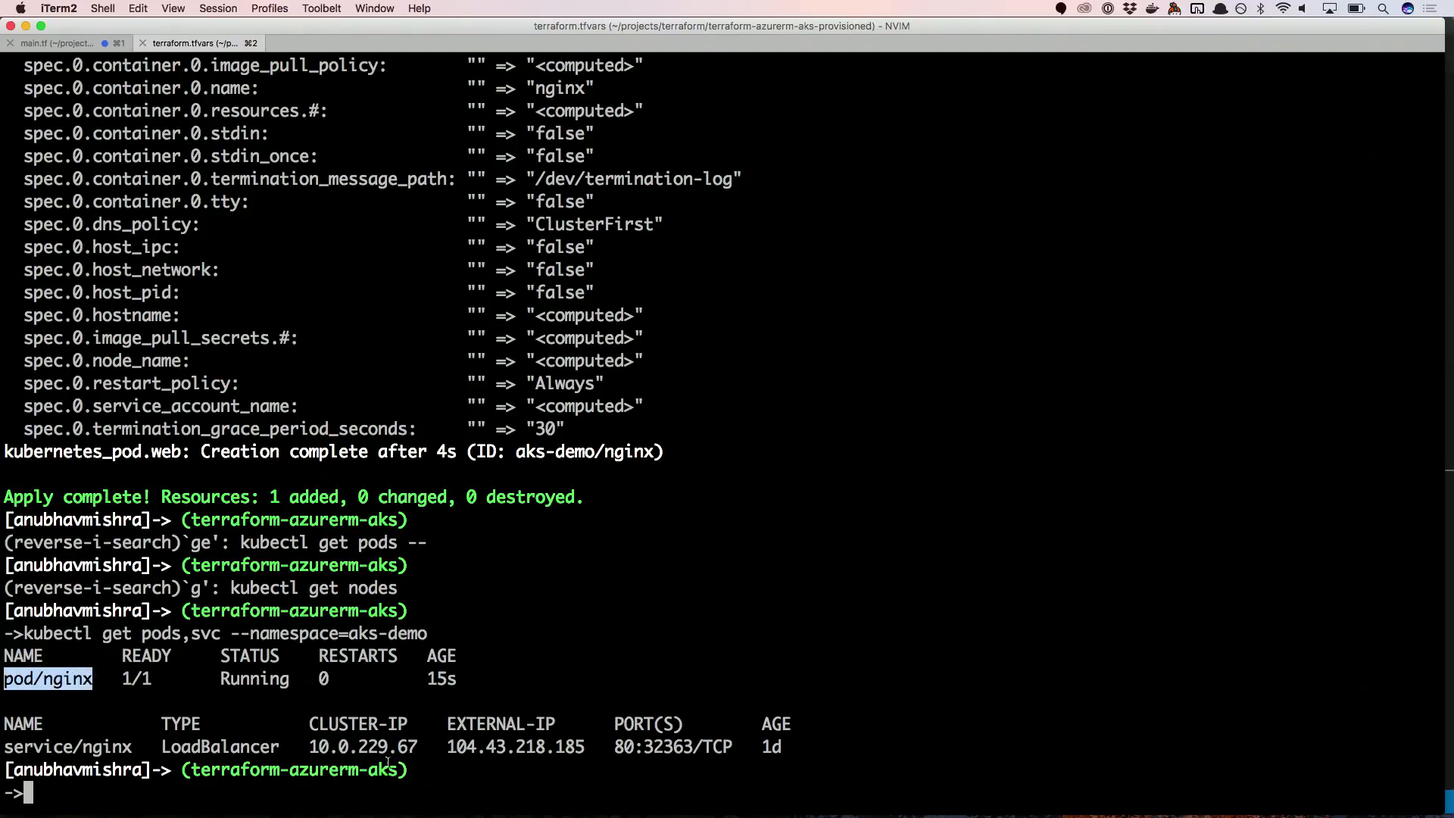
pyautogui.doubleClick(515, 746)
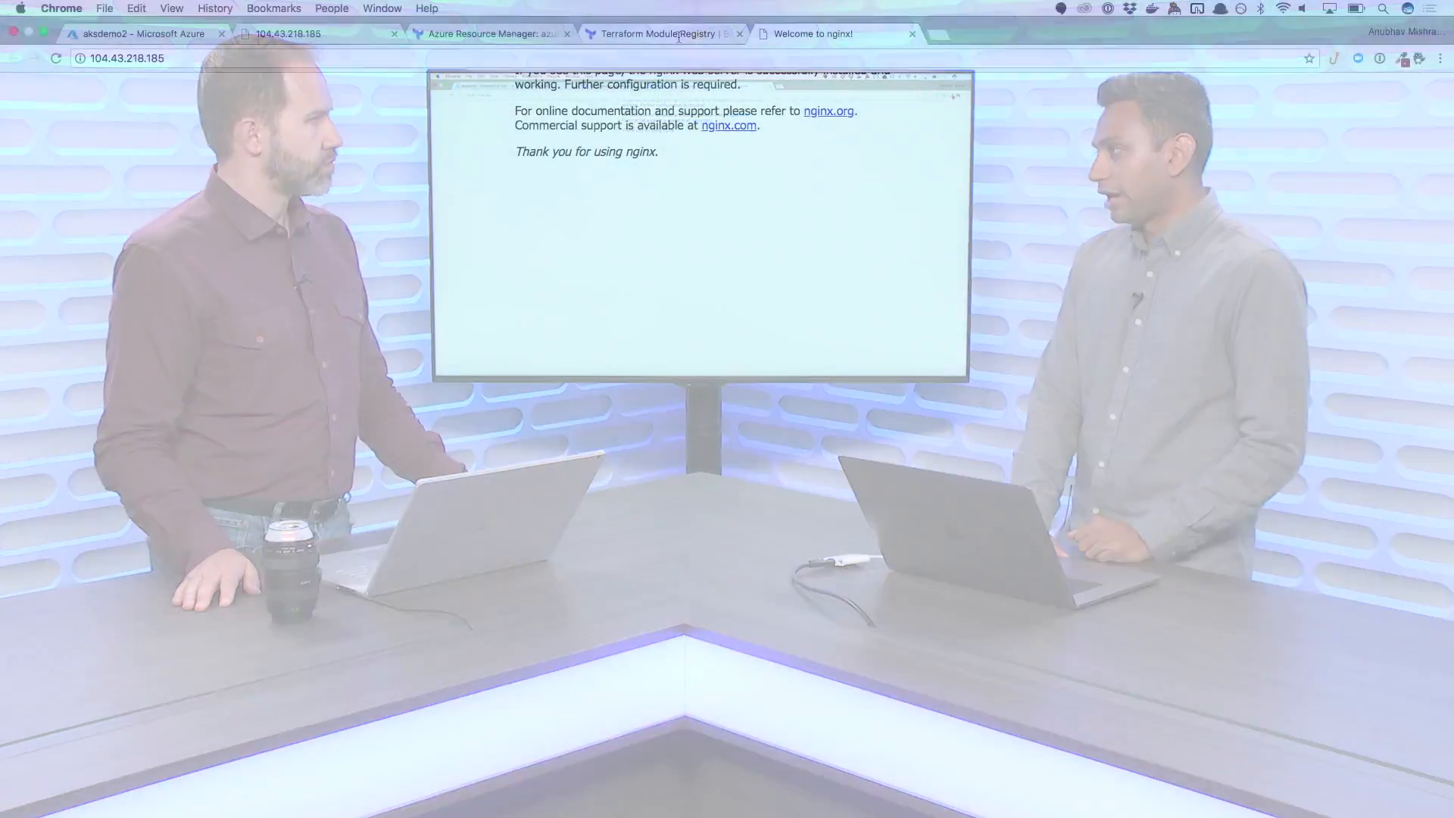
# Show the second page of azurerm modules, listing cassandra, subnet and functionapp.
pyautogui.click(661, 34)
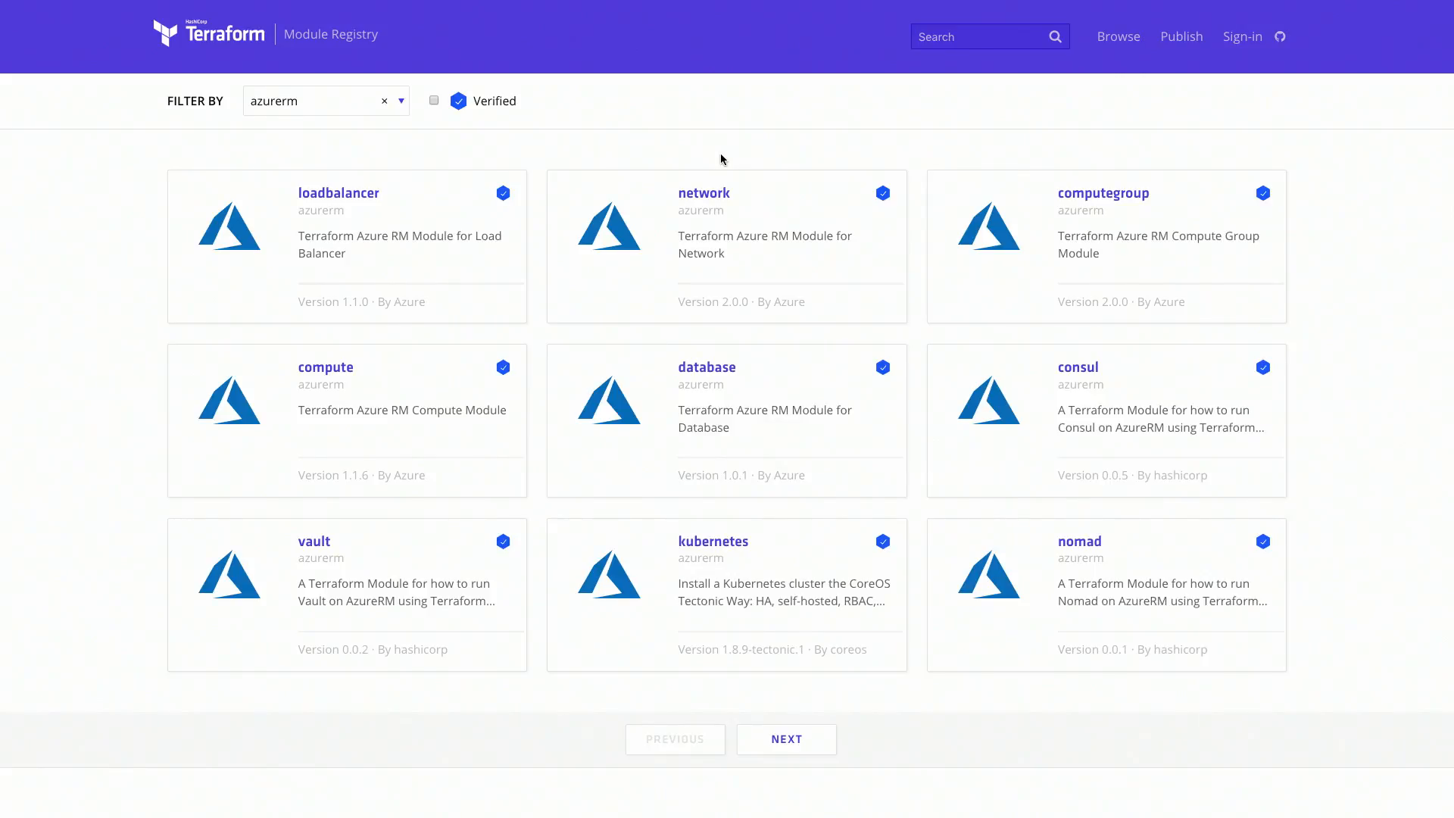
pyautogui.moveTo(786, 739)
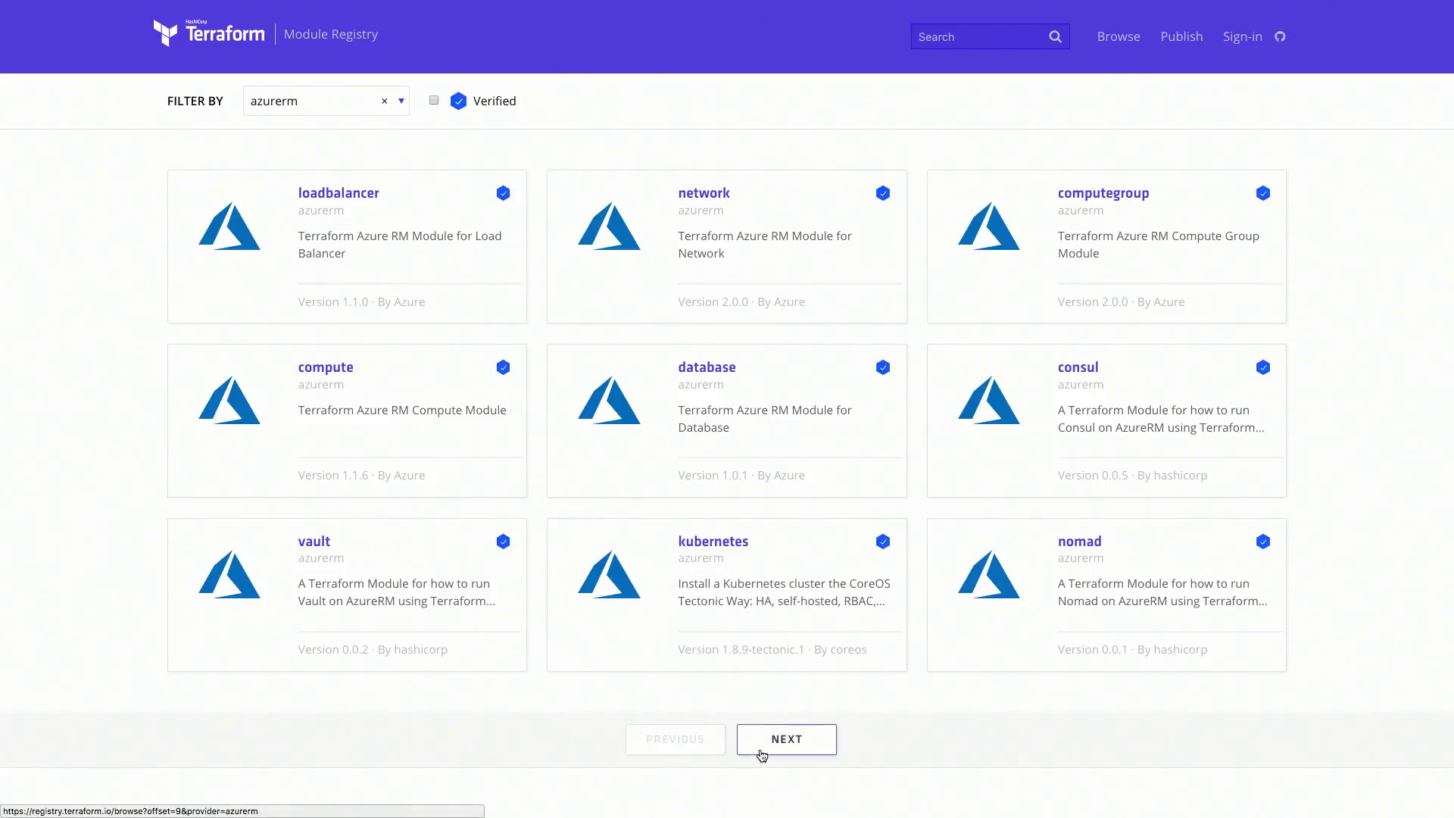
pyautogui.click(786, 740)
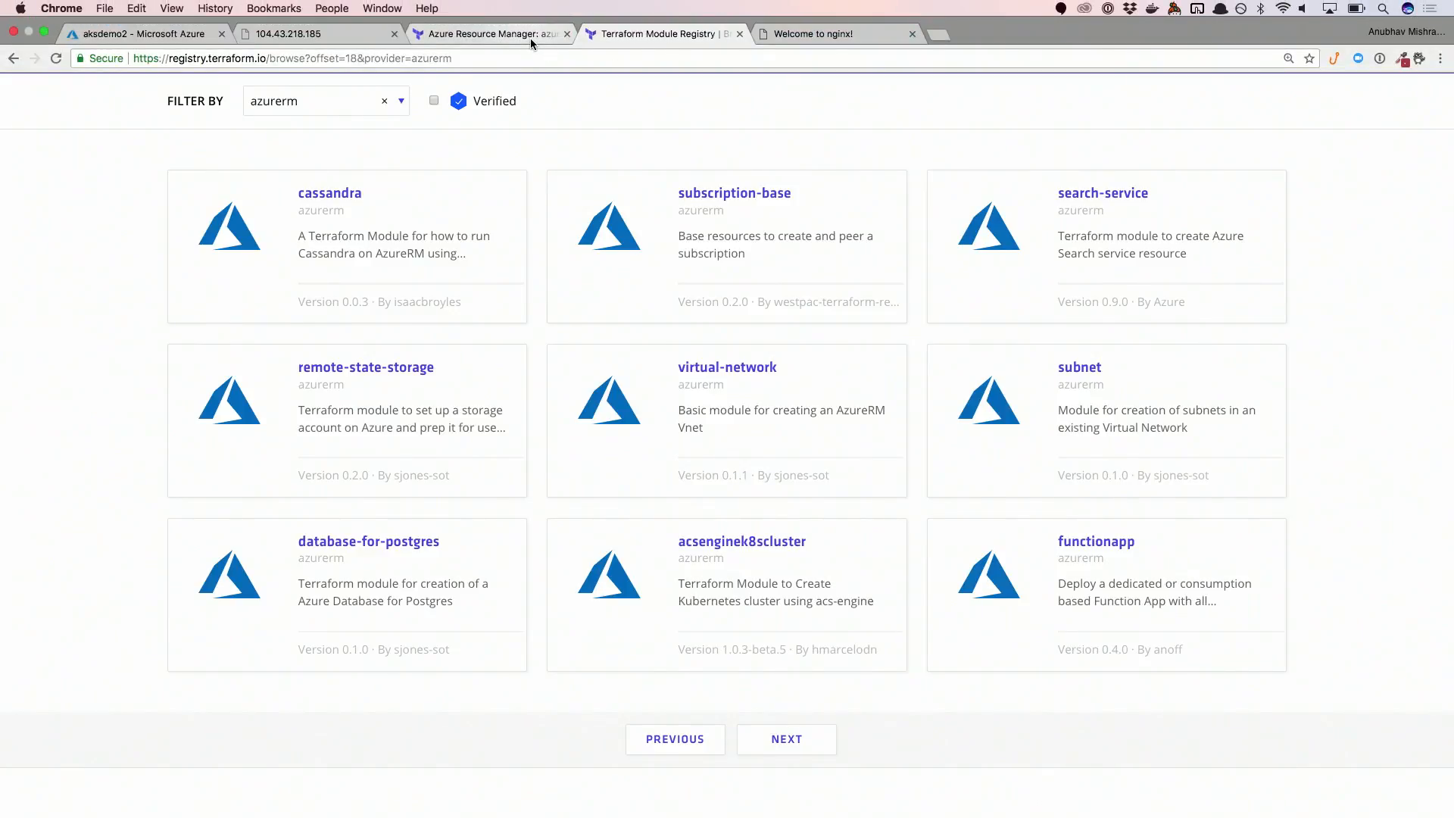
pyautogui.moveTo(490, 33)
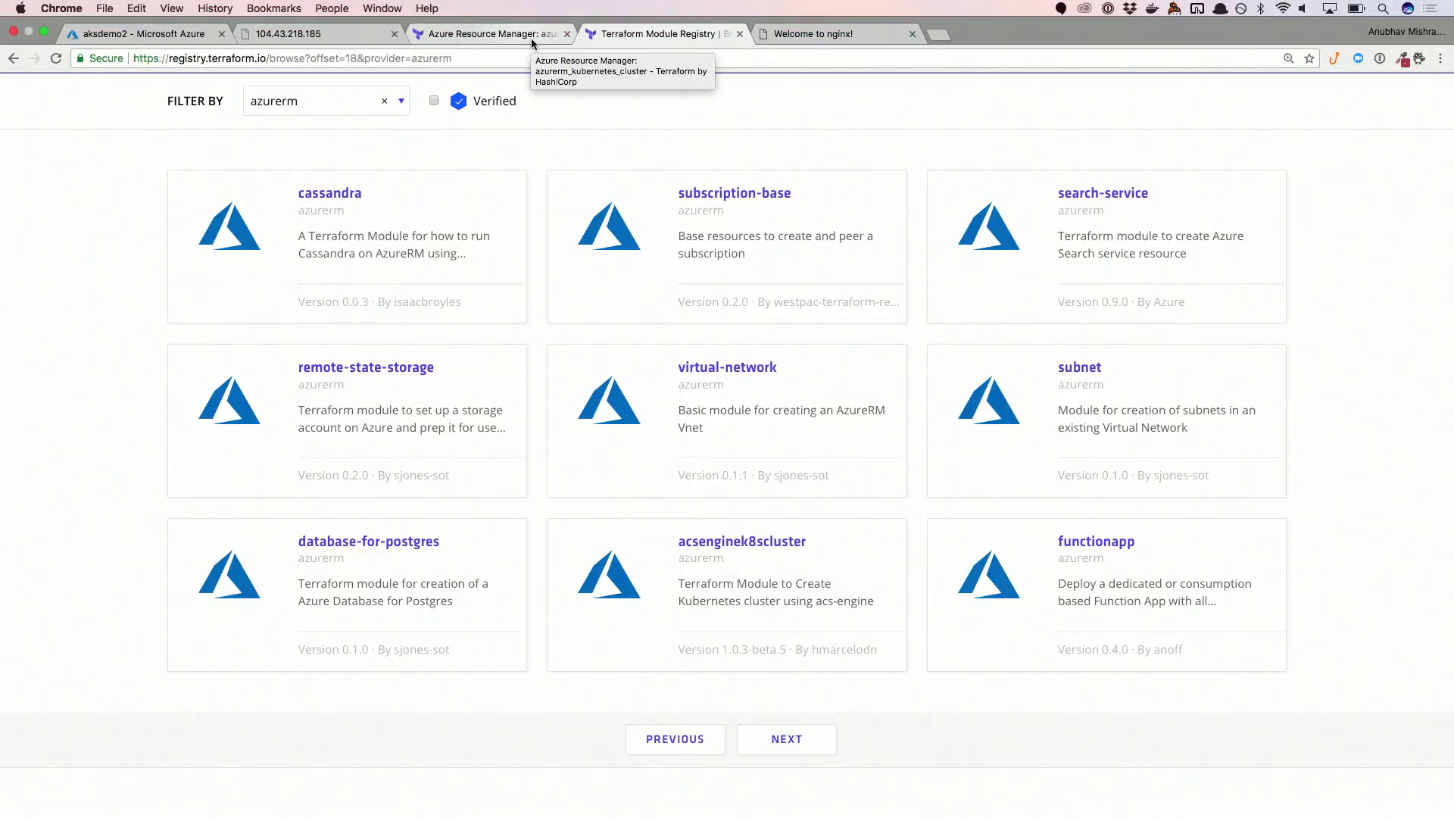